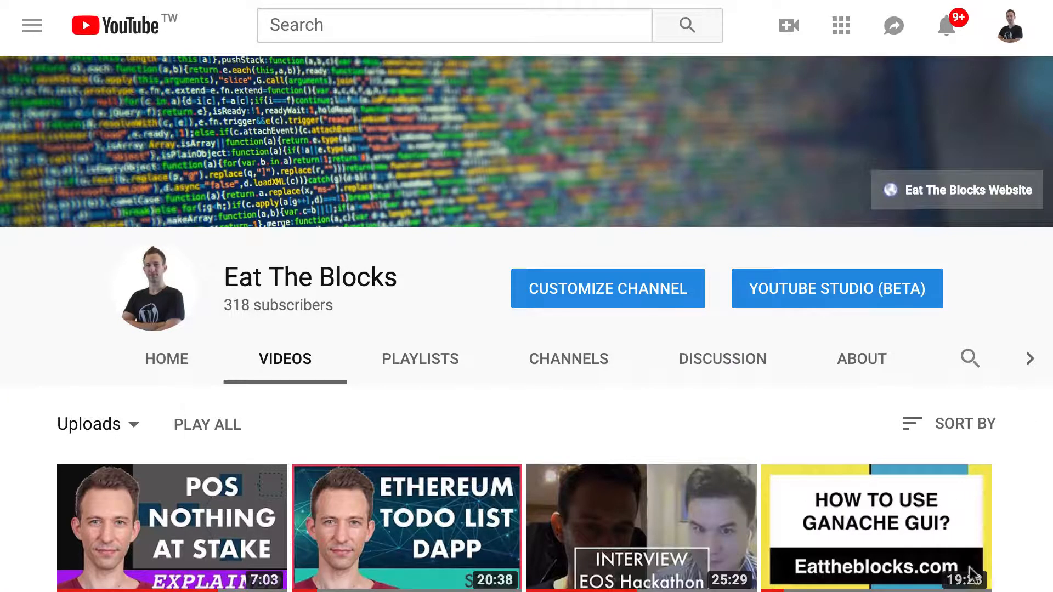
mouse_move(804, 94)
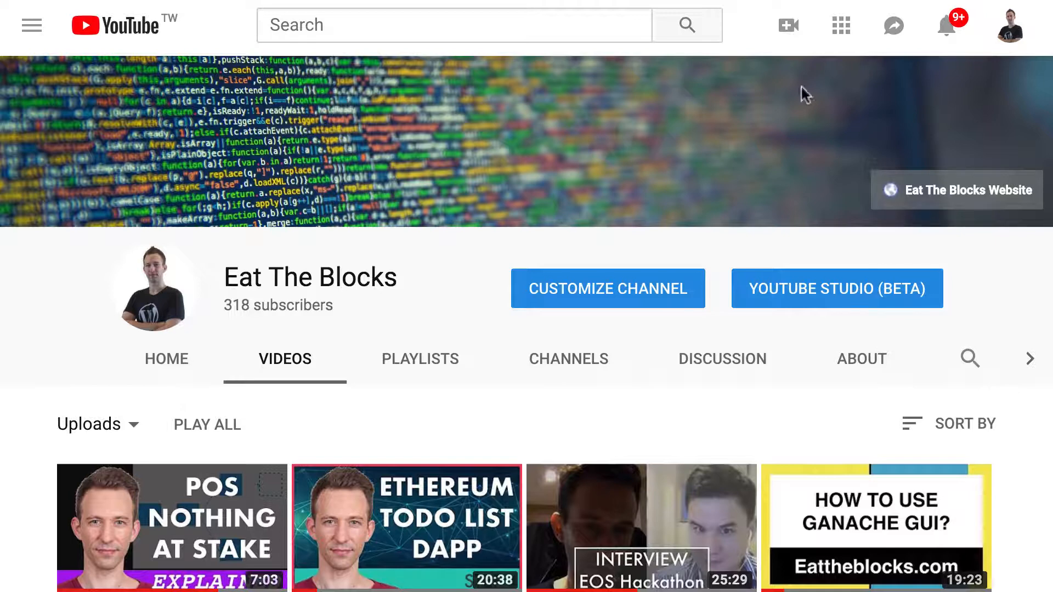
mouse_move(748, 114)
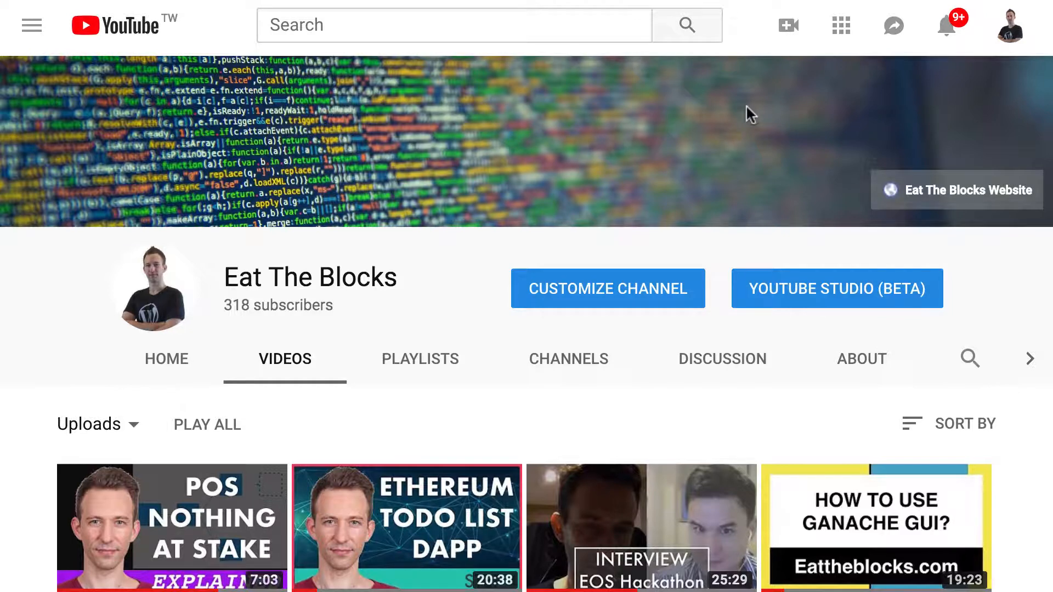
Move into the special-episode-1 folder and review its listing of finished and step1–step4.
scroll("down", 3)
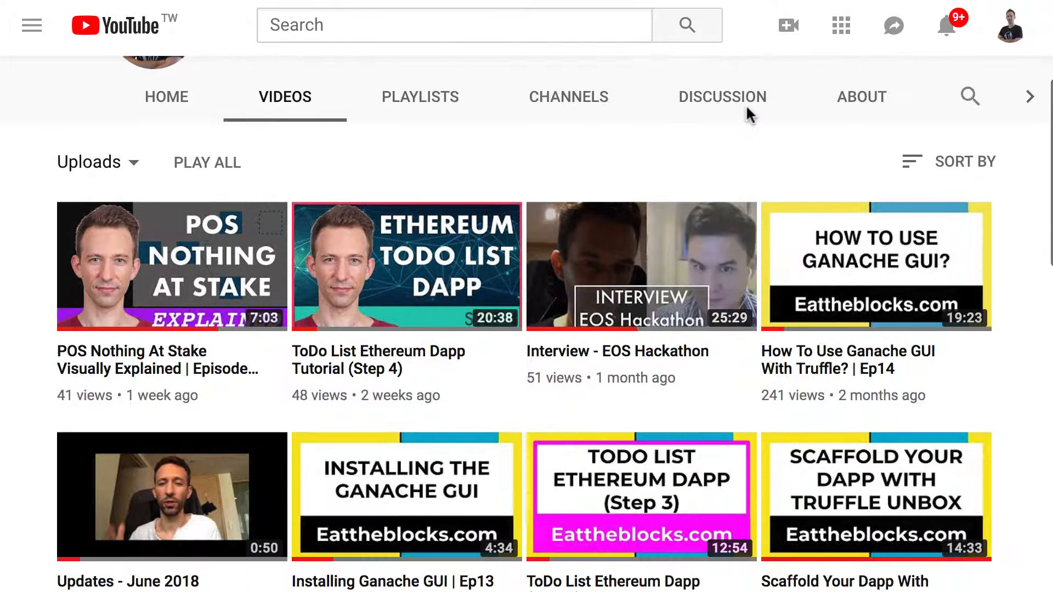
scroll("down", 3)
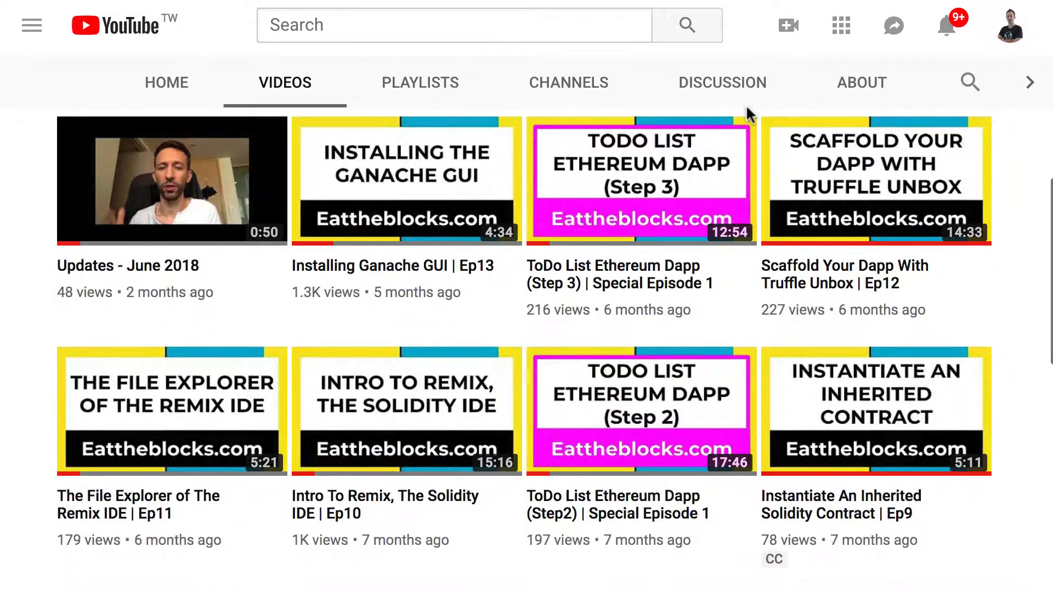
scroll("down", 3)
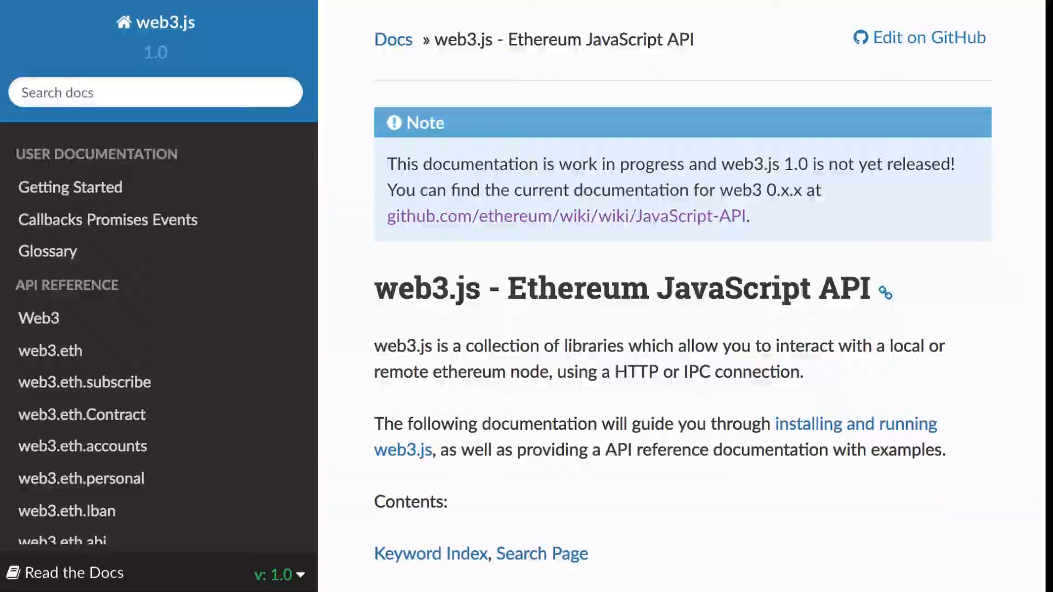
left_click(568, 217)
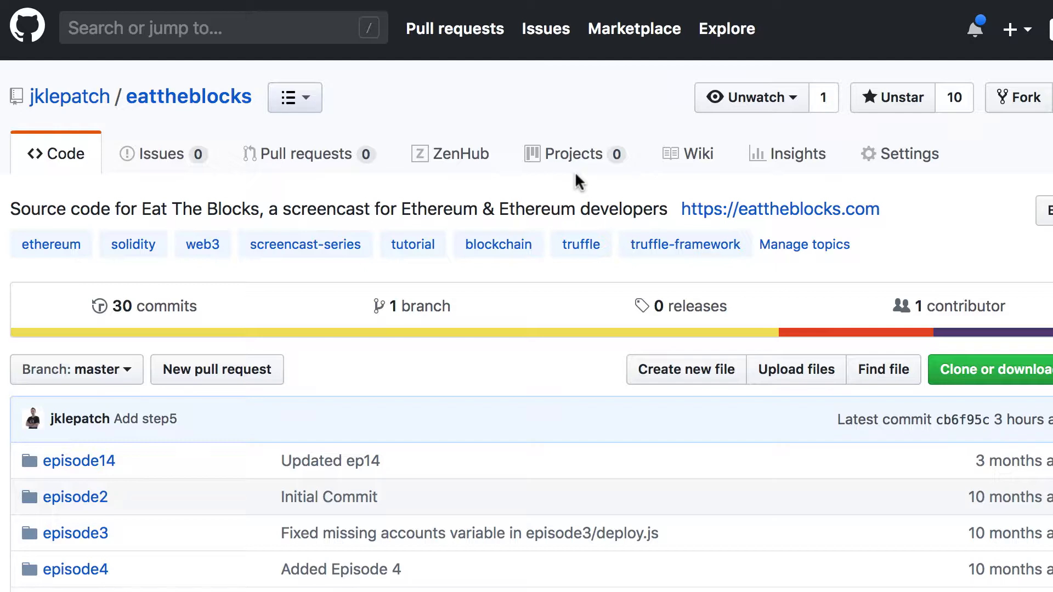
mouse_move(822, 556)
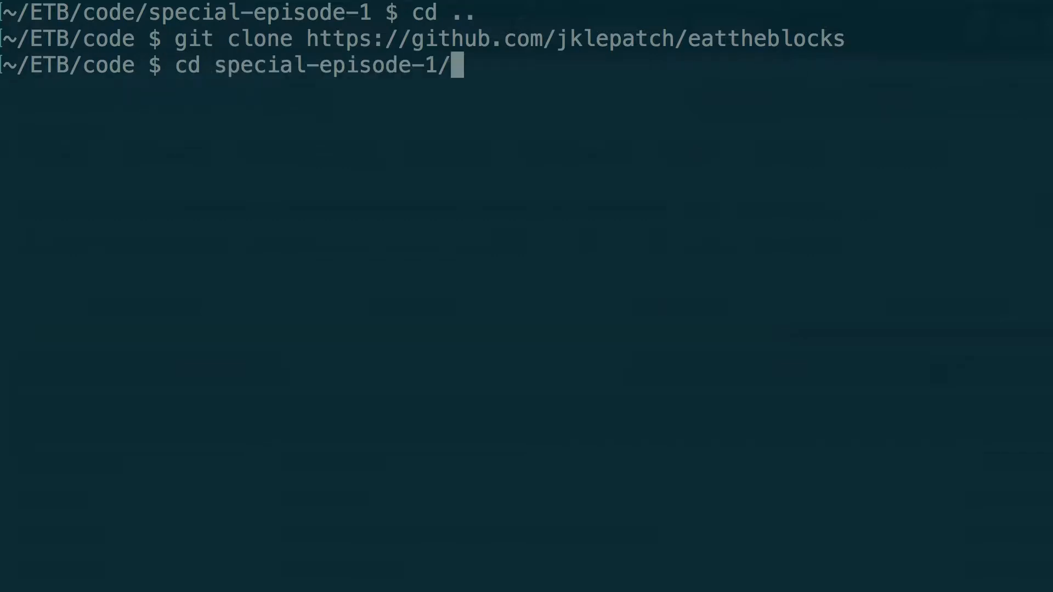
key("Return")
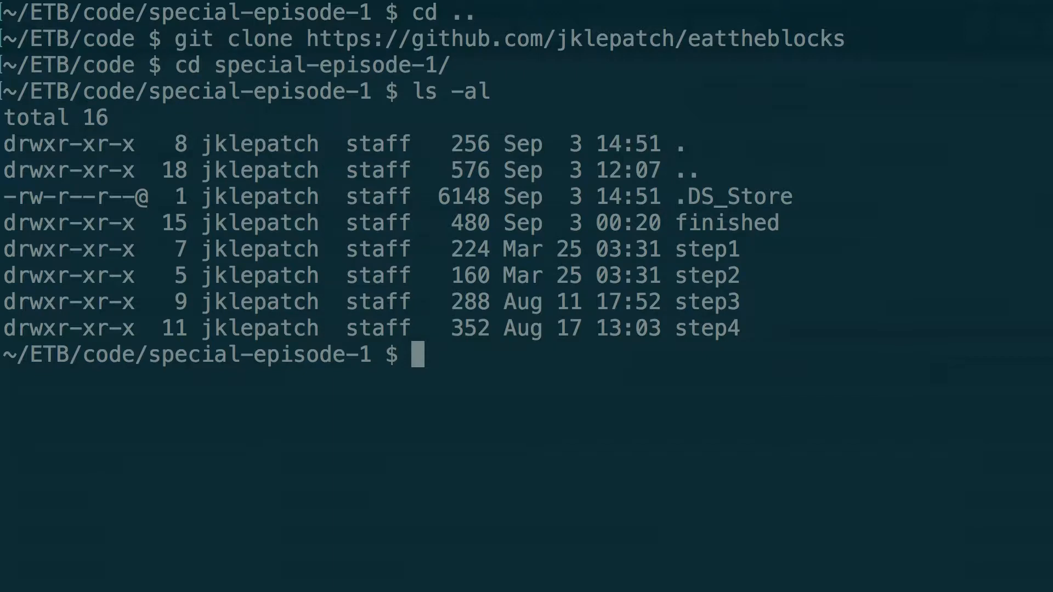
Recursively copy the step4 folder into a new step5 folder with cp -r.
type("cp")
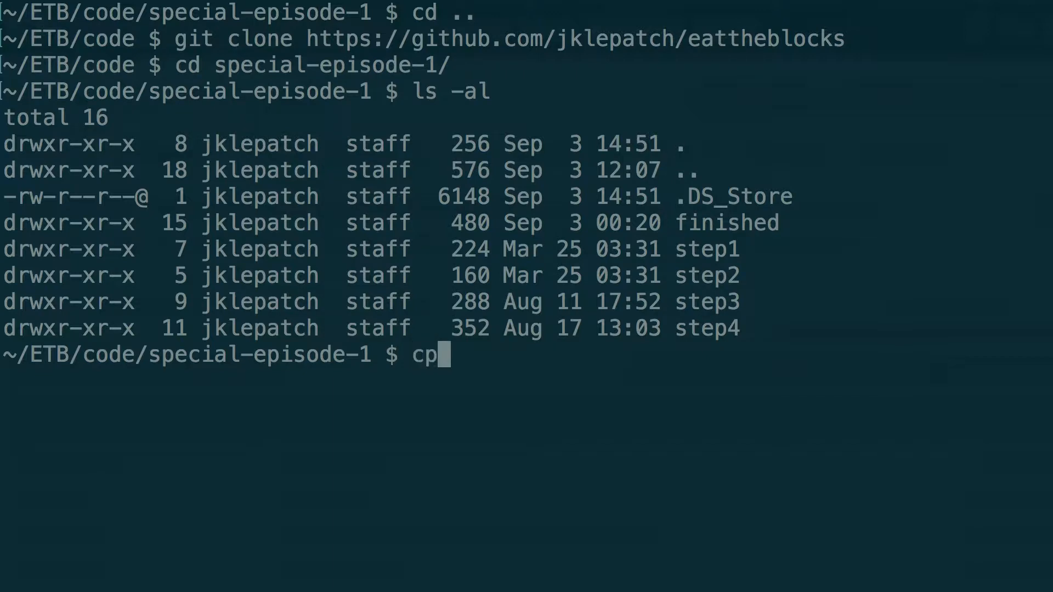
type("-r")
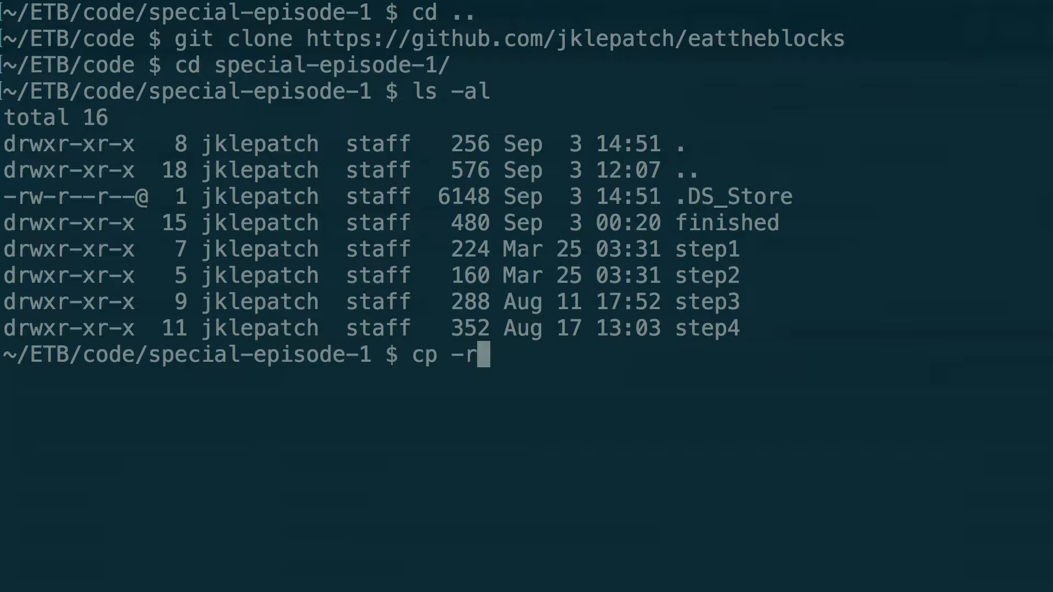
type("step4")
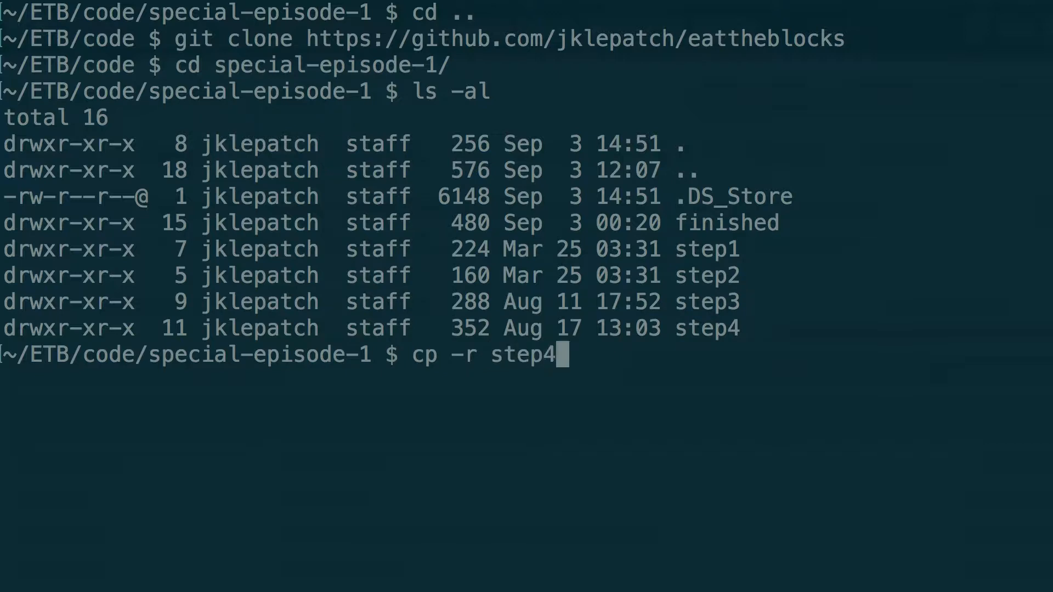
type("step5")
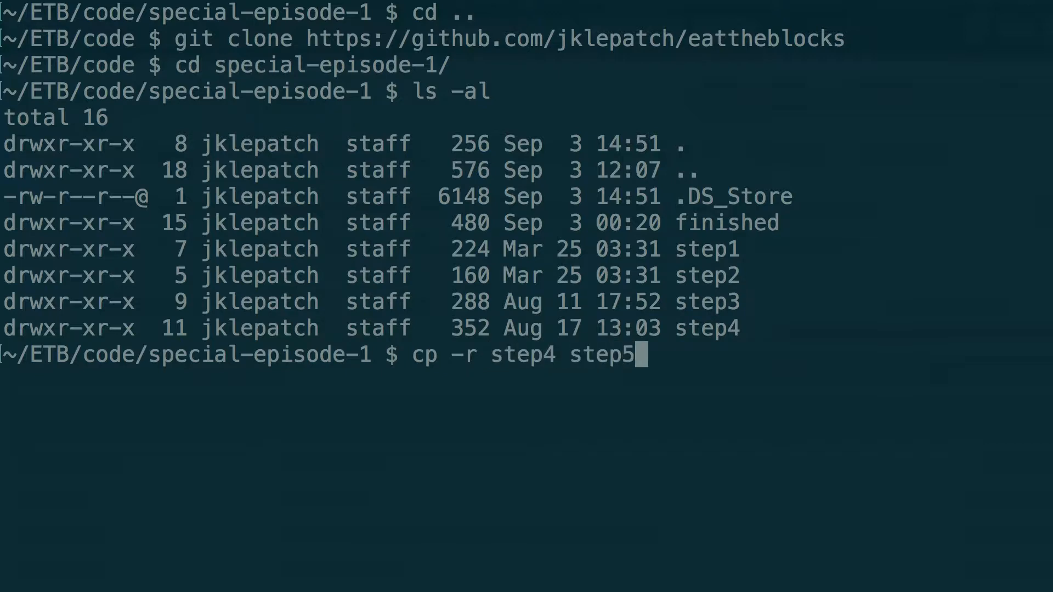
key("Return")
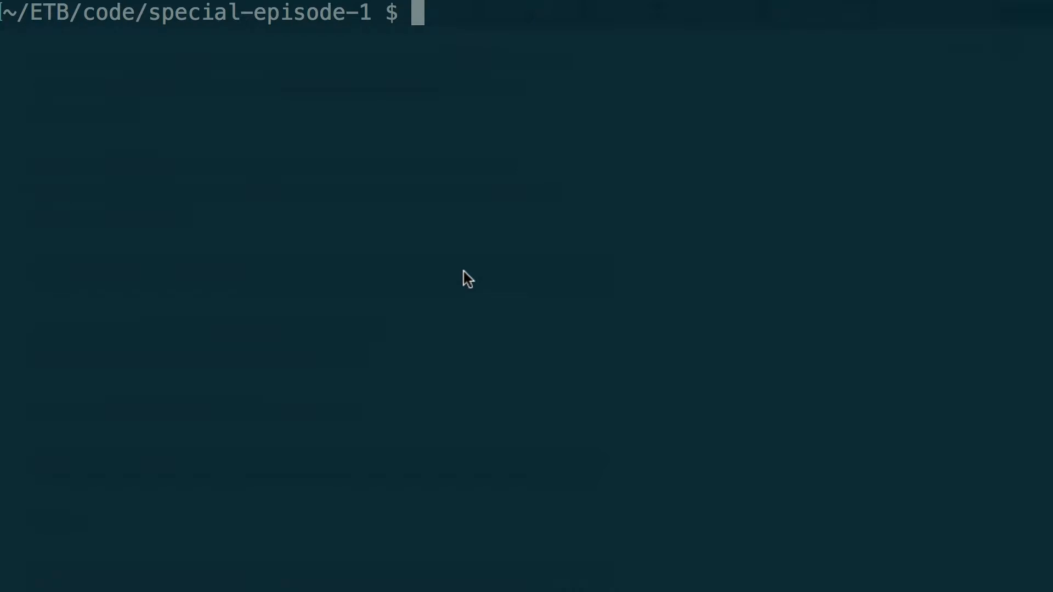
Make step5 the working folder.
type("cd")
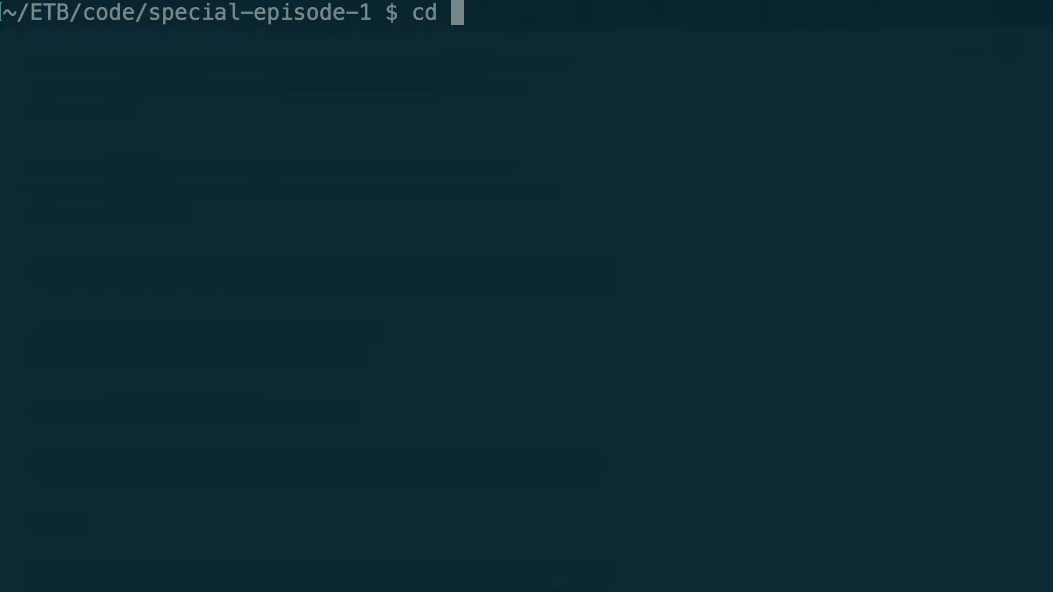
type("step")
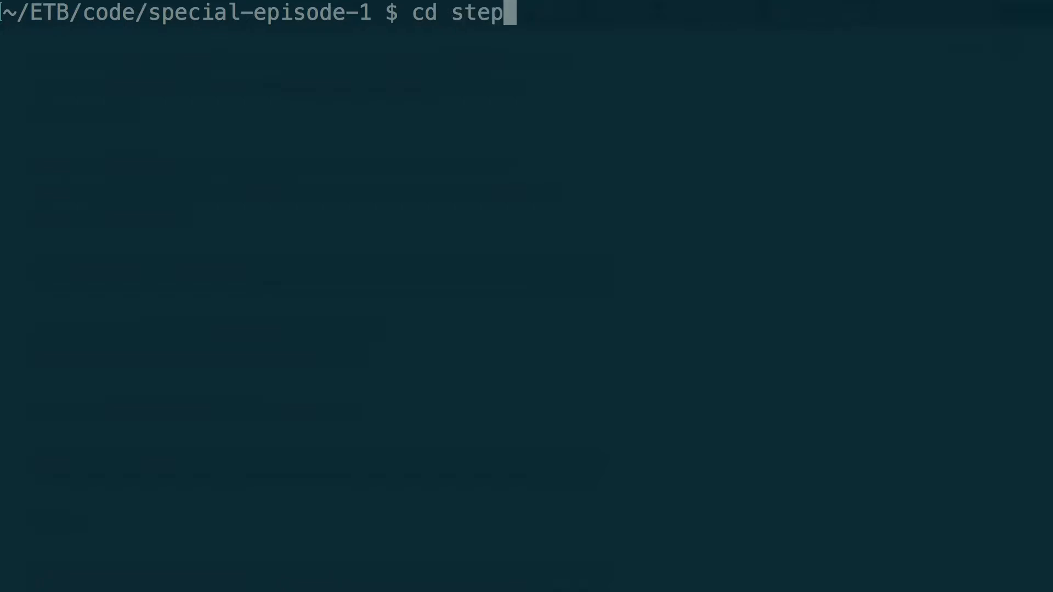
key("Return")
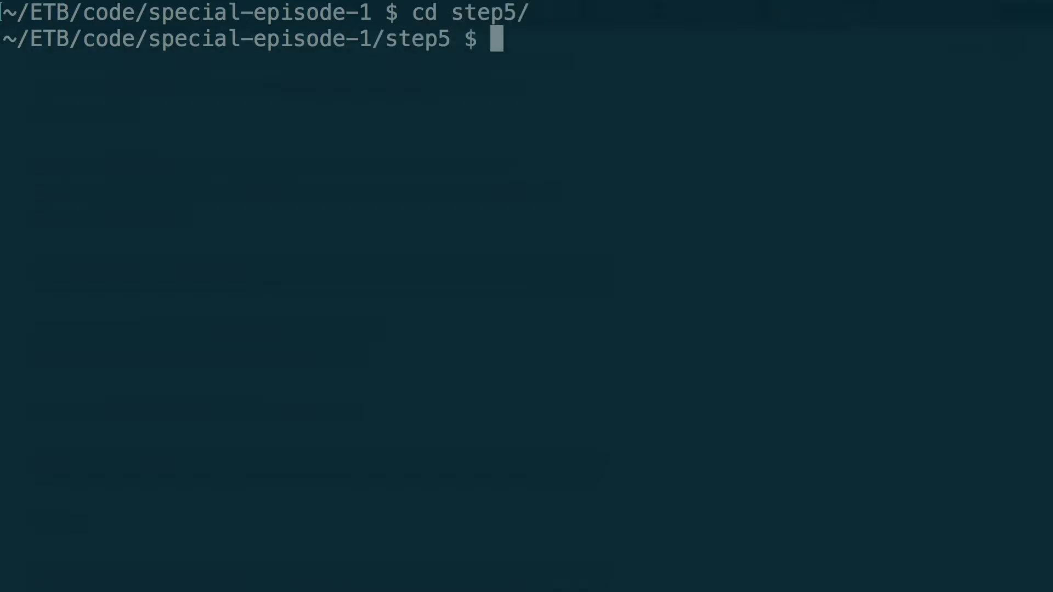
type("np")
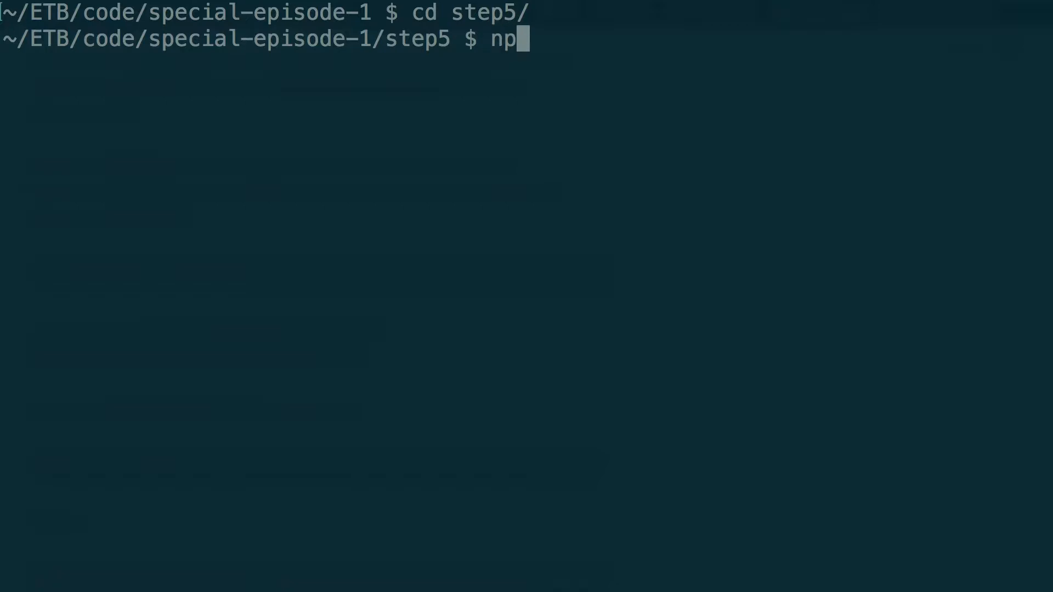
type("m ins")
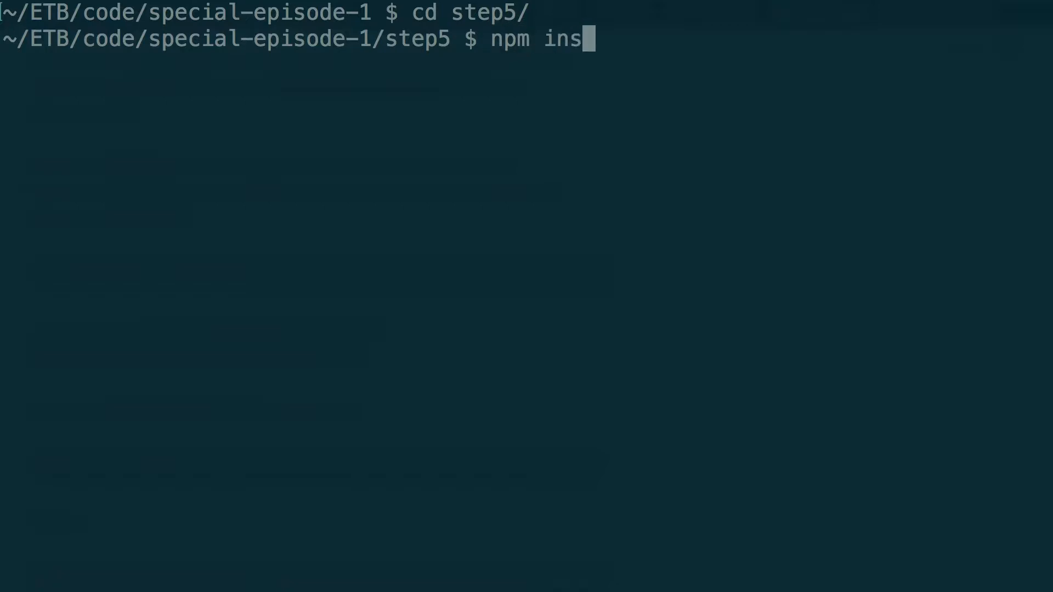
type("tall")
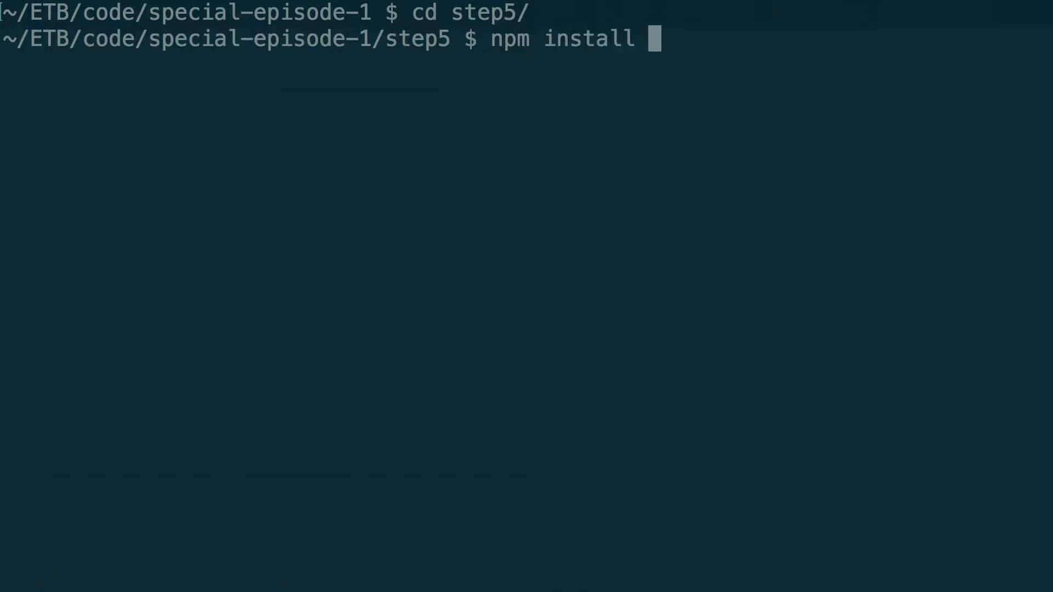
type("web@")
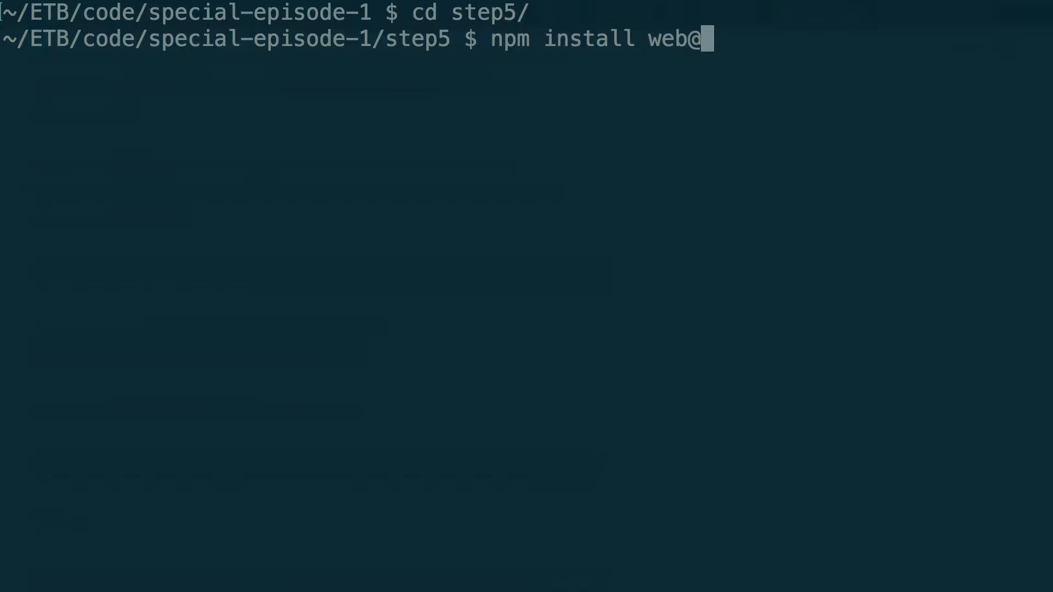
type("0.1")
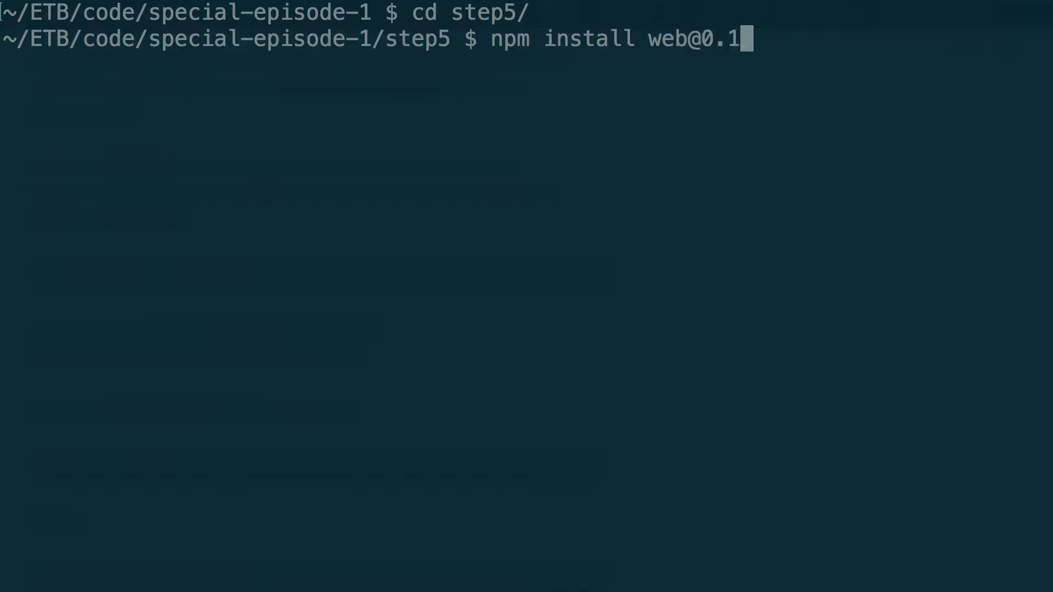
type("9.0")
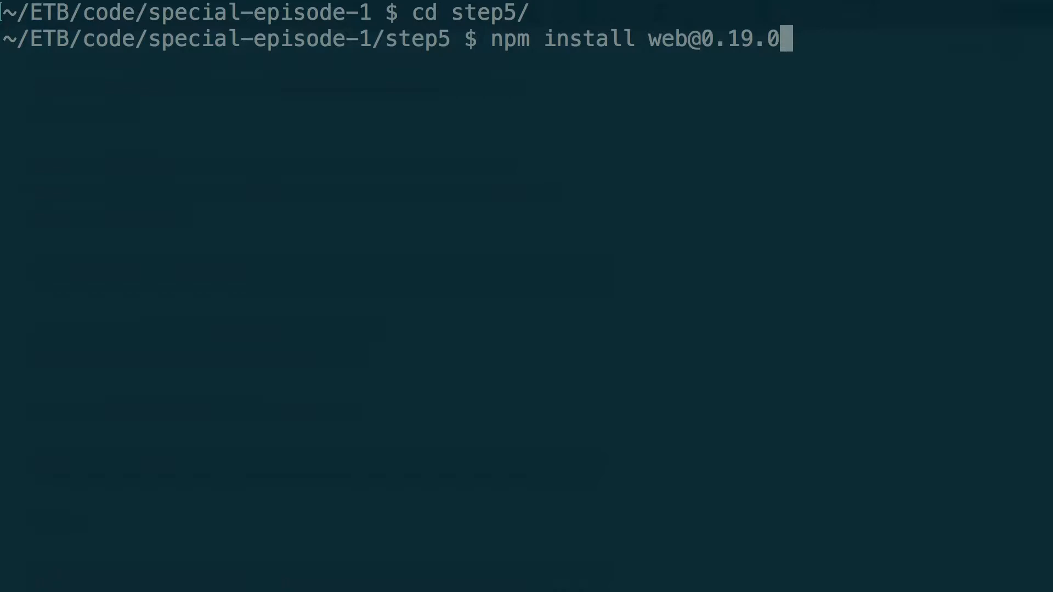
type("-")
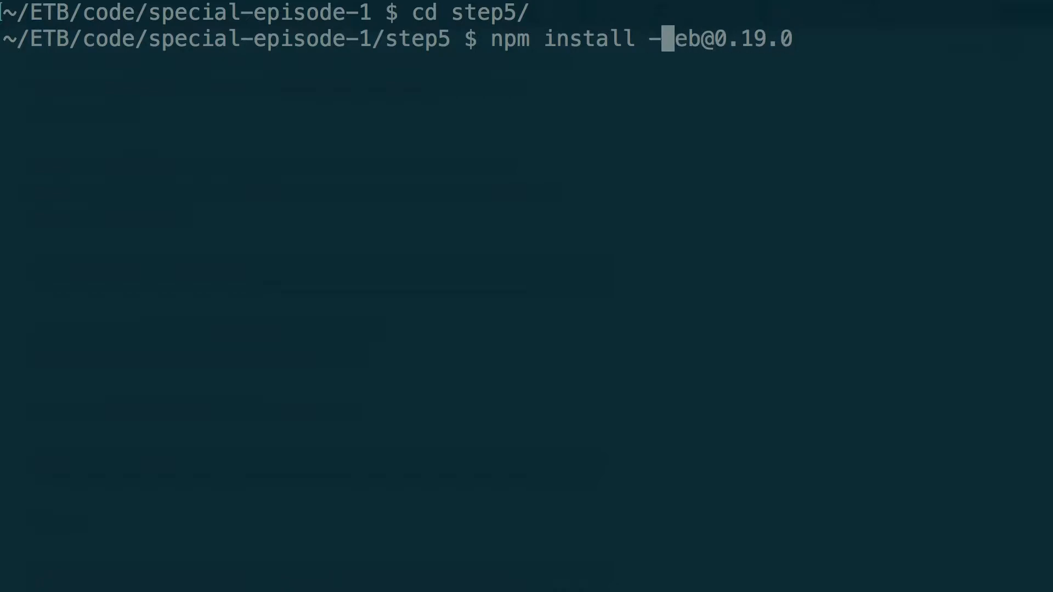
type("D")
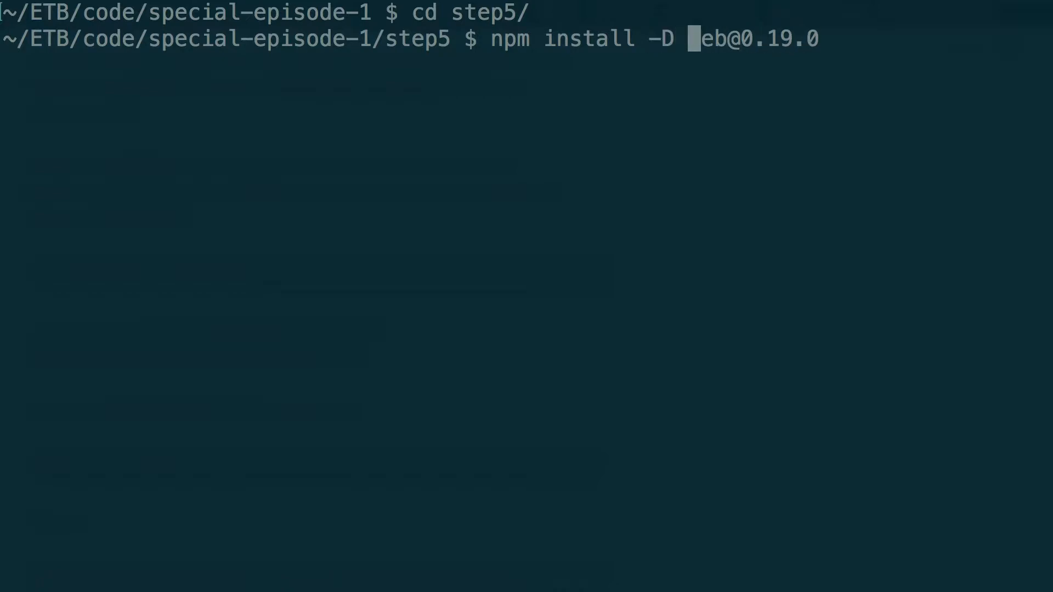
type("w")
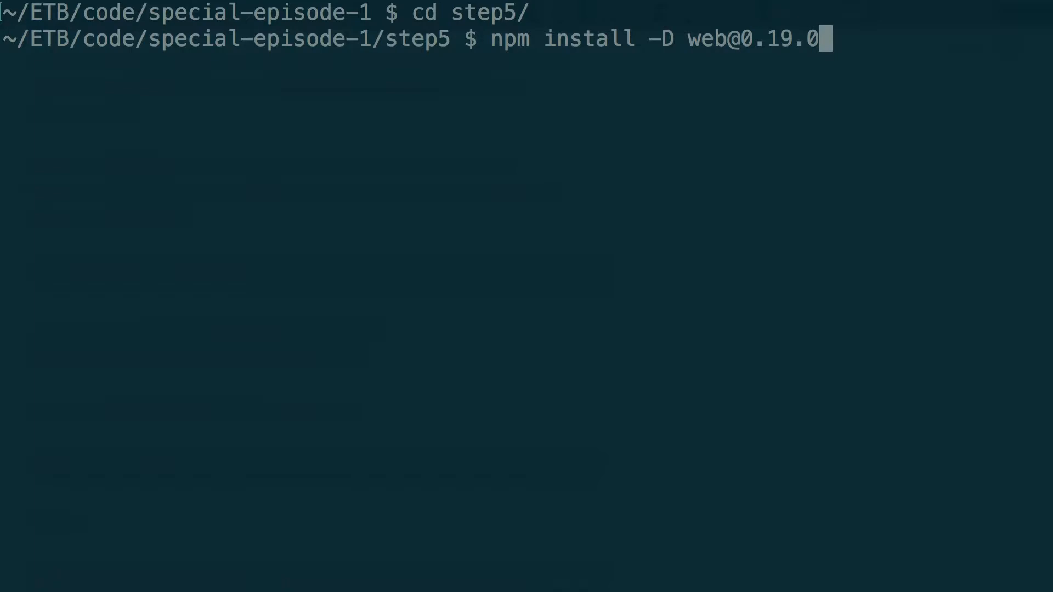
key("Return")
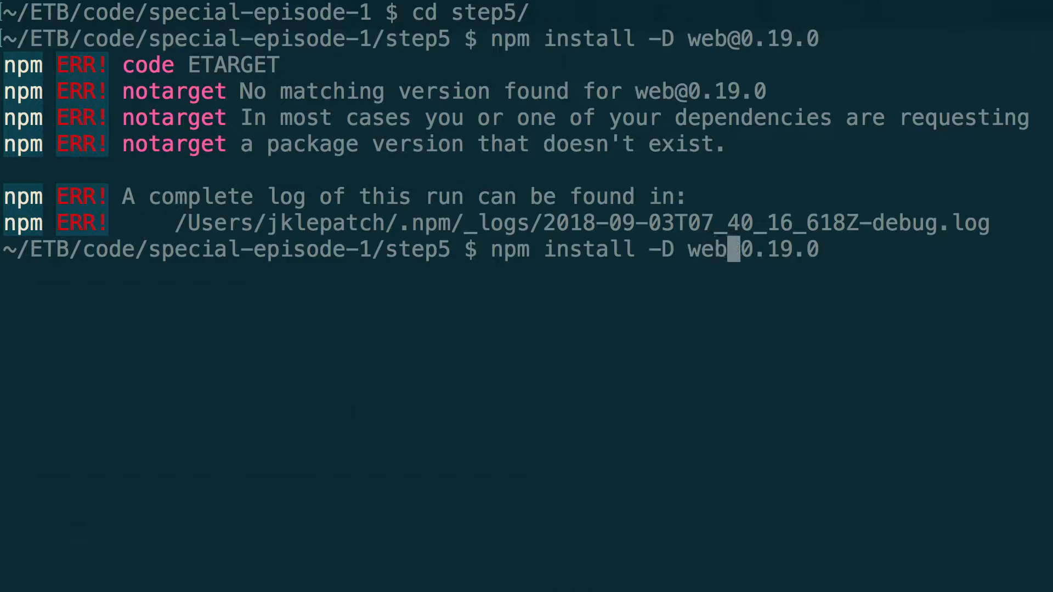
key("Return")
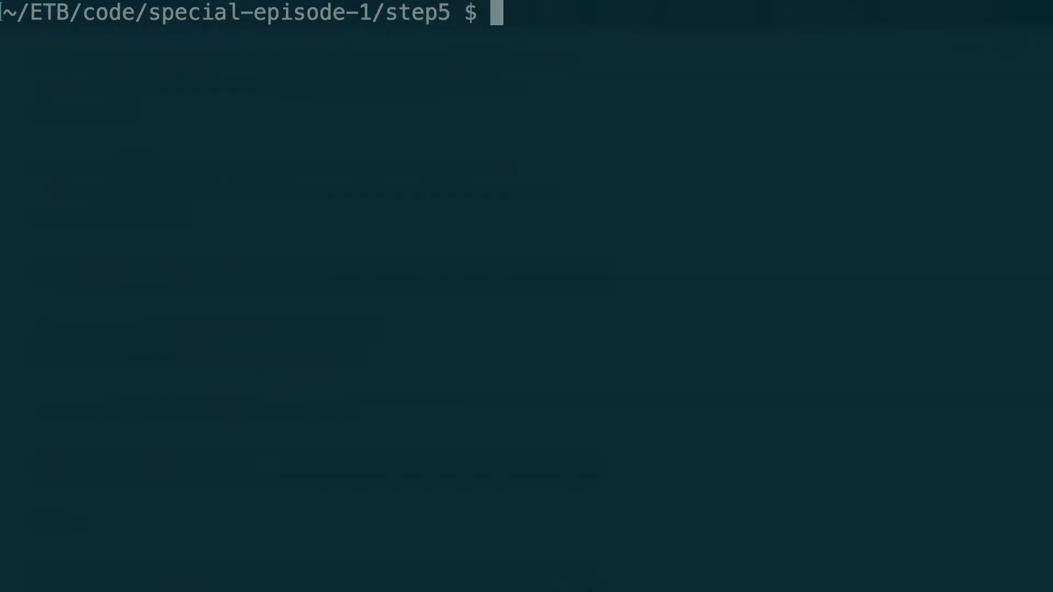
Copy node_modules/web3/dist/web3.min.js into the app/vendor folder.
type("c")
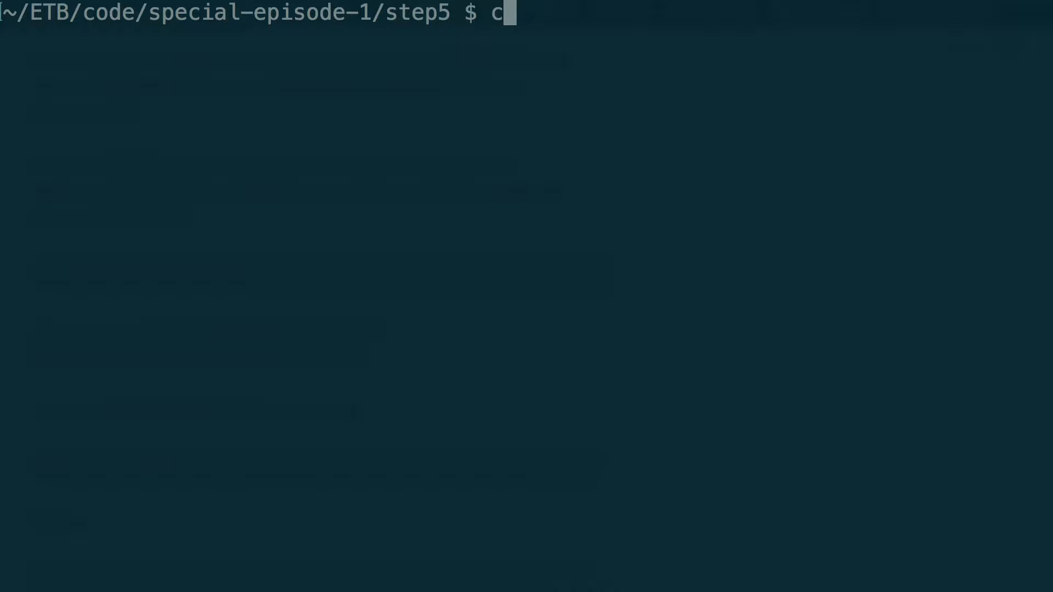
type("p")
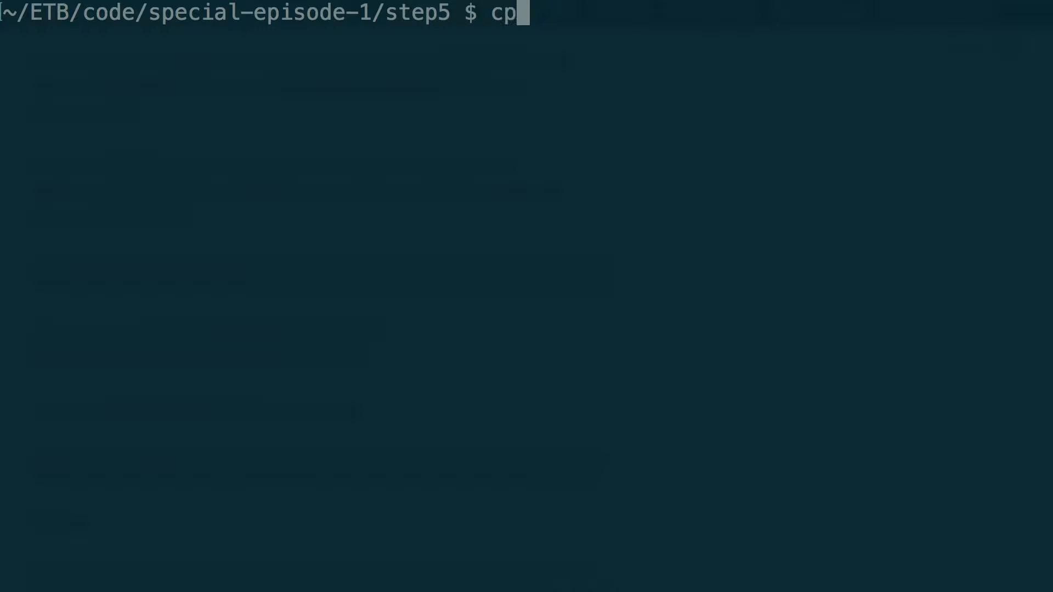
type("node_modules/")
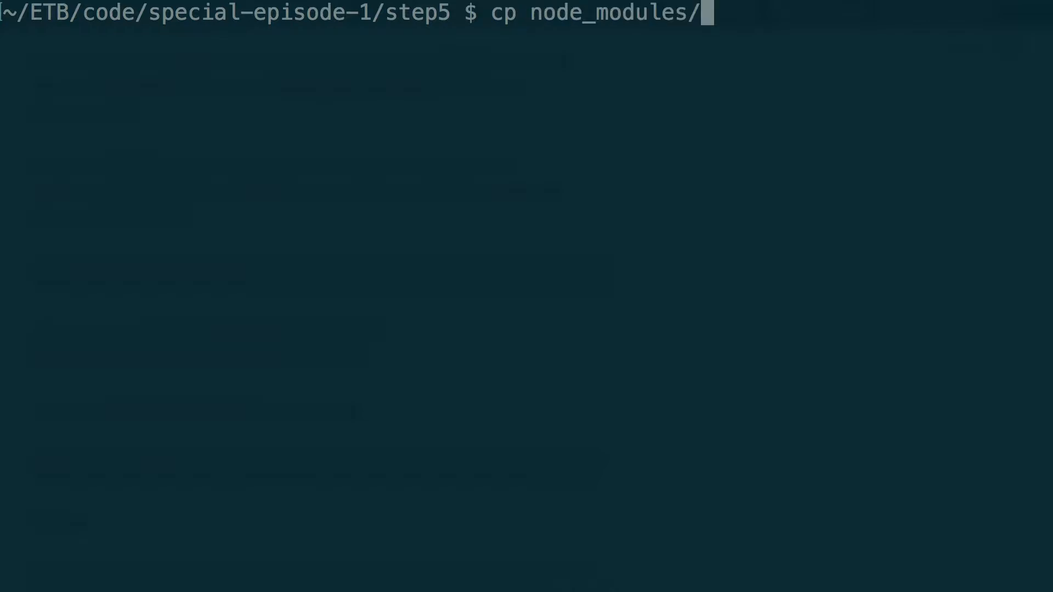
type("web3/dist/")
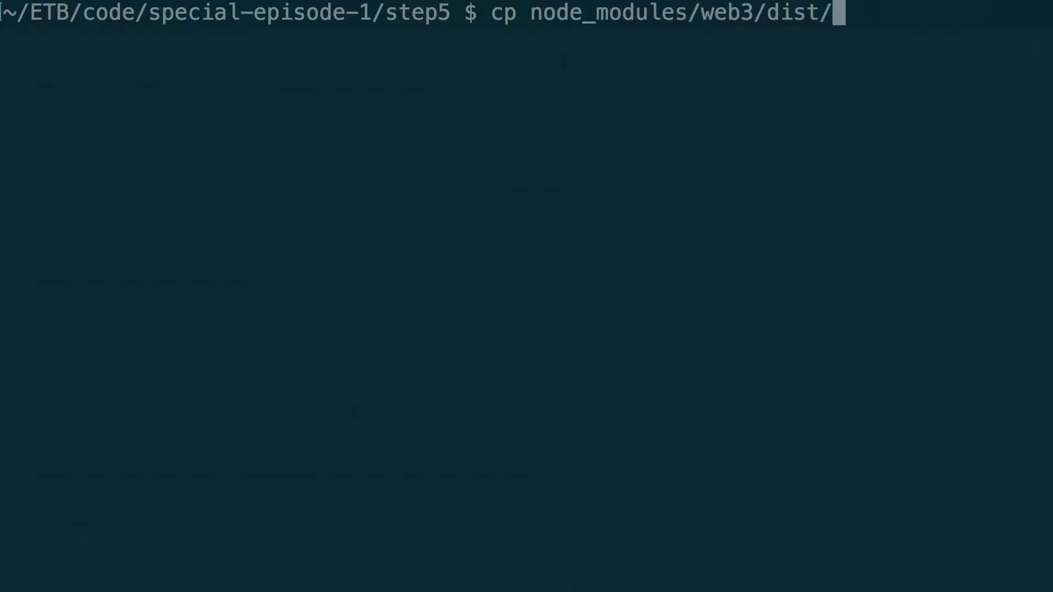
type("web3")
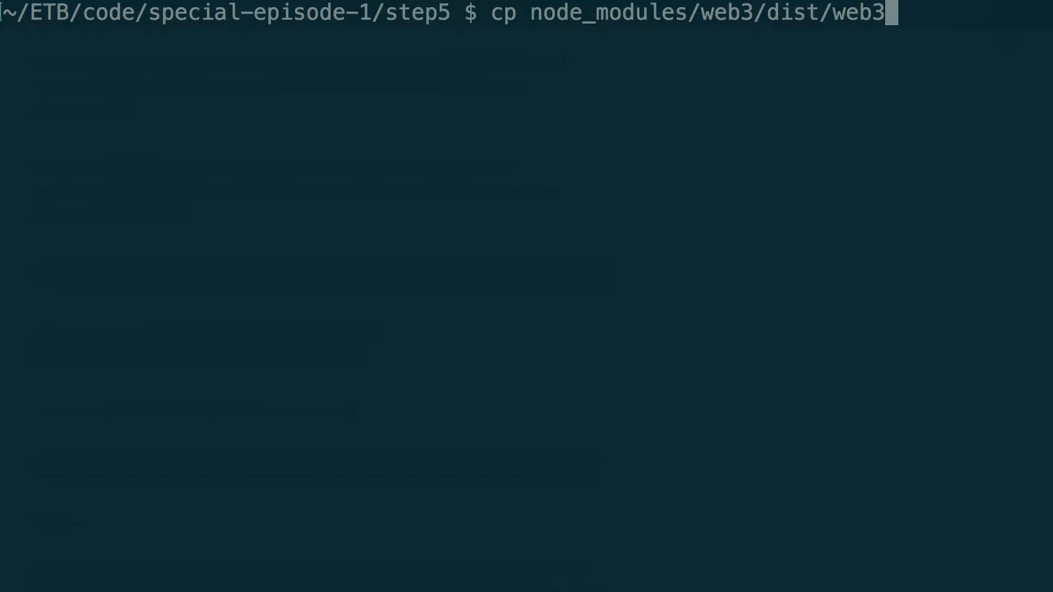
type(".min.js")
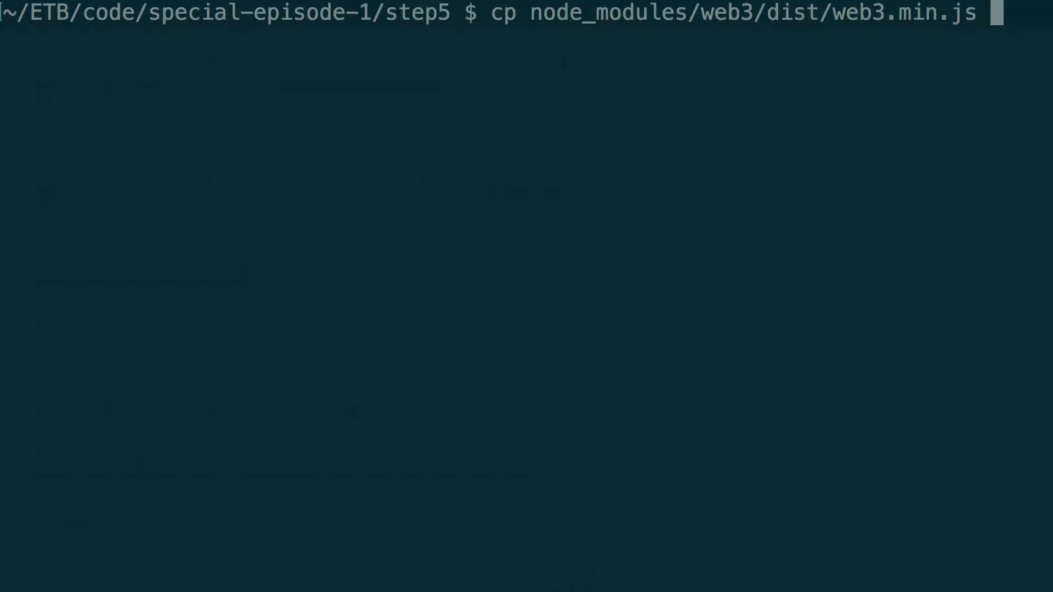
type("app/")
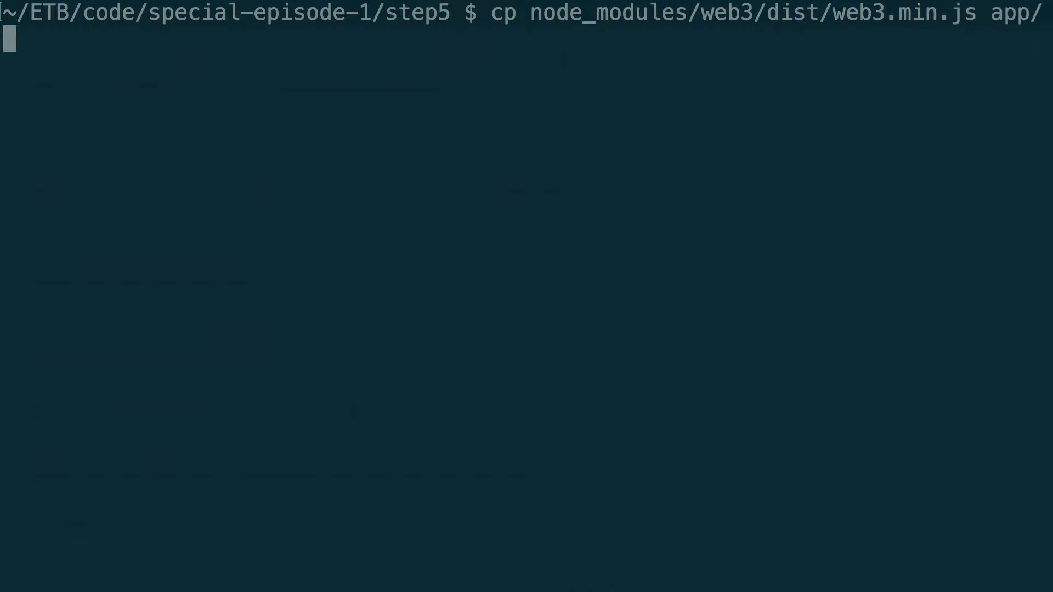
type("vendor/")
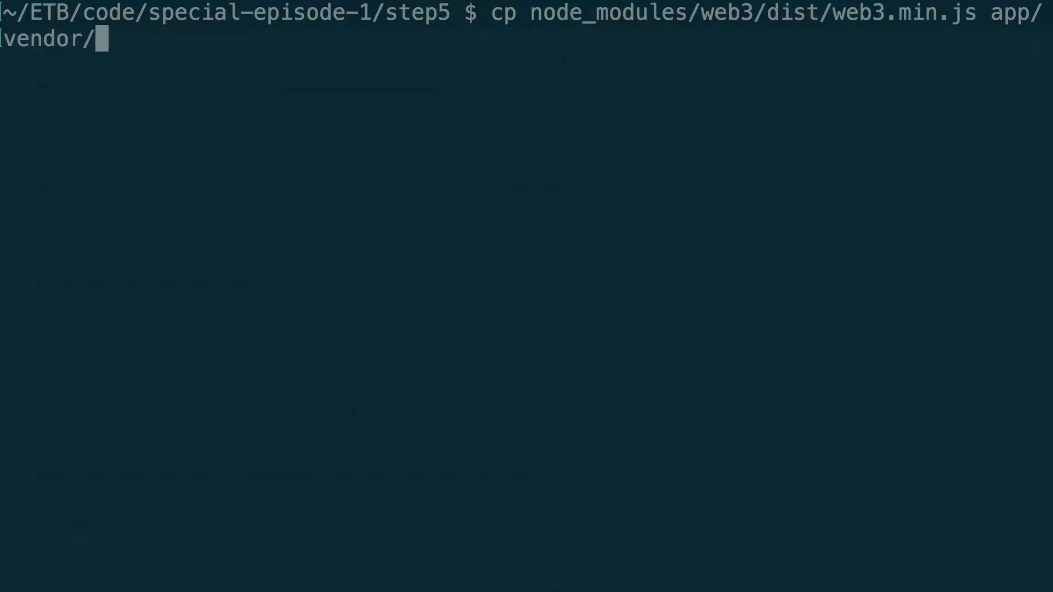
key("Return")
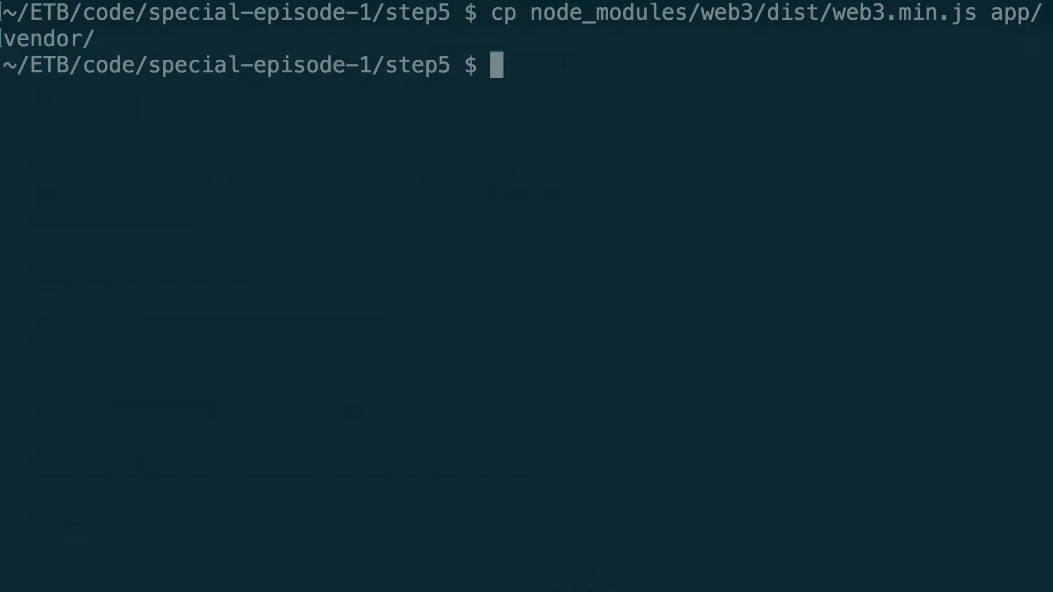
Edit app/js/index.js in vim and move to the URL inside the Web3 call.
type("vim")
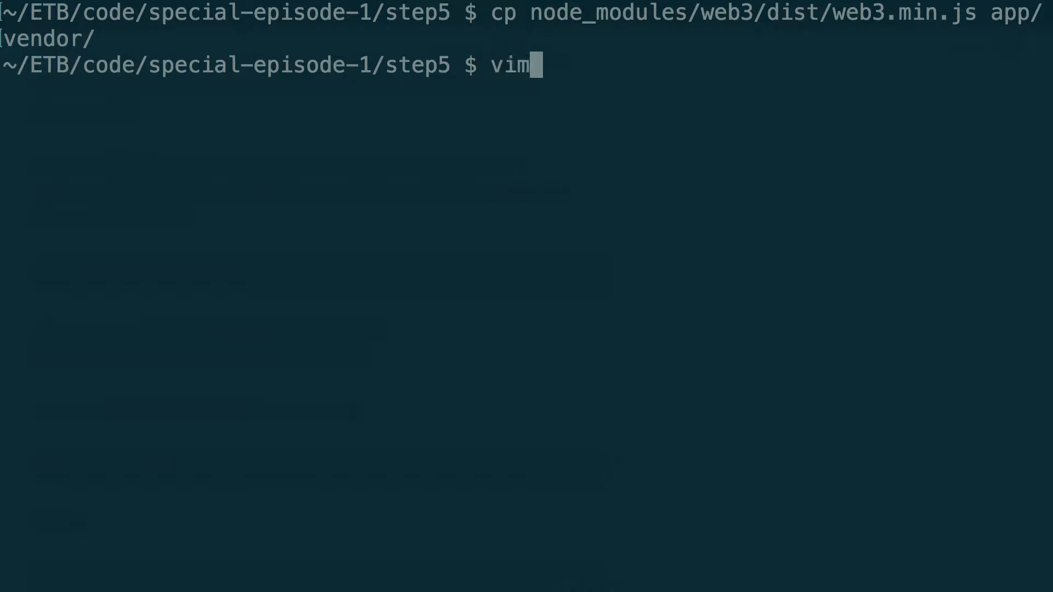
type("app/")
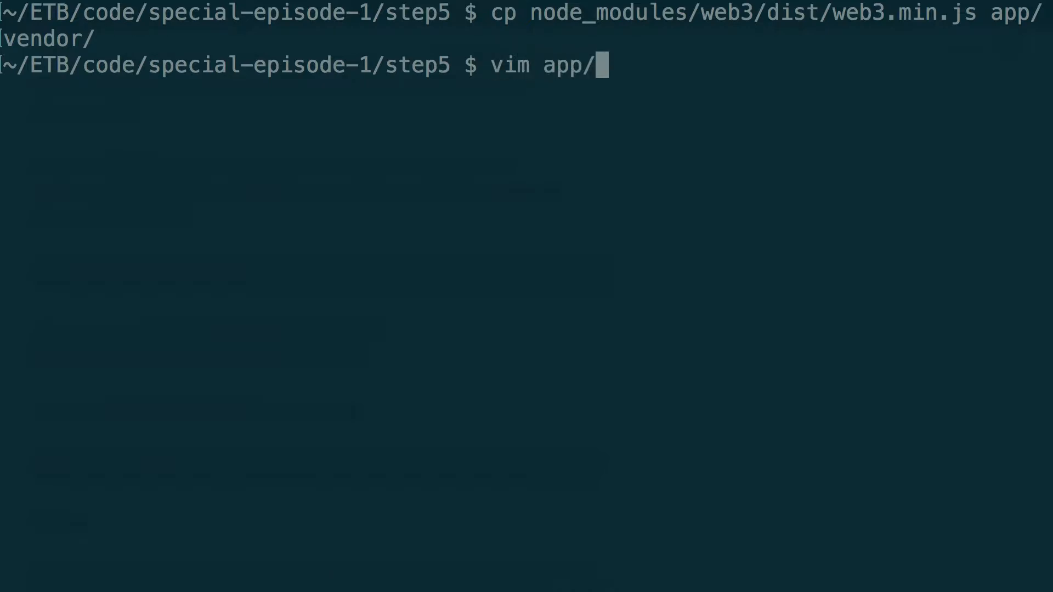
key("Return")
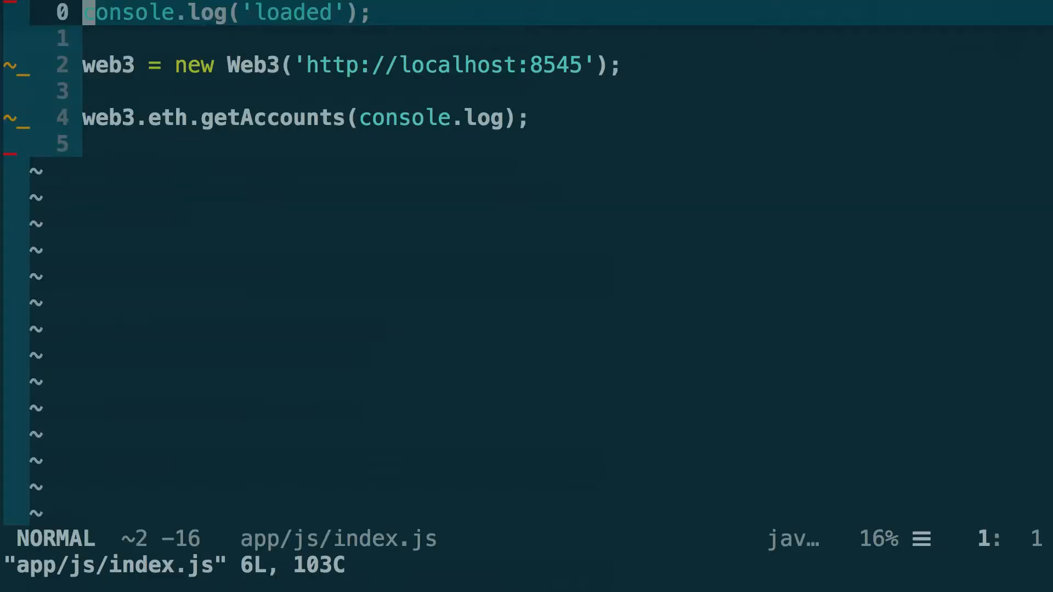
key("j")
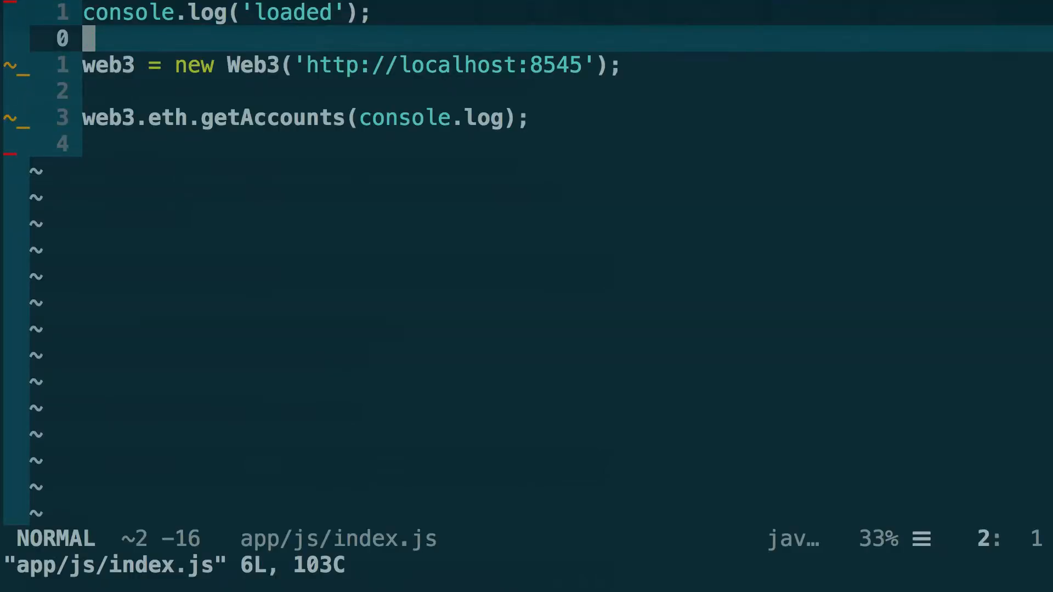
key("j")
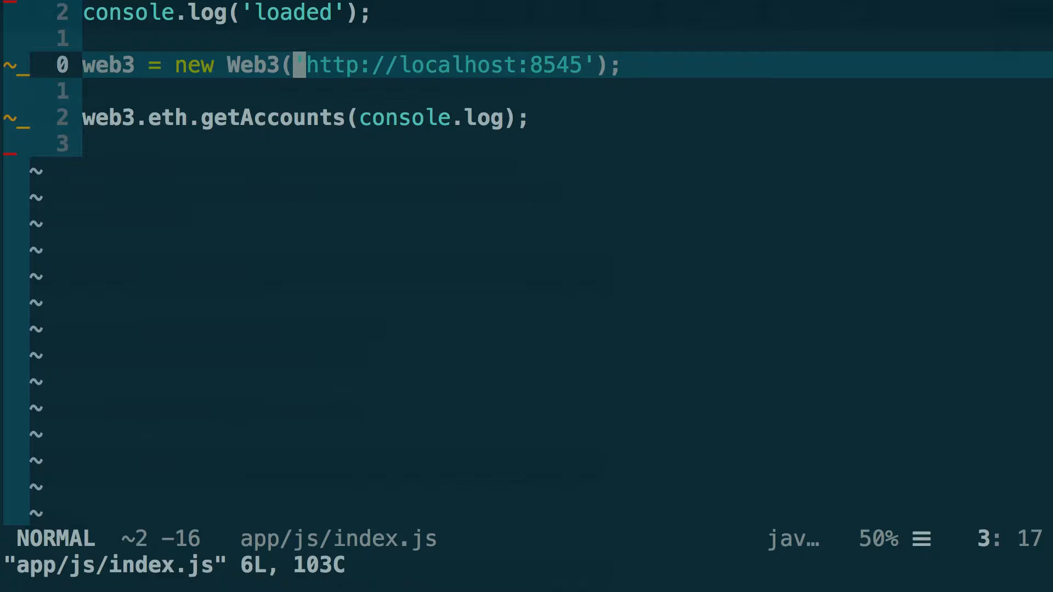
Wrap the URL in new Web3.providers.HttpProvider(...) and close the nested call.
type("We")
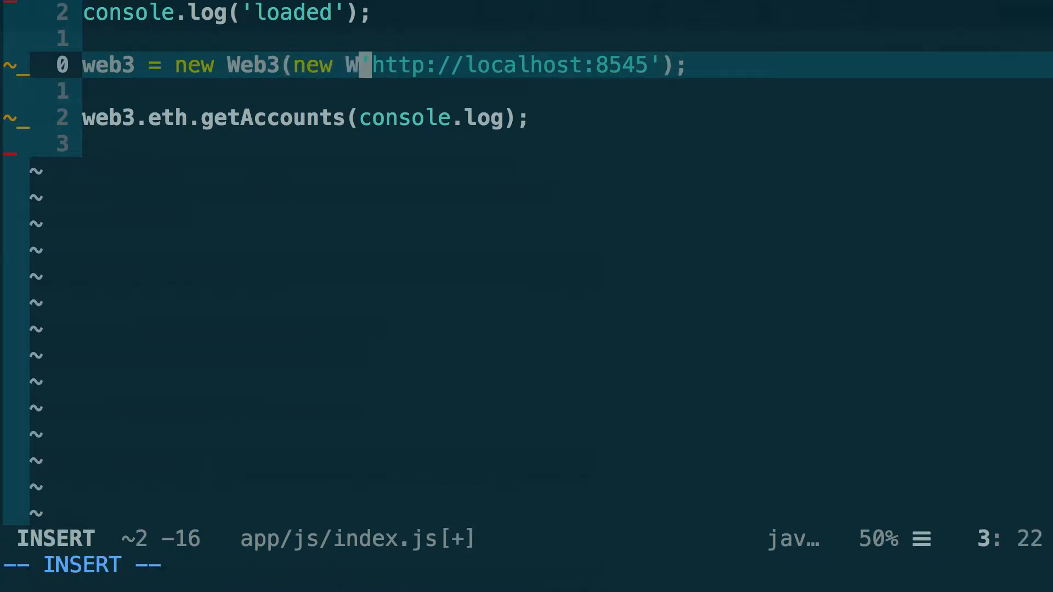
type("eb3")
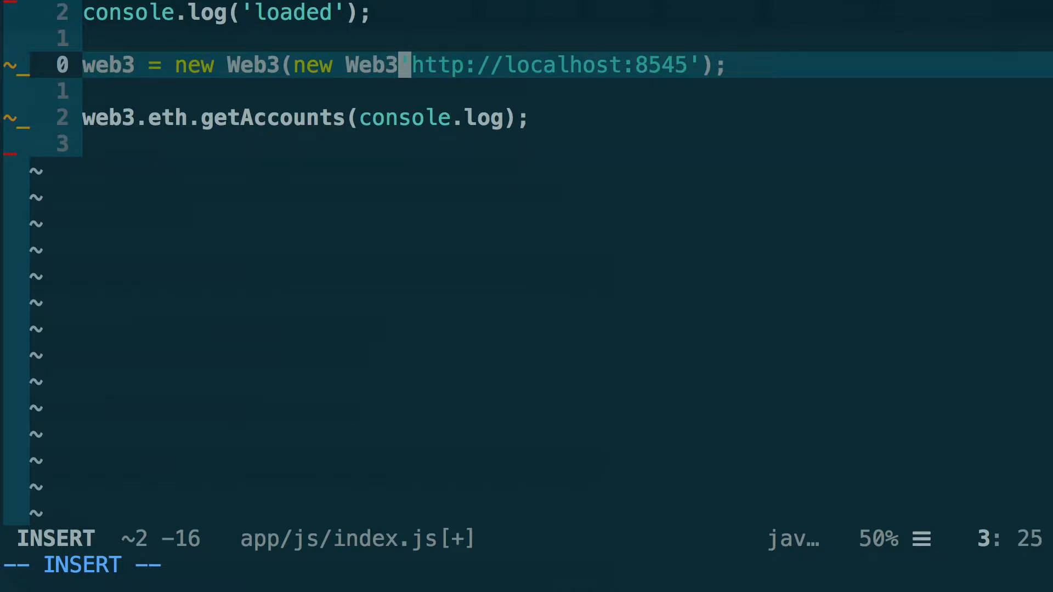
type(".h")
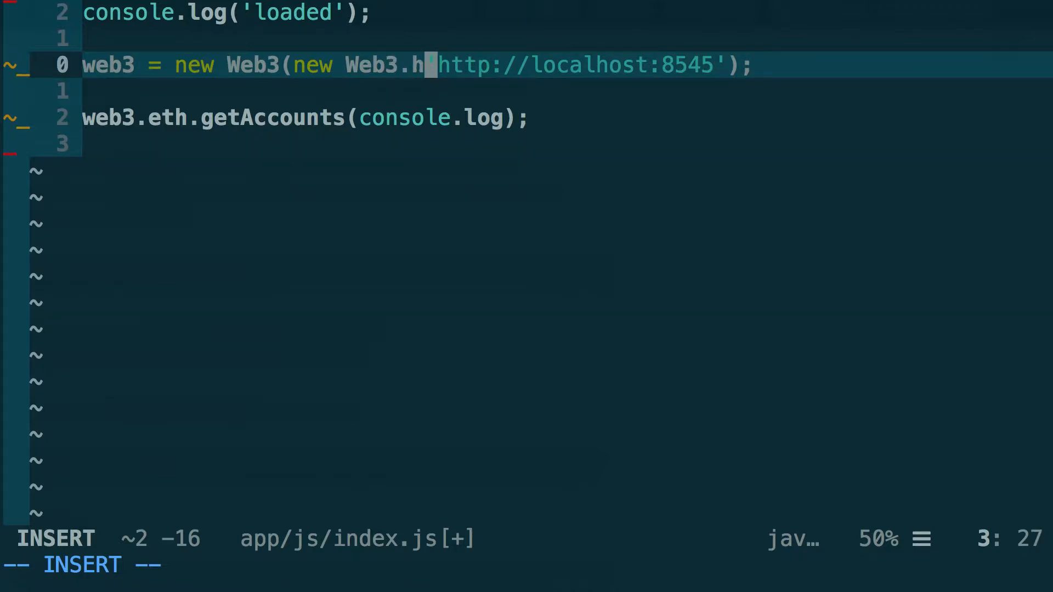
type("tp")
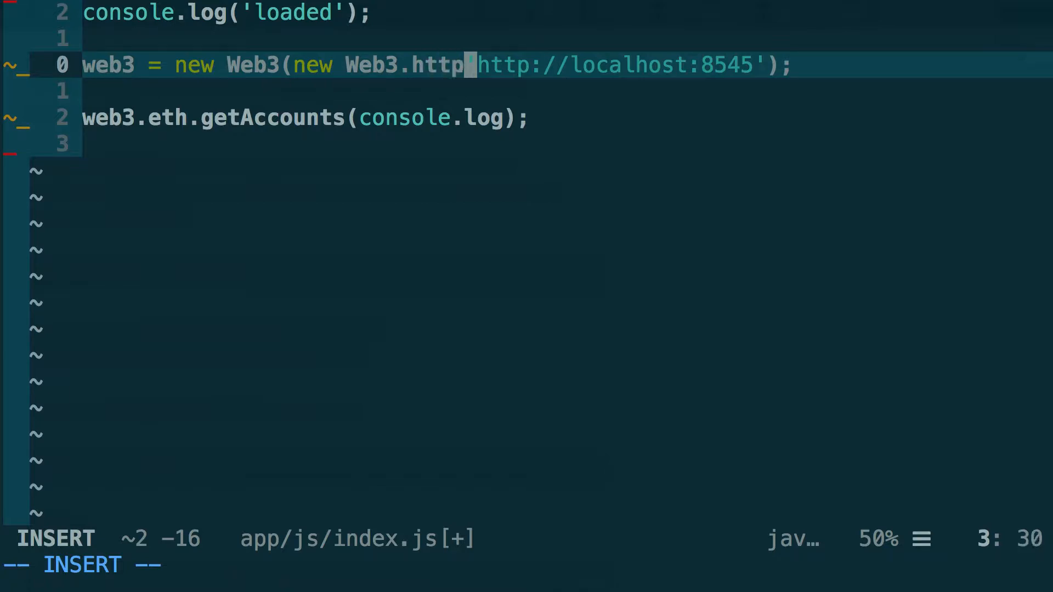
type("Provider")
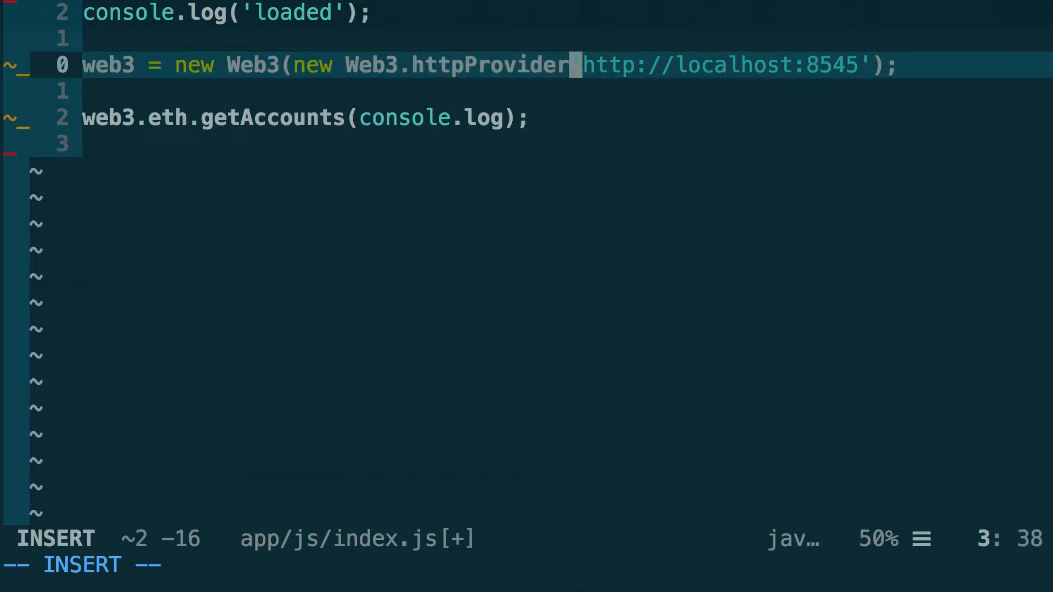
key("Escape")
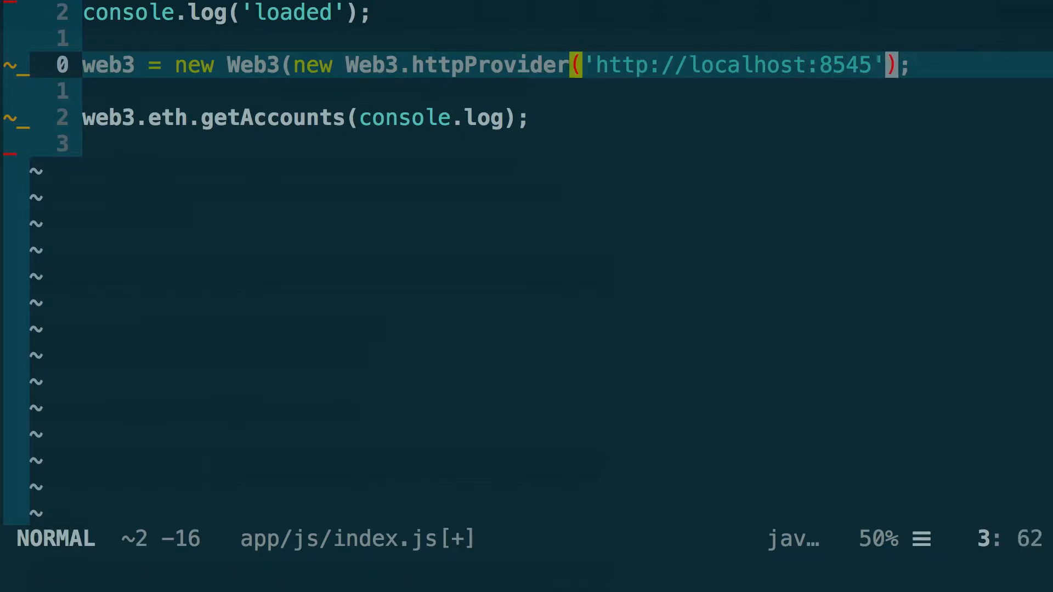
key("a")
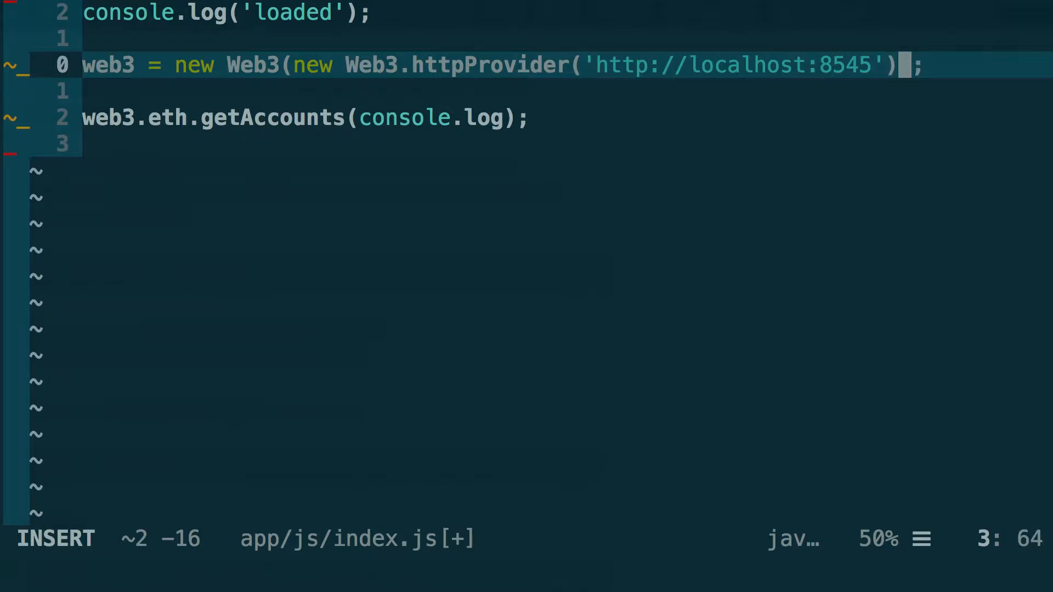
key("Escape")
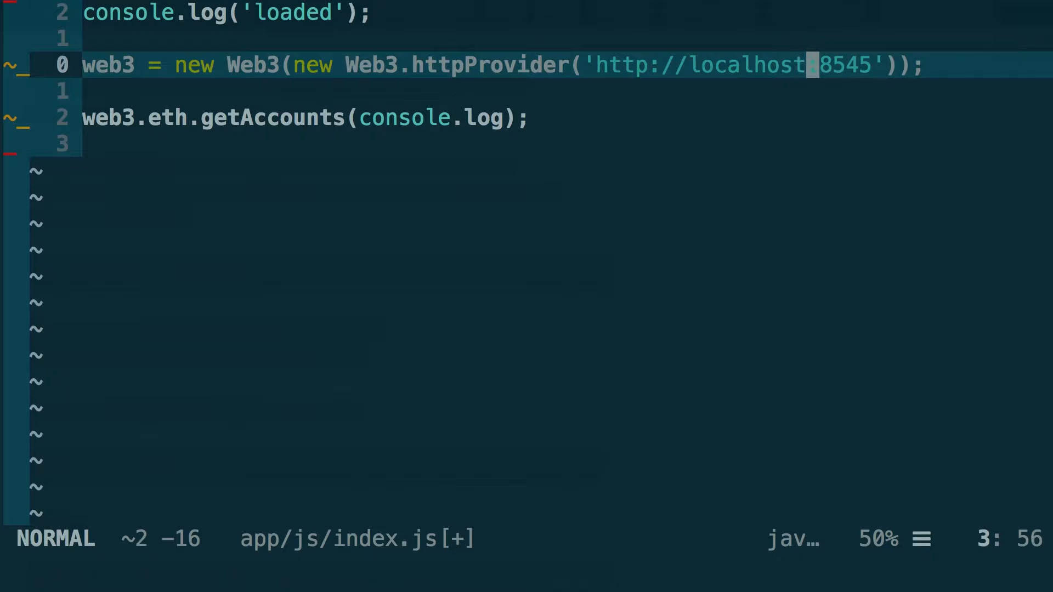
Change the provider port to localhost:9545 and return to the shell.
key("l")
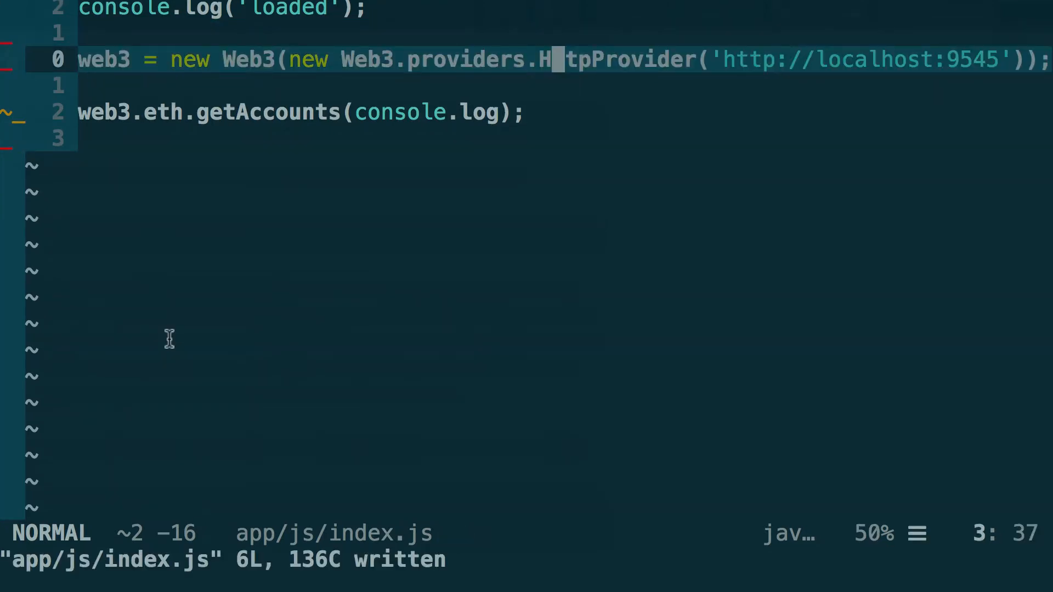
key("ctrl+z")
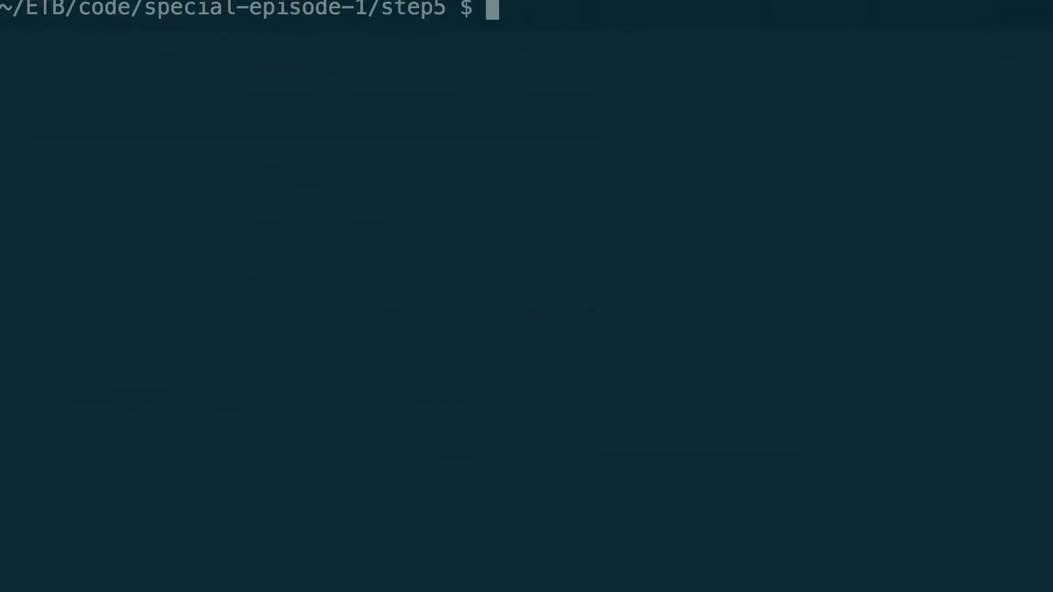
type("npm inst")
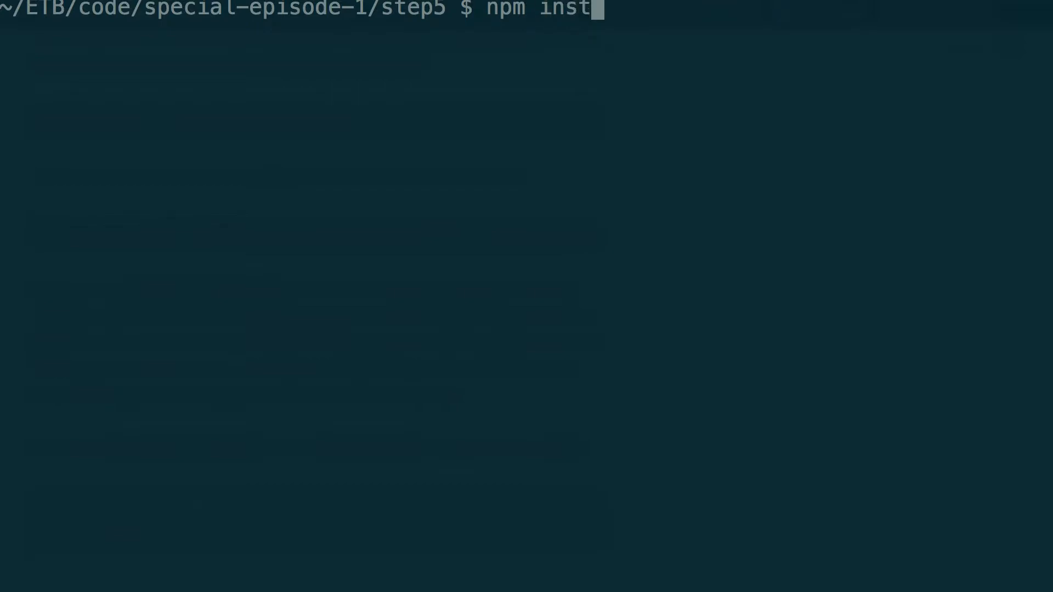
type("all -D")
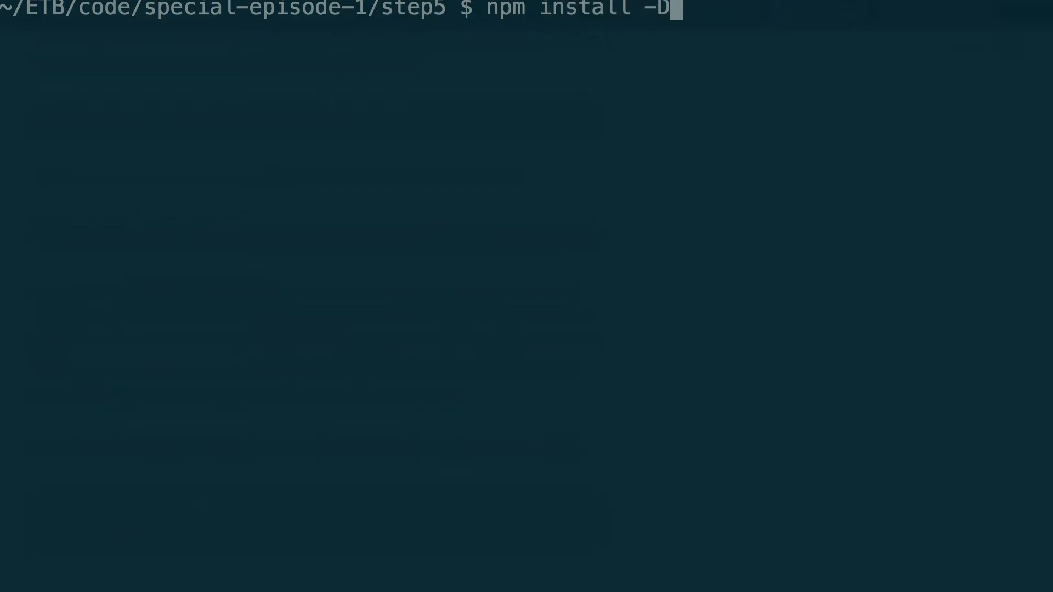
type("tr")
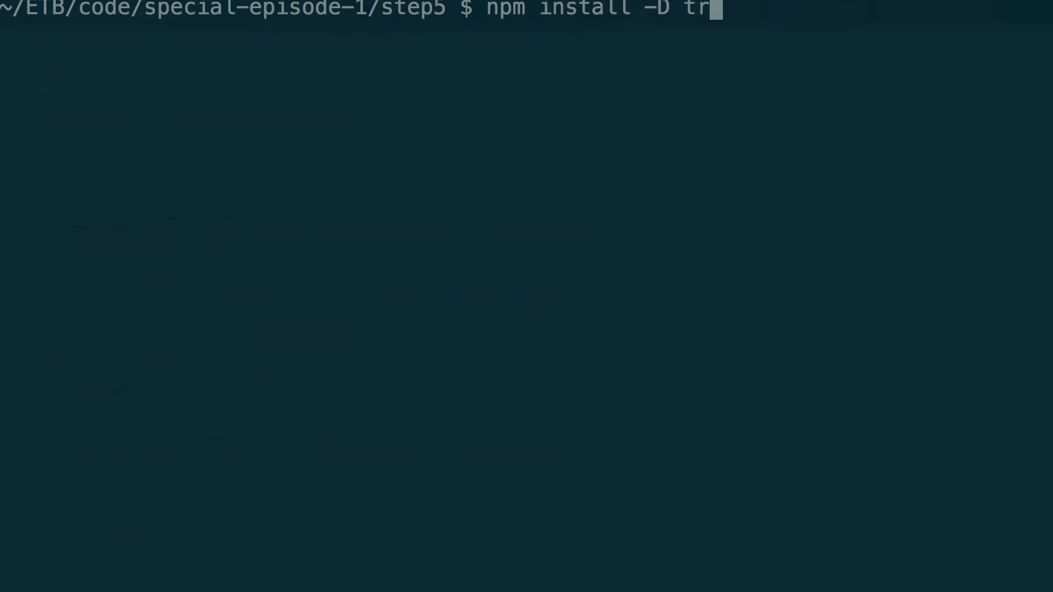
type("uffle-c")
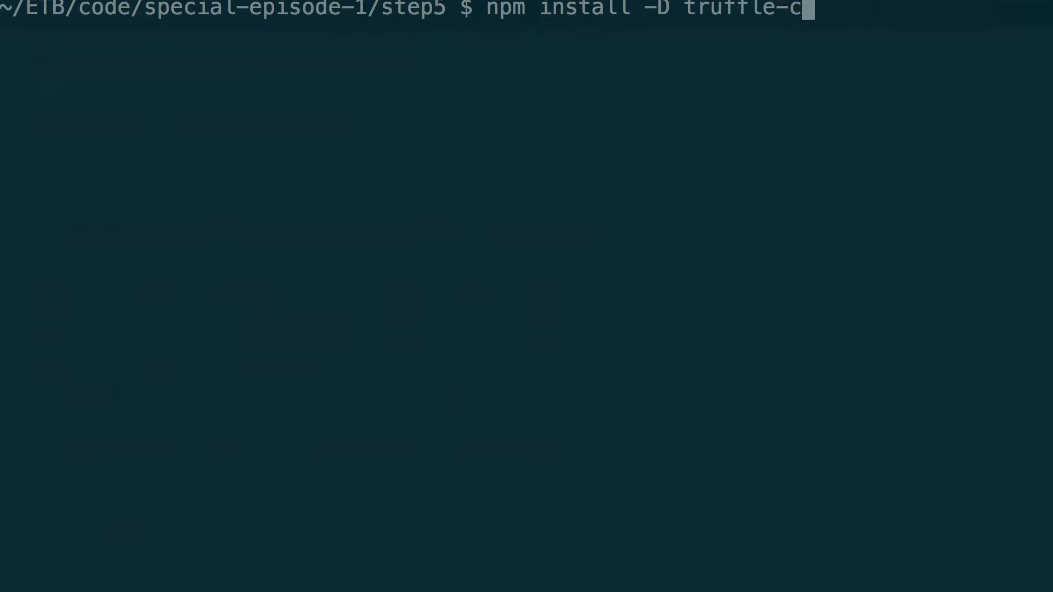
type("ontract")
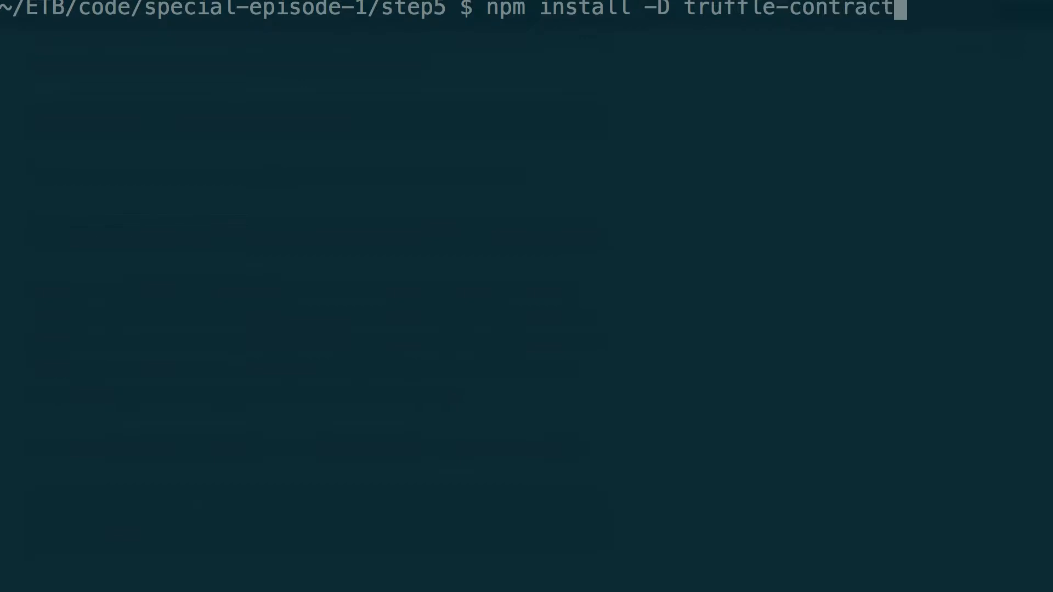
type("@")
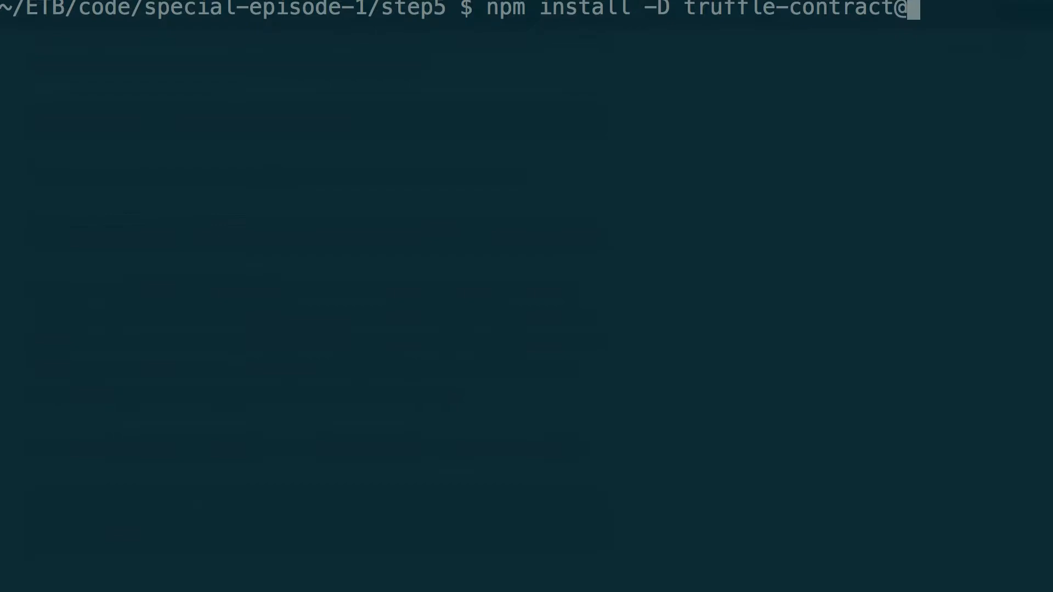
type("3.")
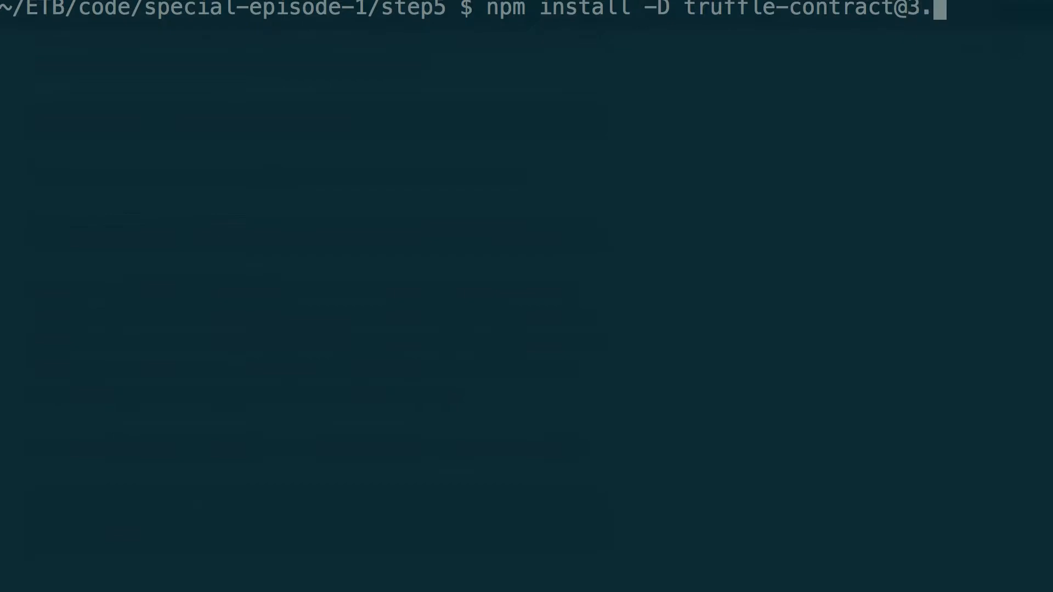
type("0.1")
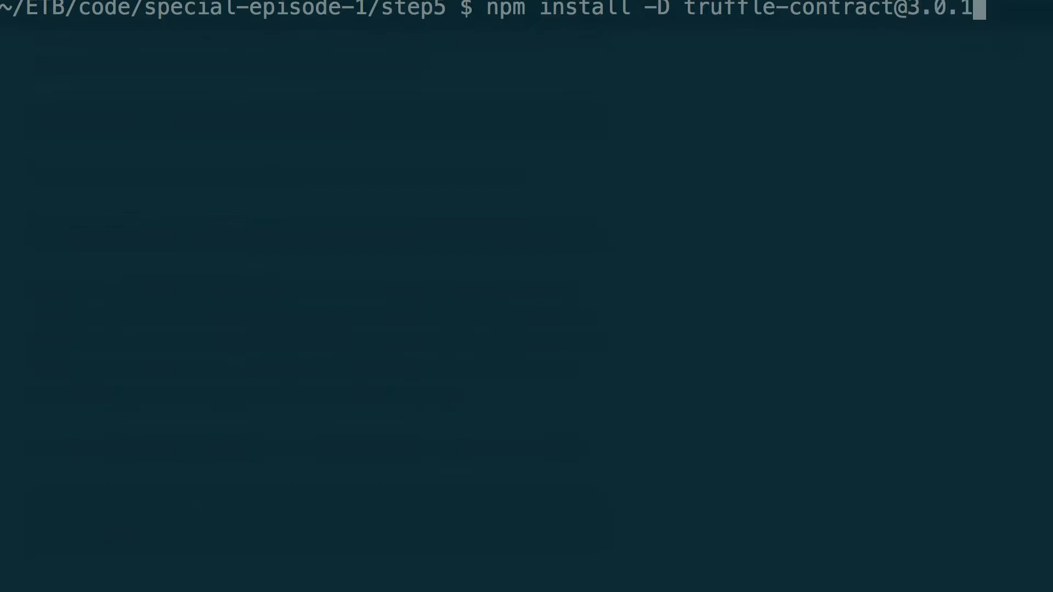
key("Return")
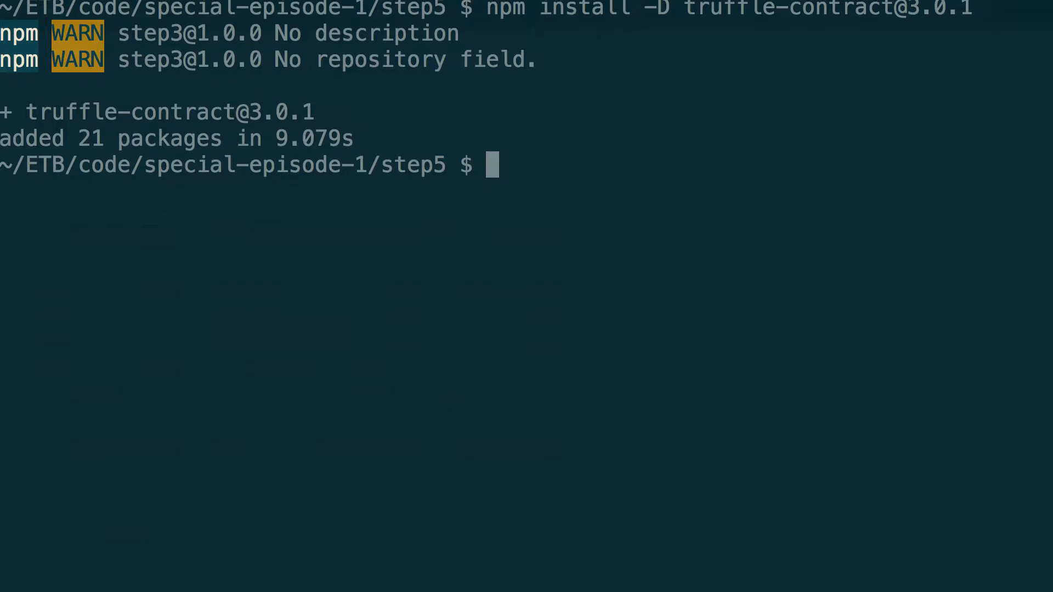
Copy node_modules/truffle-contract/dist/truffle-contract.min.js into app/vendor using Tab completion.
type("m")
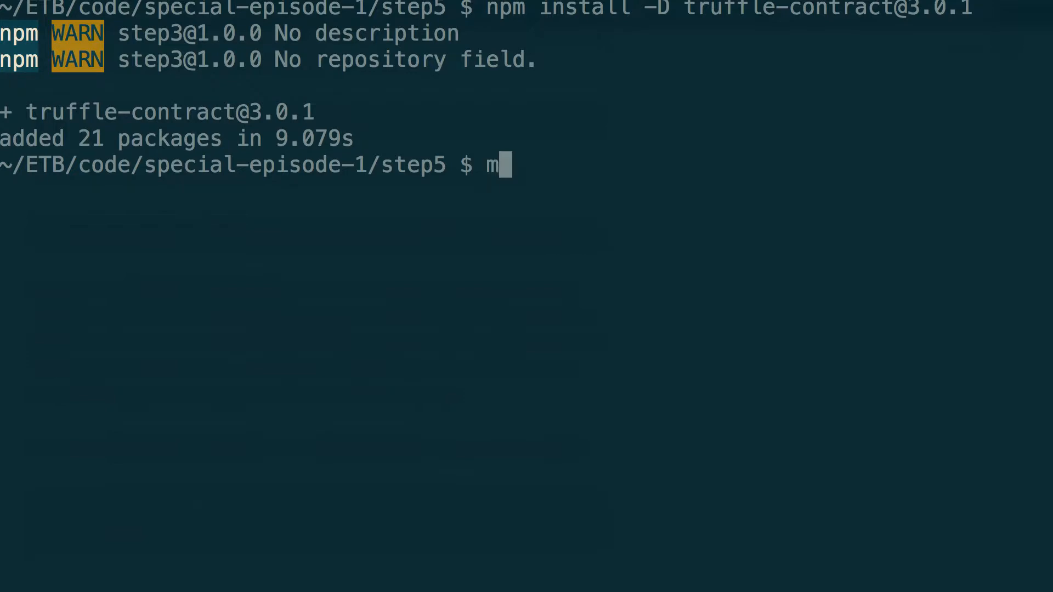
key("Backspace")
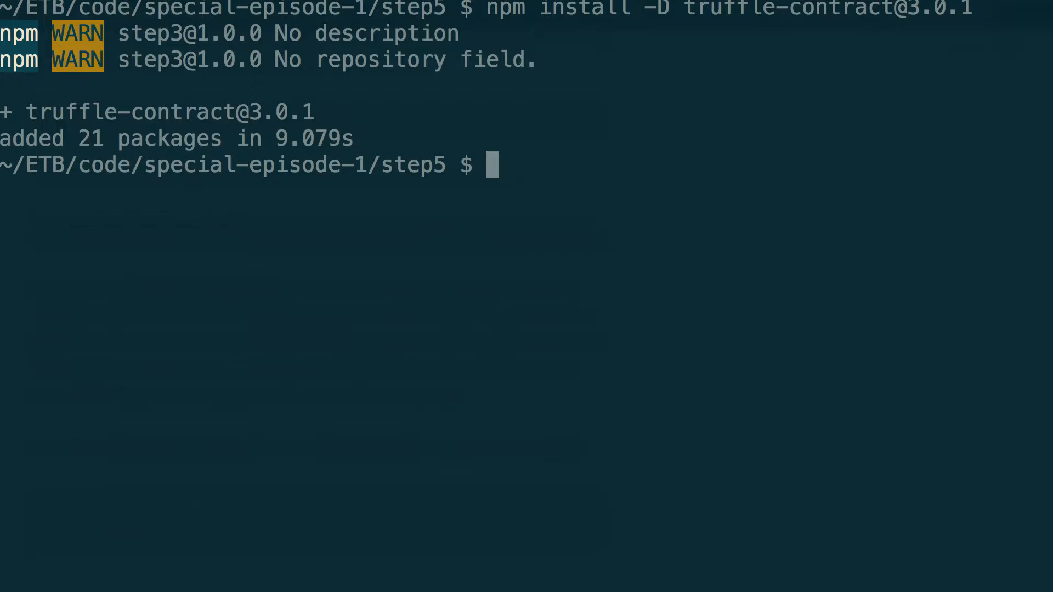
type("cp node_modules/")
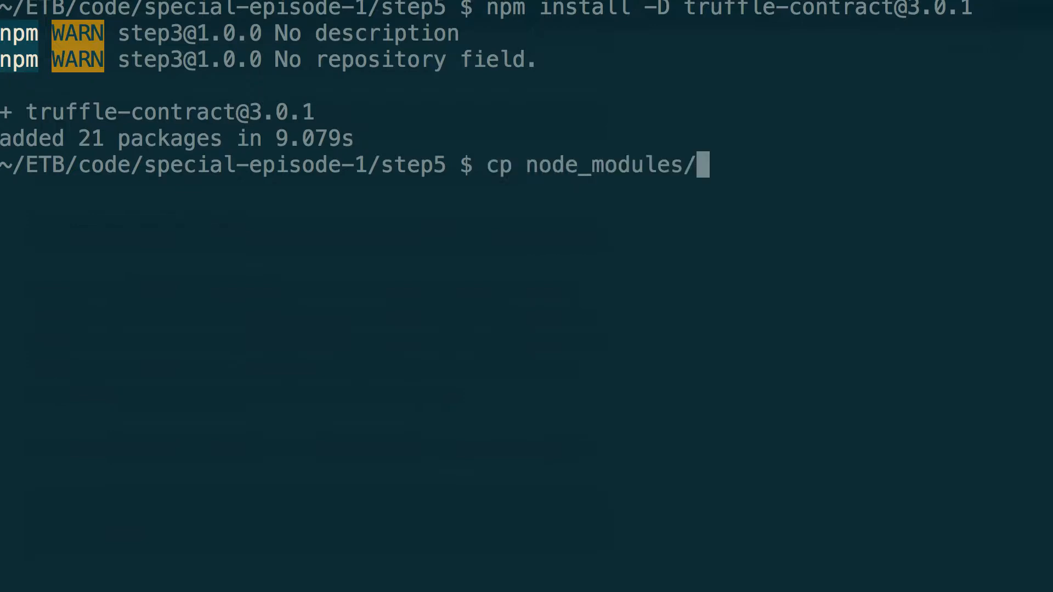
type("truffle-c")
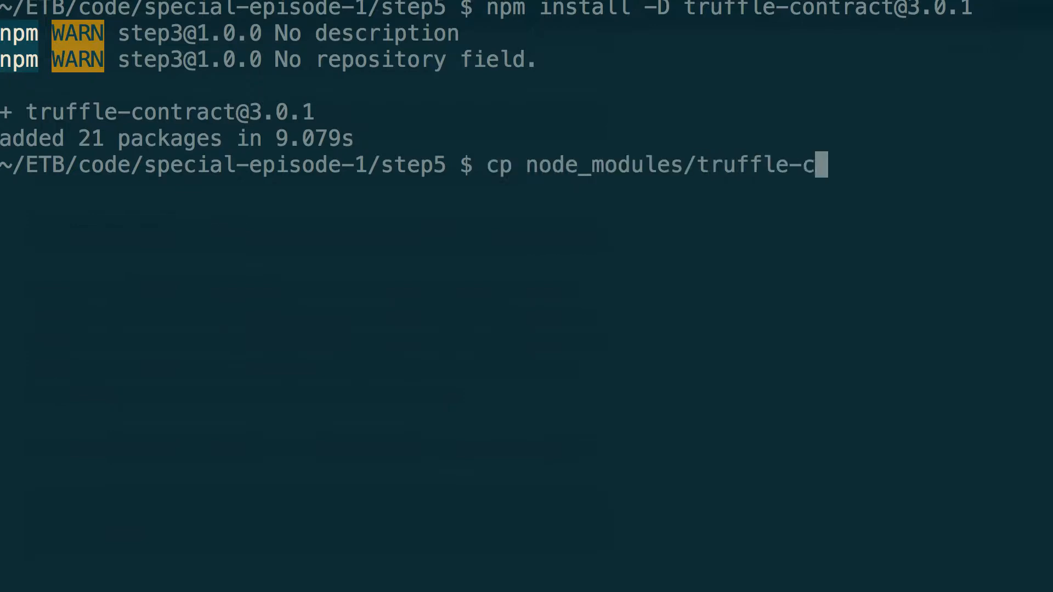
type("ontract/dist/")
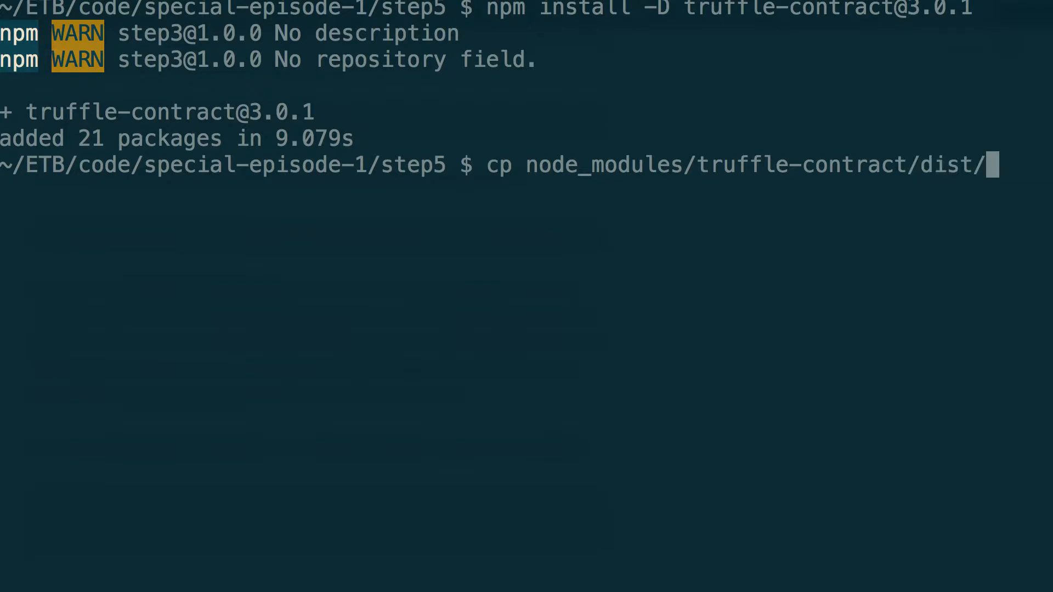
type("tru")
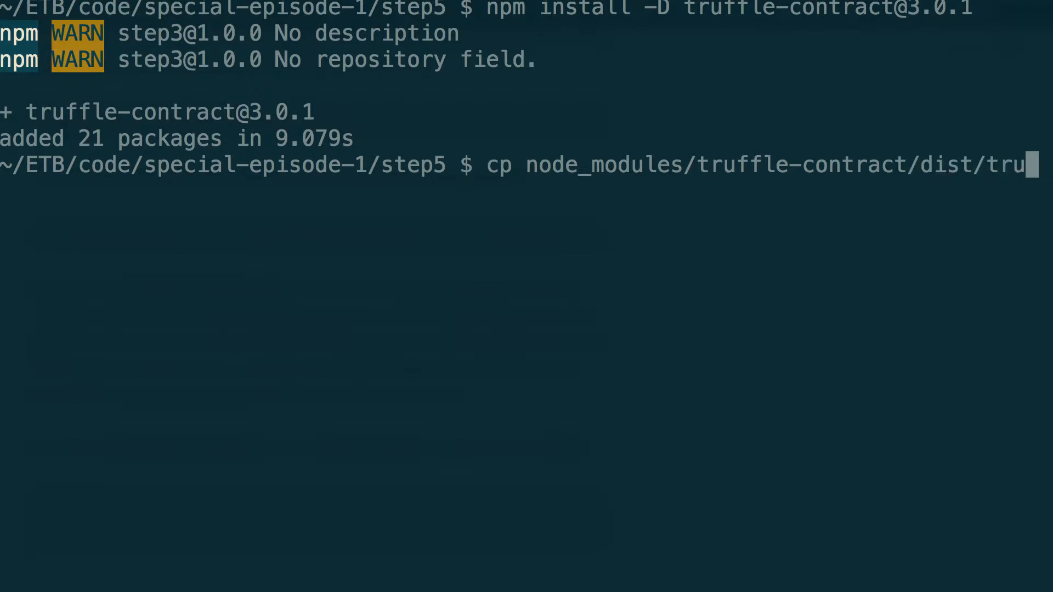
key("BackSpace")
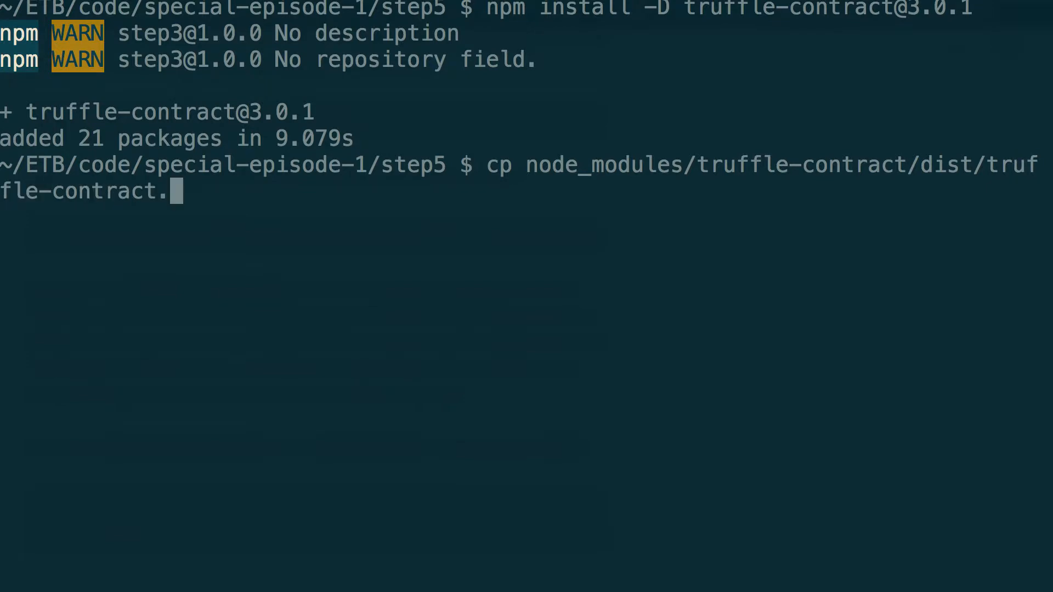
type("min.js")
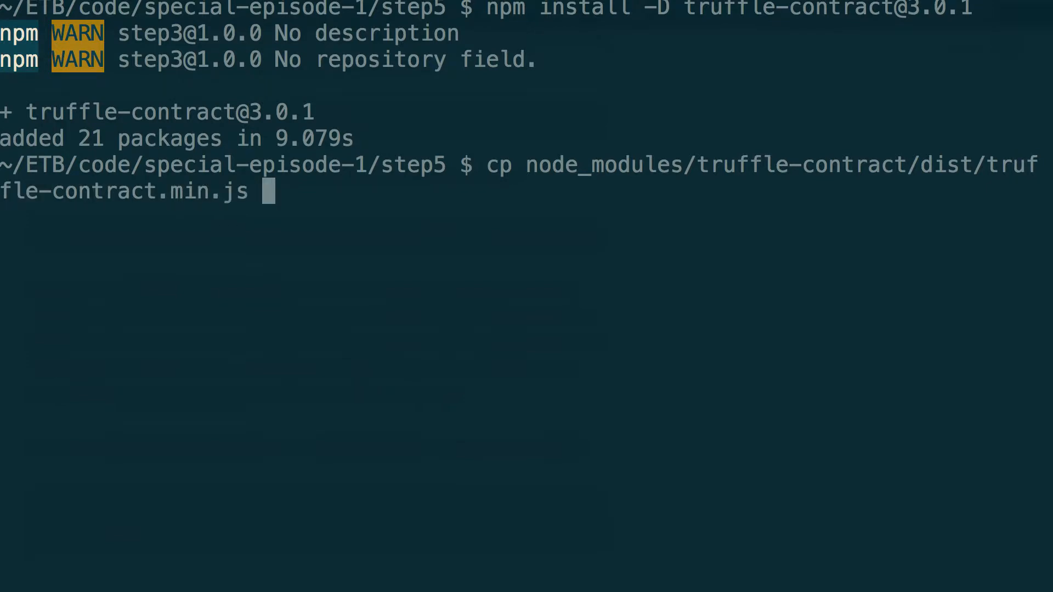
type("app/v")
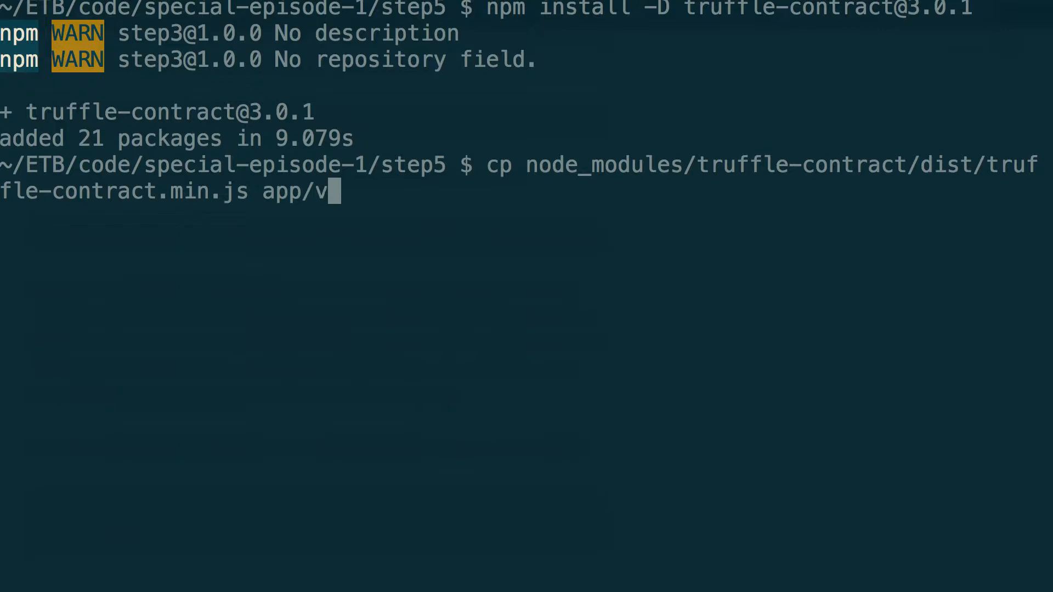
type("endor/")
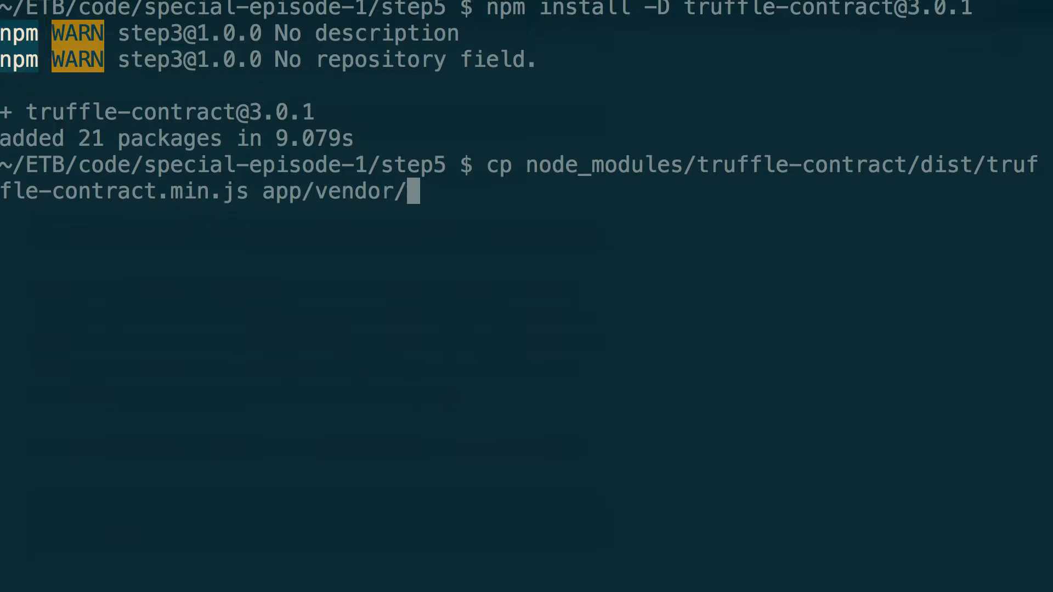
List the app folder contents to confirm the copied bundle.
type("ls")
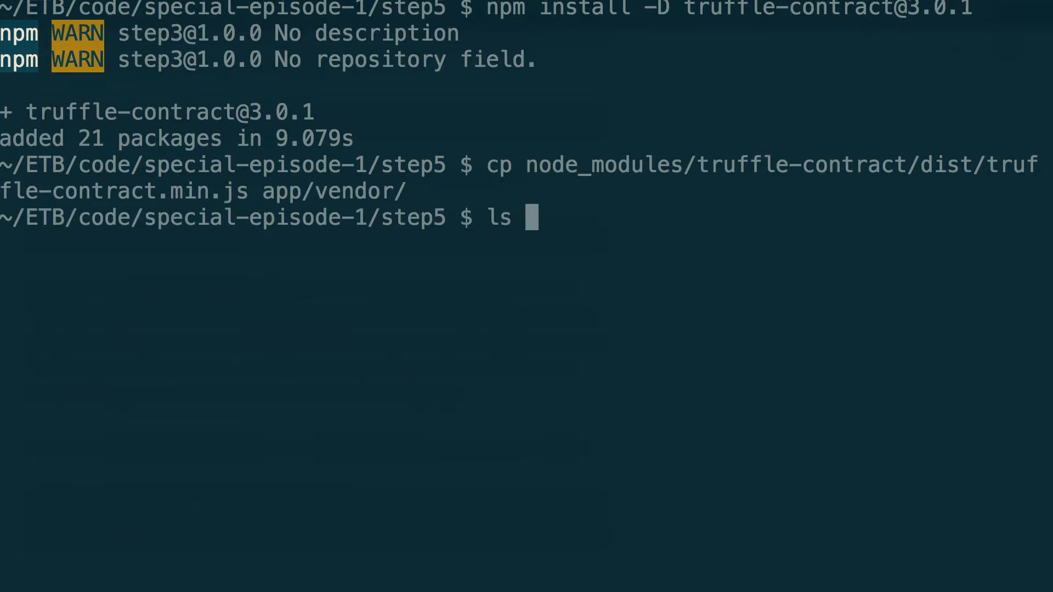
type("app/js")
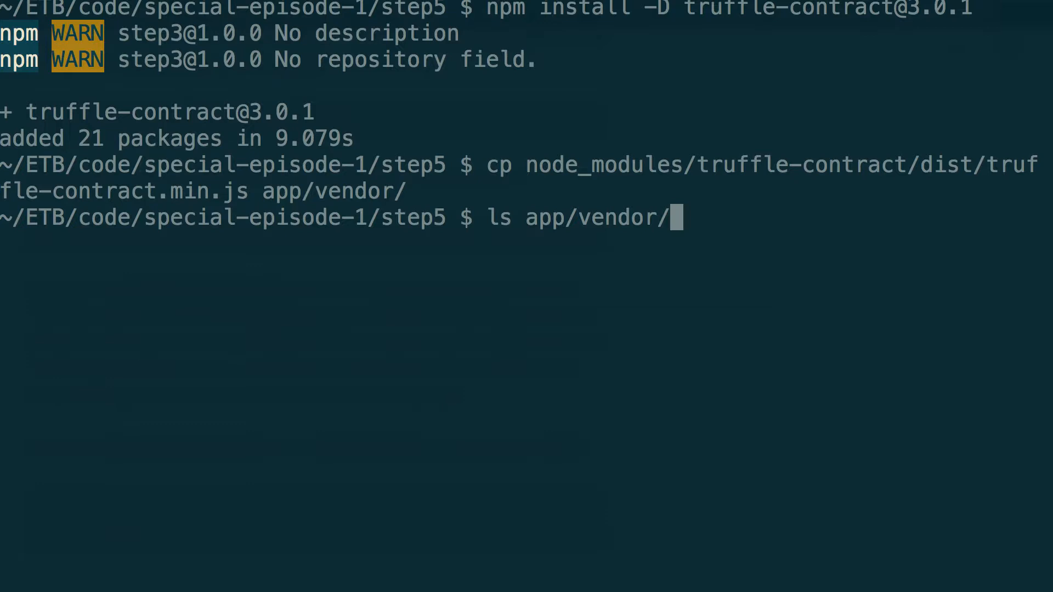
key("Return")
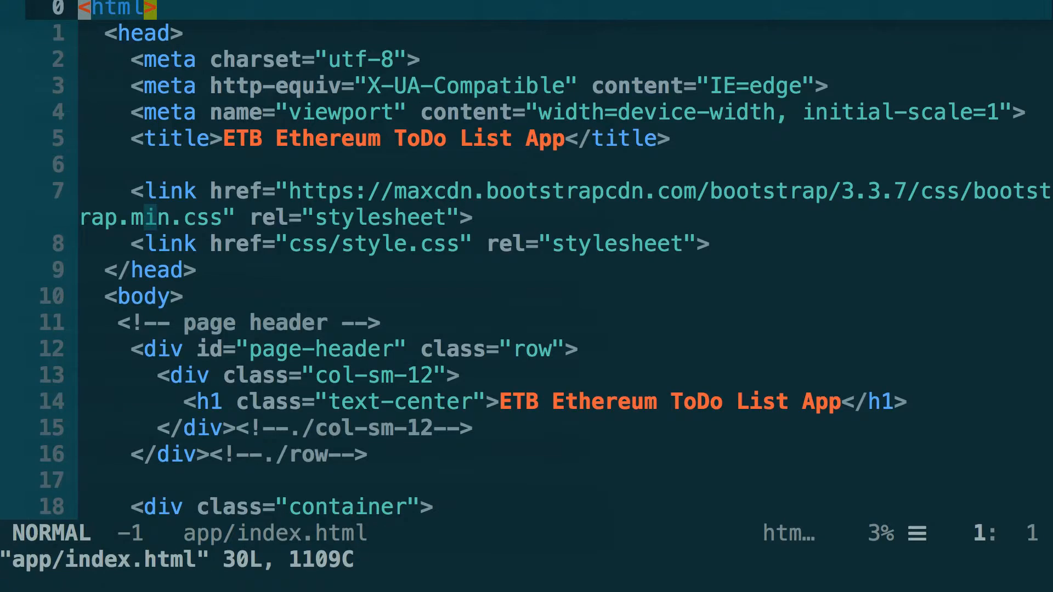
Duplicate the web3 script line at the bottom of app/index.html and rename its src to vendor/truffle-contract.min.js.
key("G")
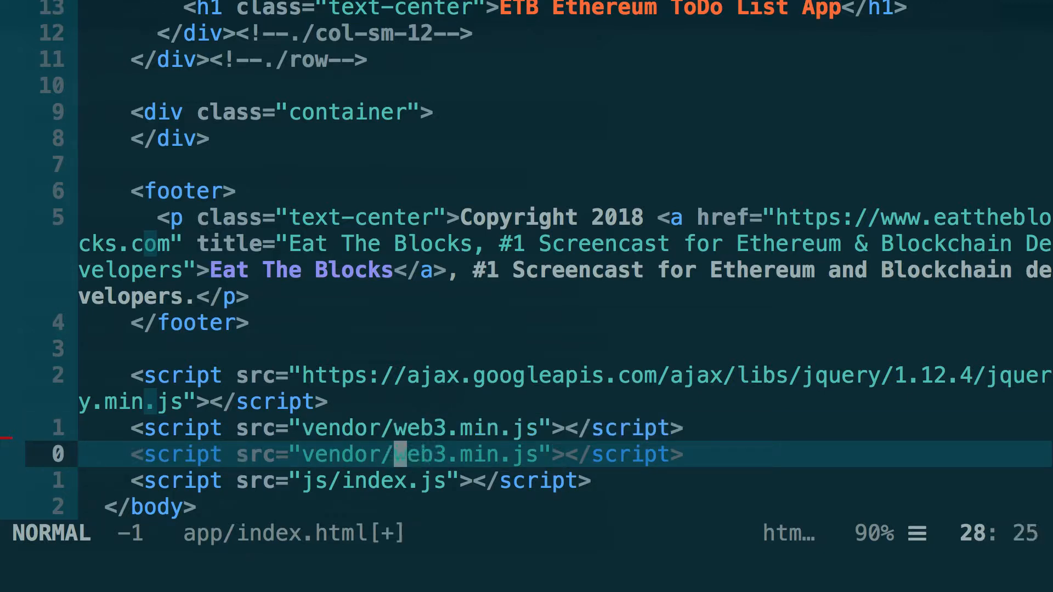
type("tr")
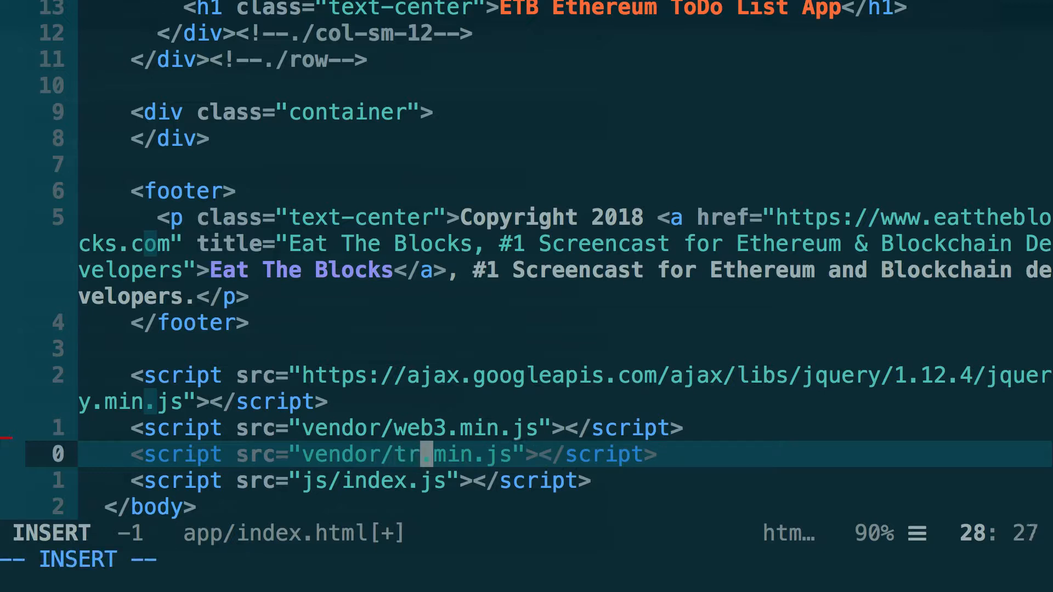
type("uffle")
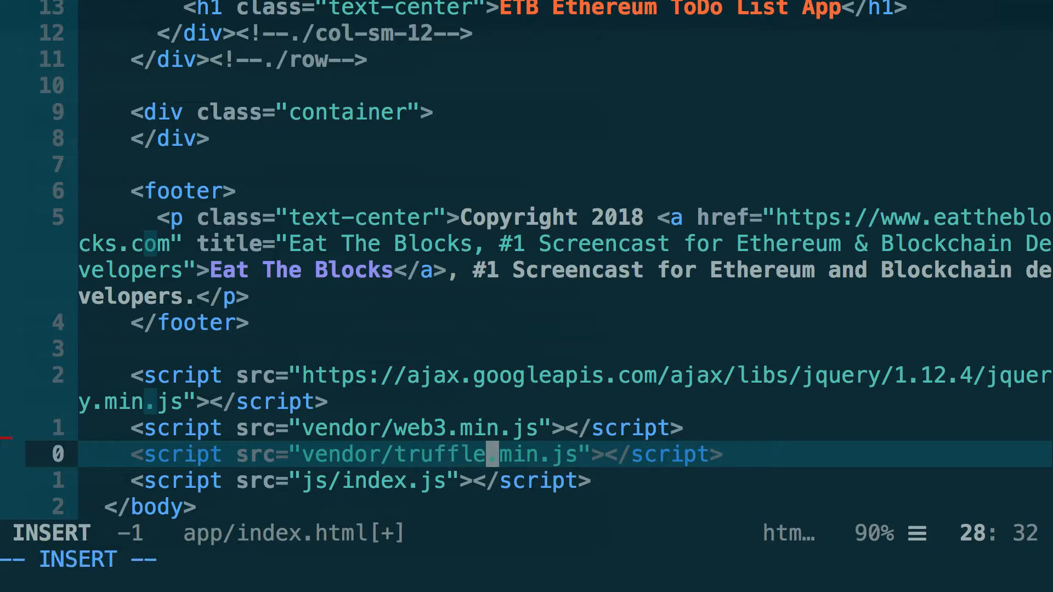
type("-contract")
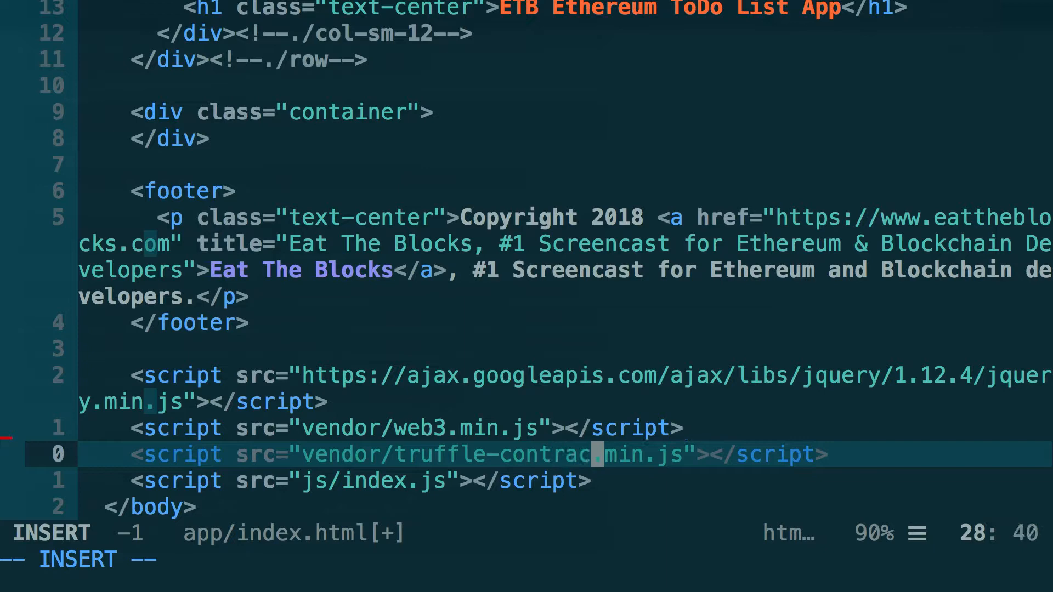
key("Escape")
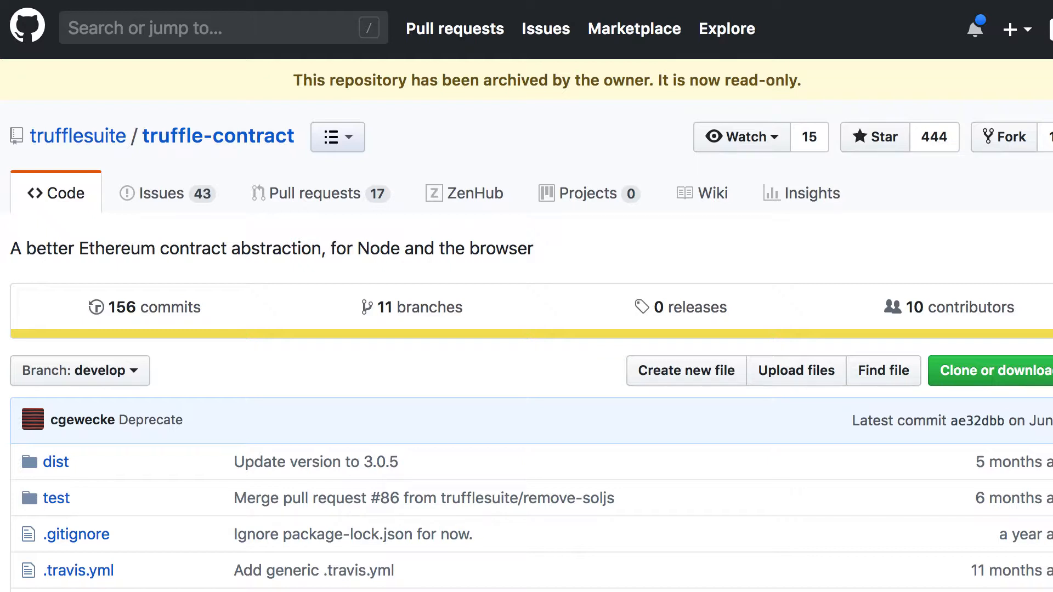
mouse_move(95, 164)
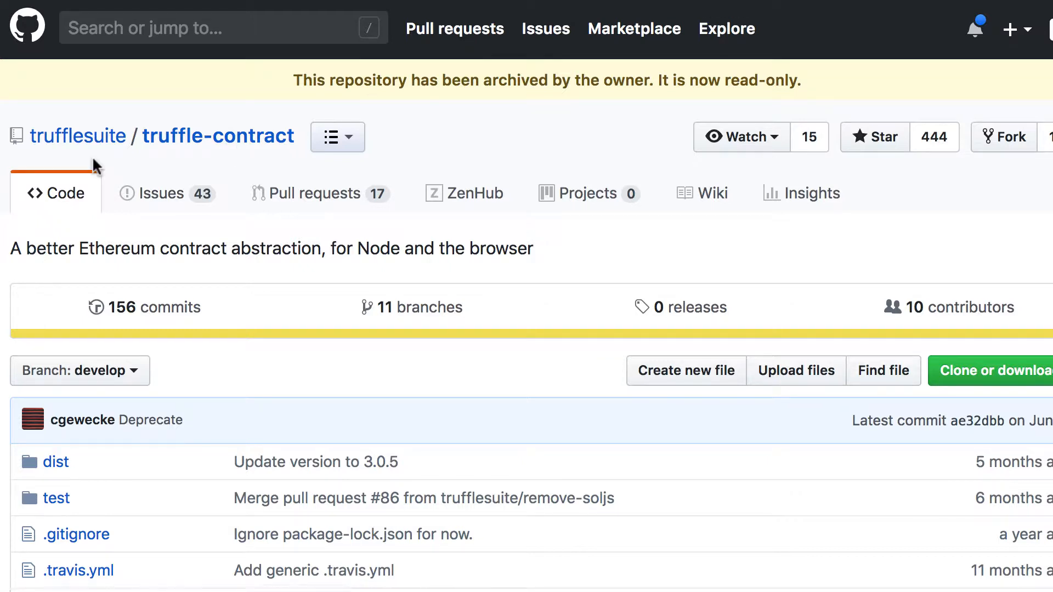
mouse_move(222, 160)
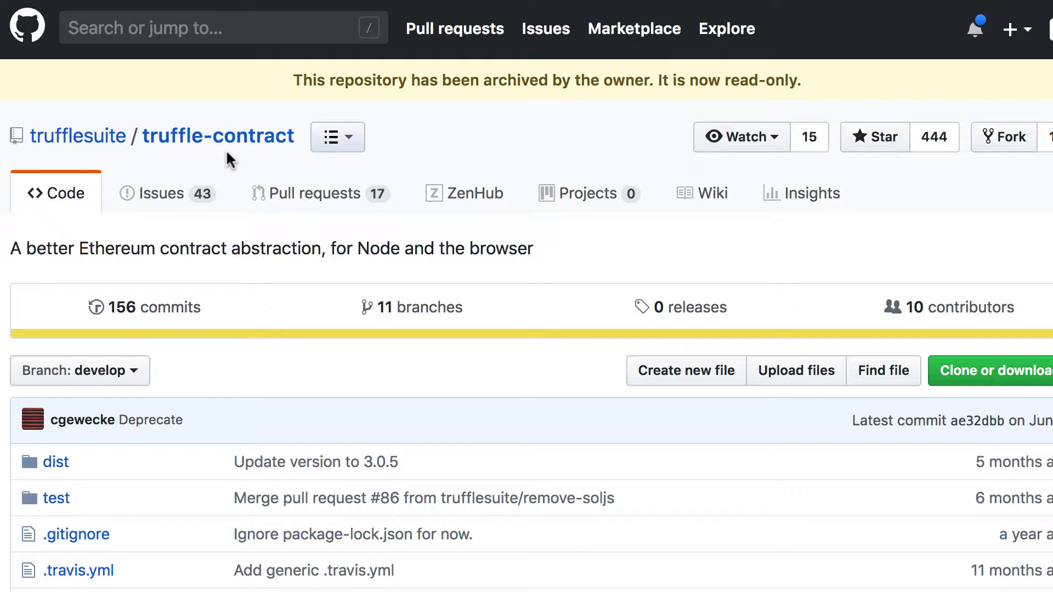
mouse_move(851, 101)
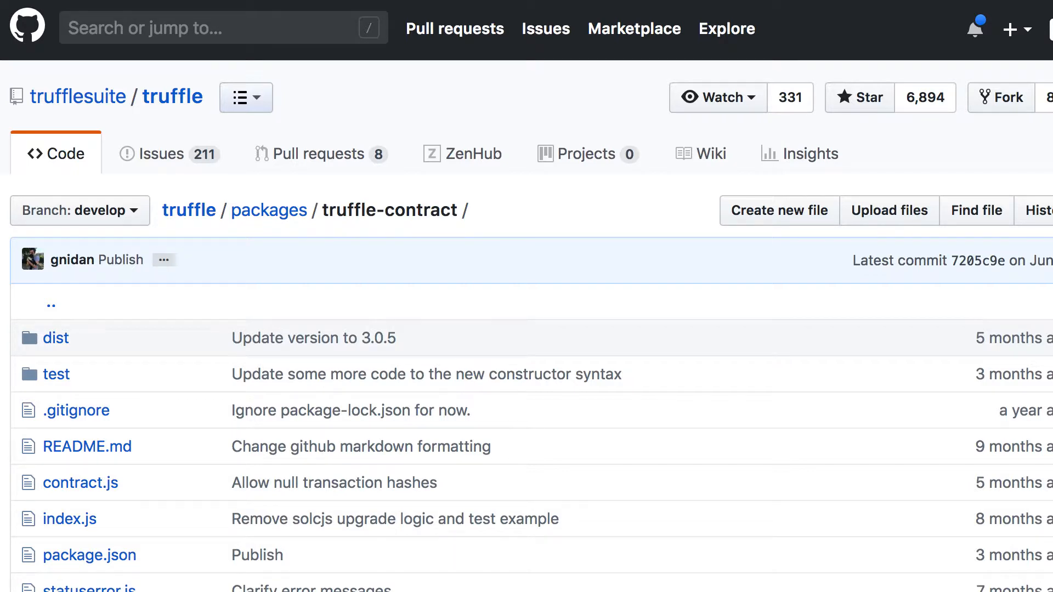
mouse_move(269, 209)
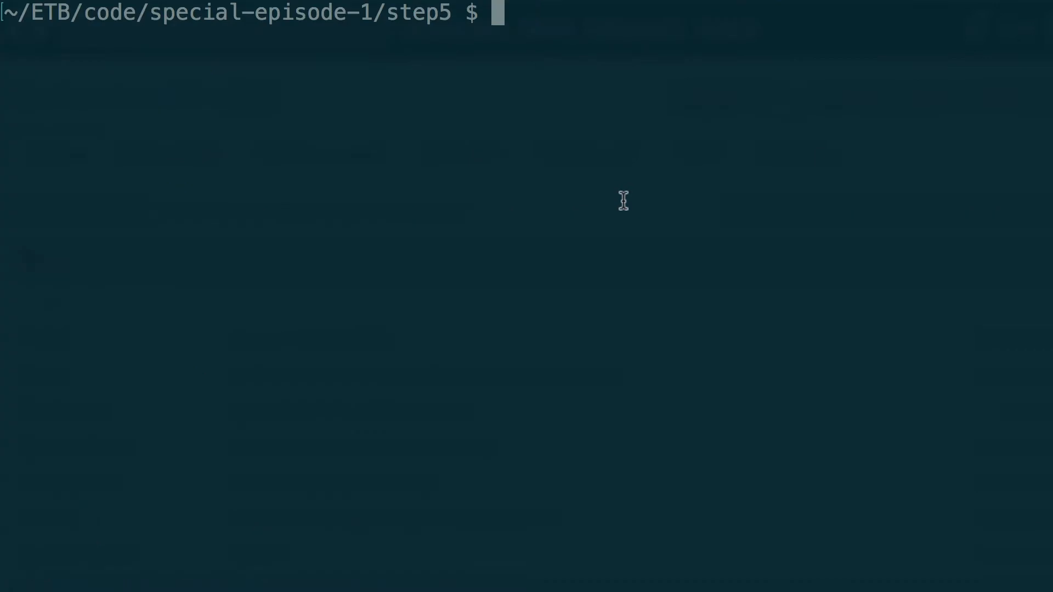
Launch truffle develop to start the local blockchain console and begin a migrate.
type("tru")
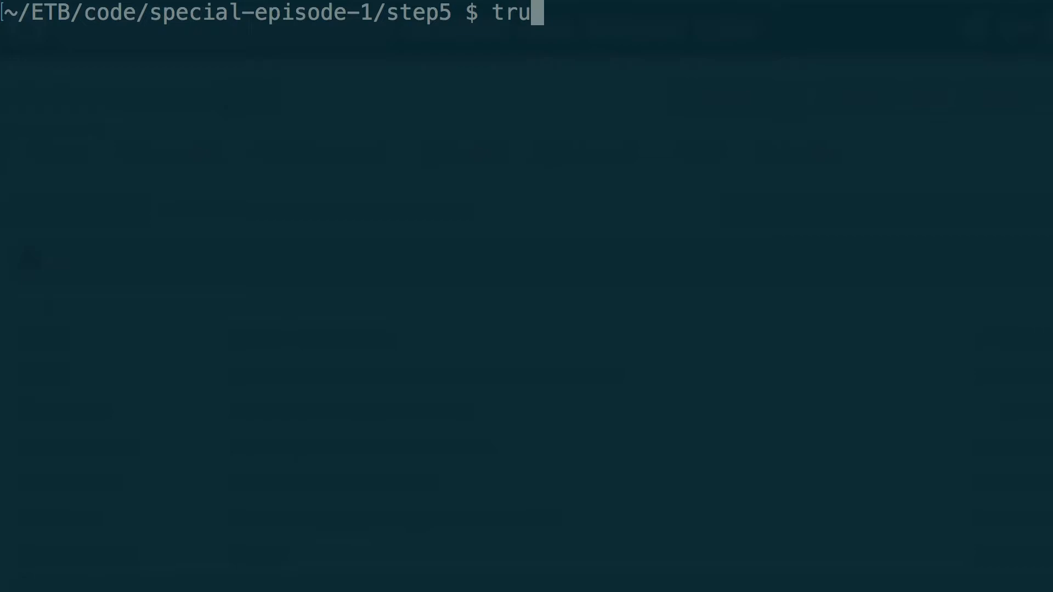
type("ffle")
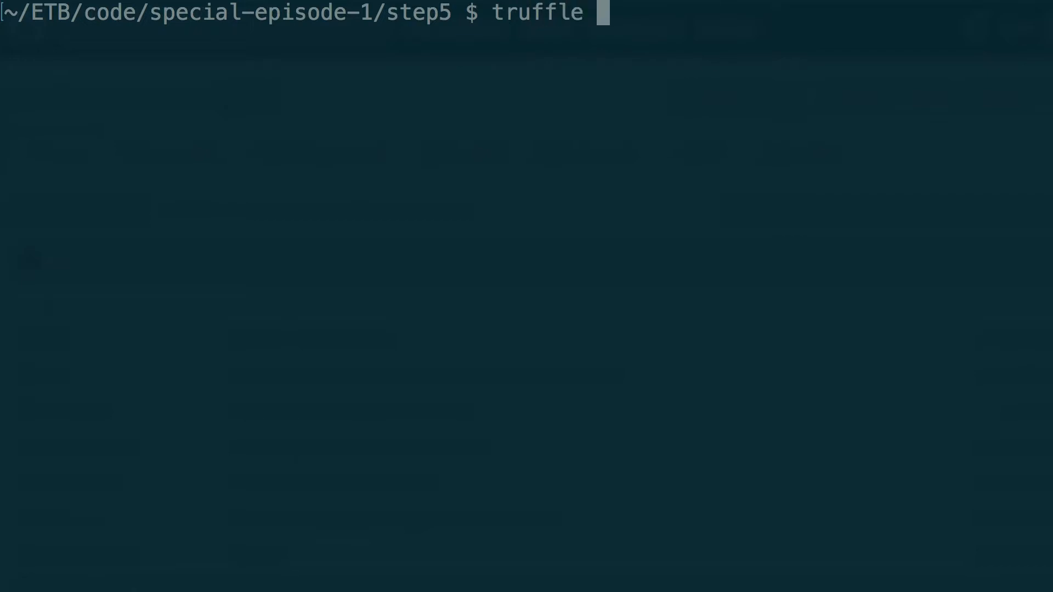
type("develop")
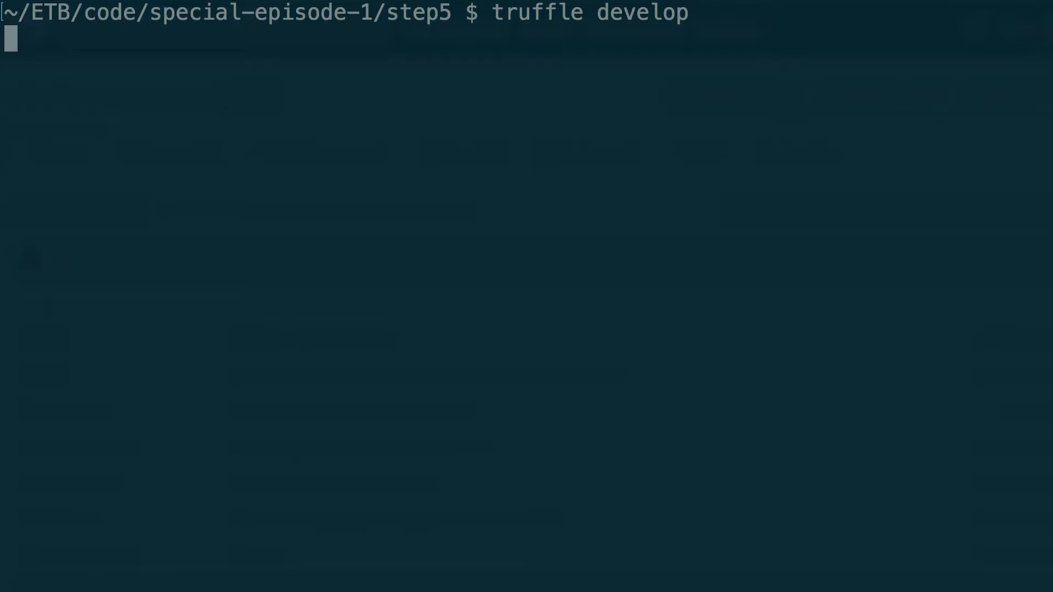
key("Return")
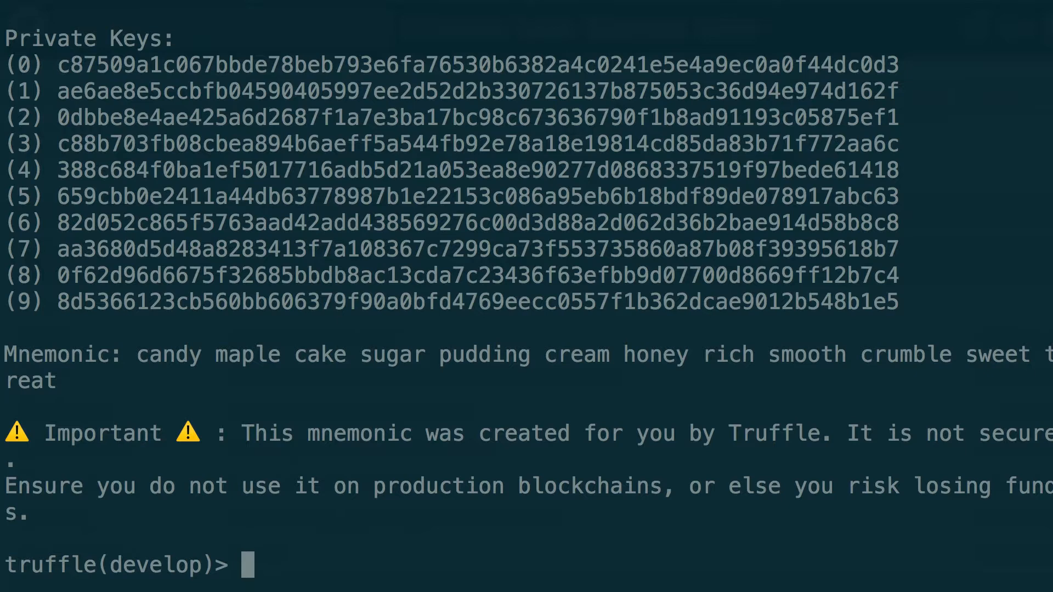
type("migrate")
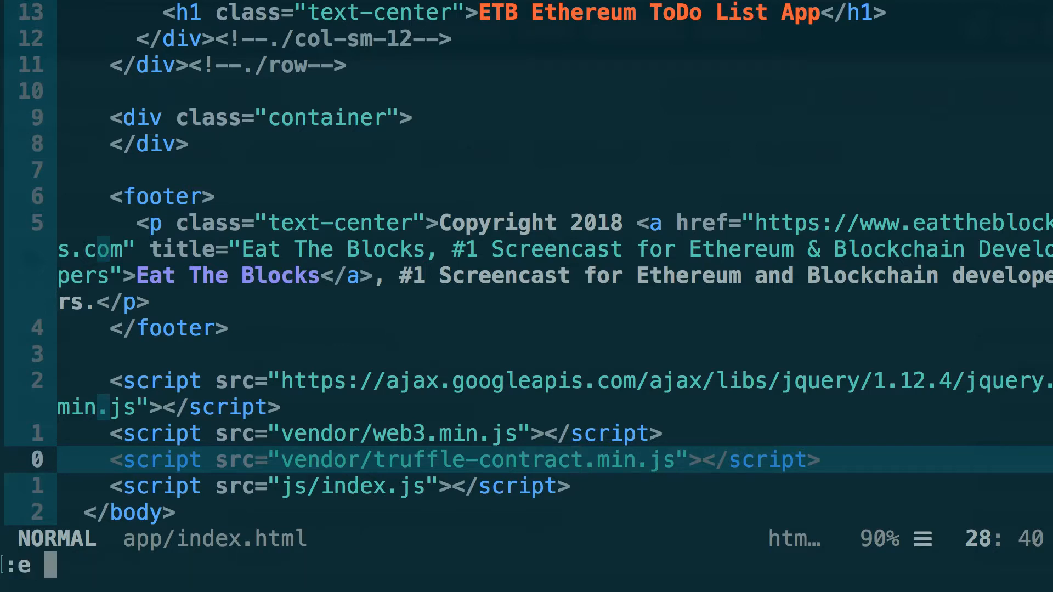
Open build/contracts/ToDo.json in vim and yank all 3736 lines of the artifact.
type("bui")
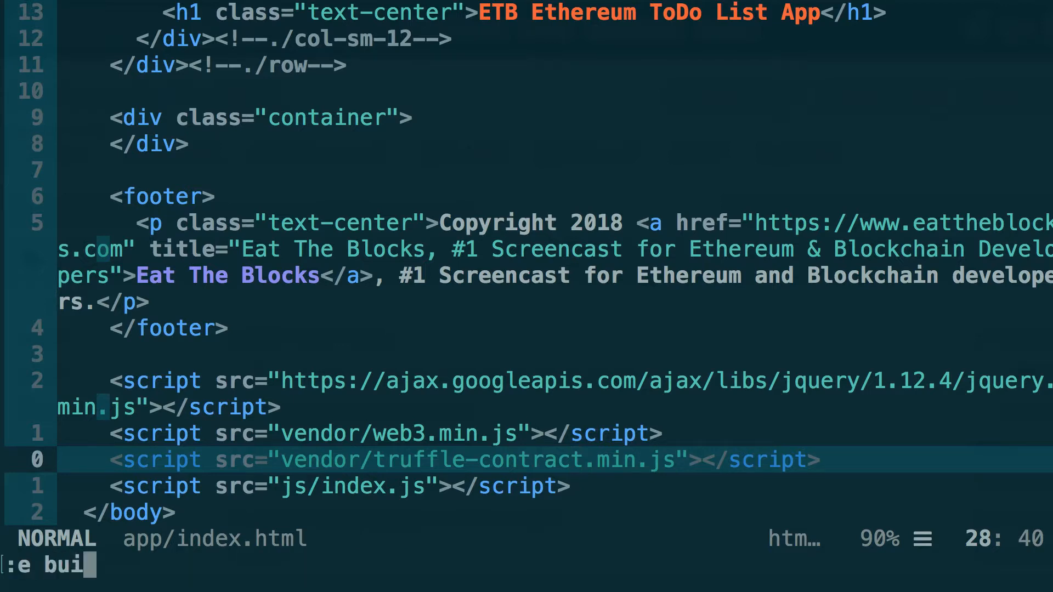
type("ld/")
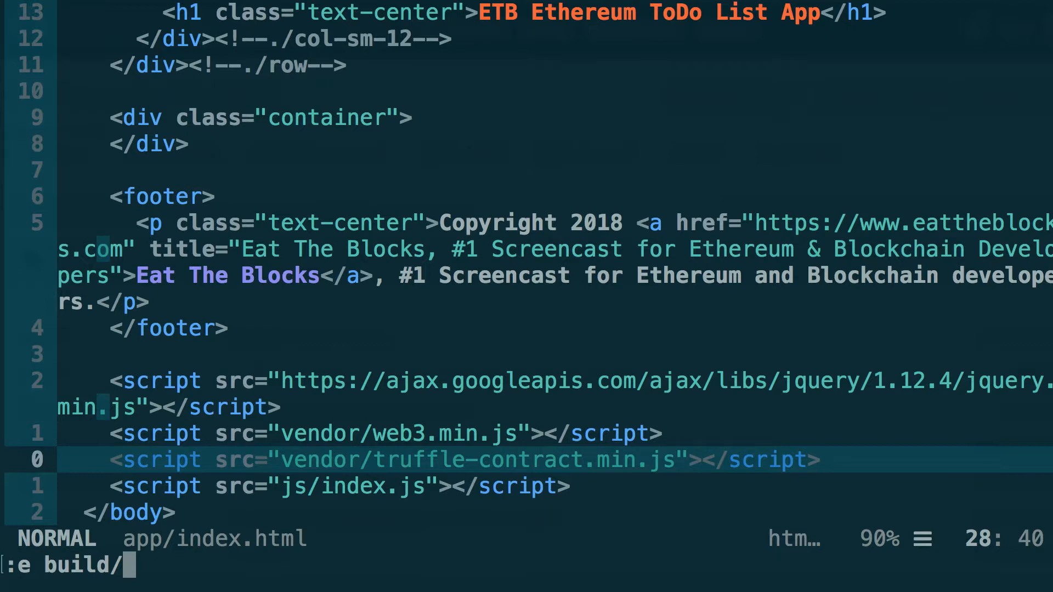
type("contracts/")
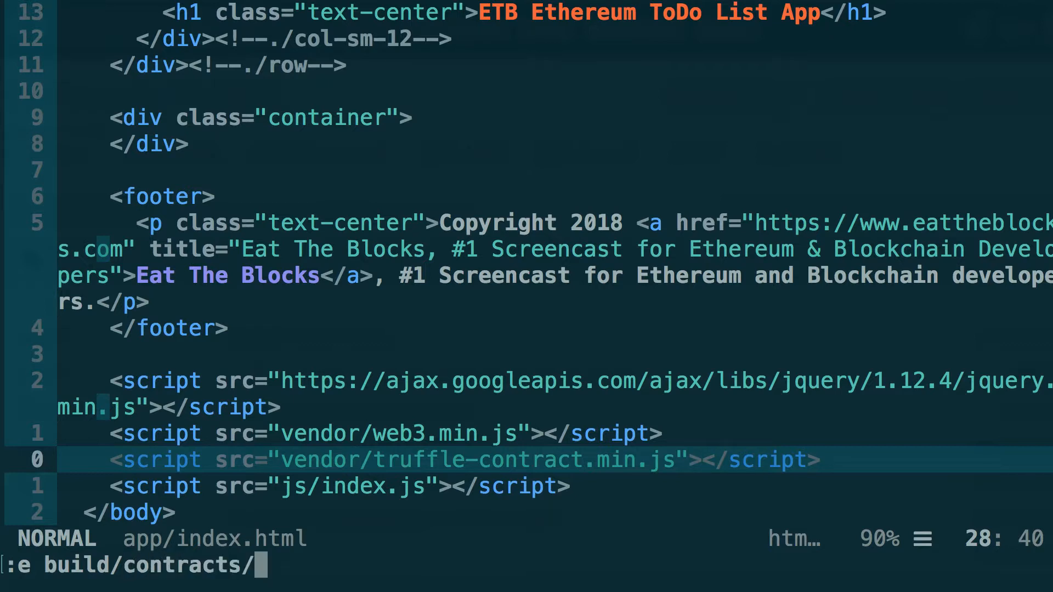
type("To")
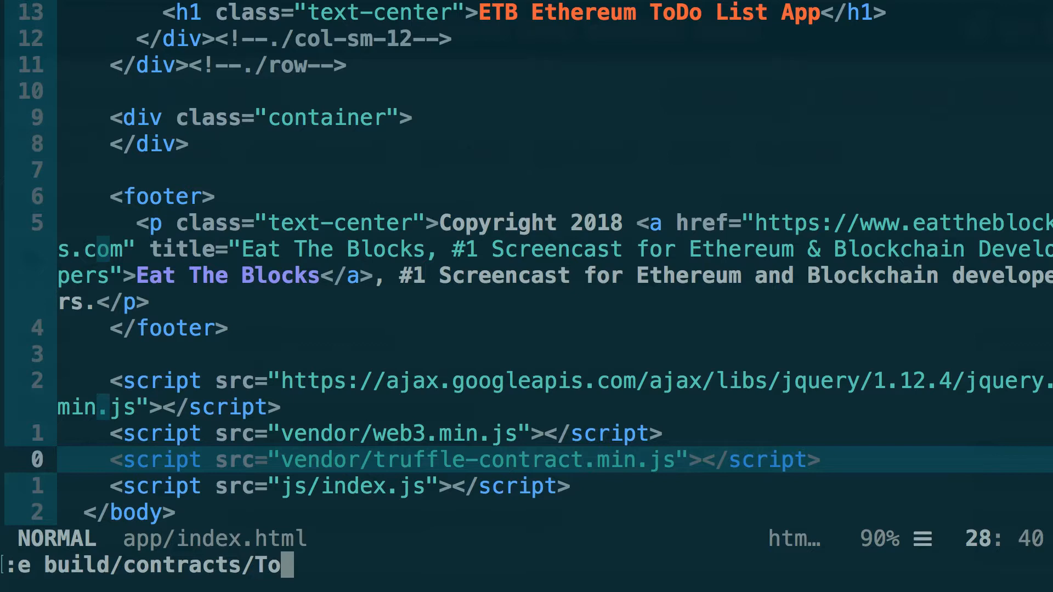
key("Return")
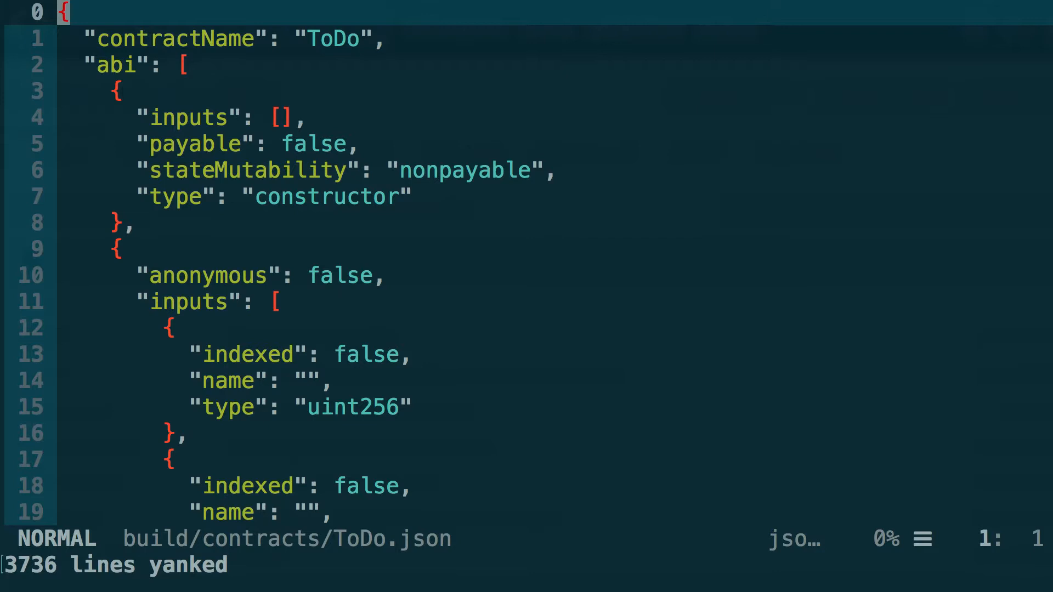
type(":e app/index.html")
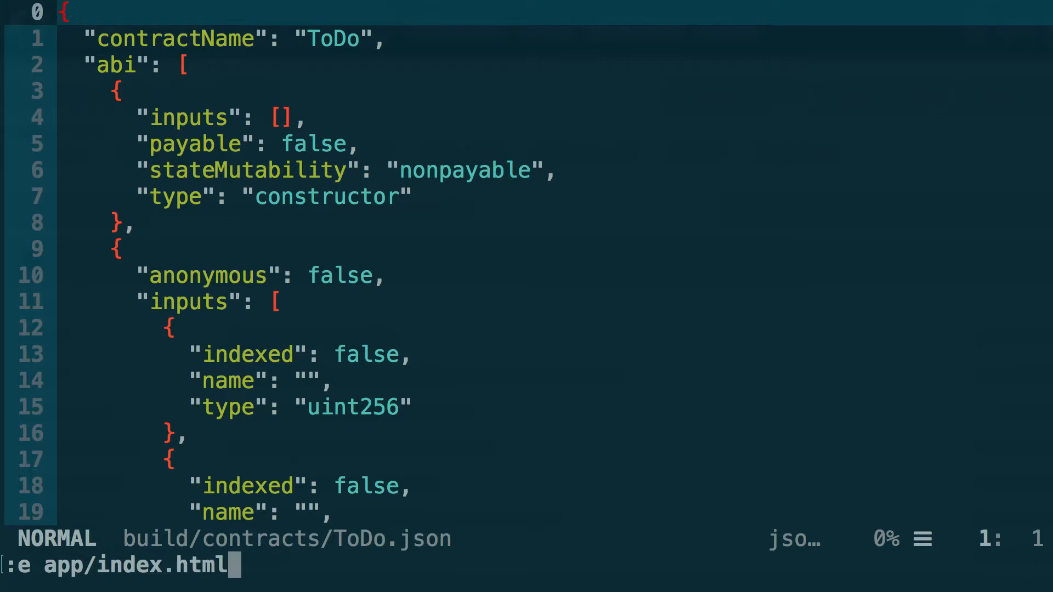
Switch the editor to app/js/index.js and paste the yanked ToDo.json artifact at the top.
key("BackSpace")
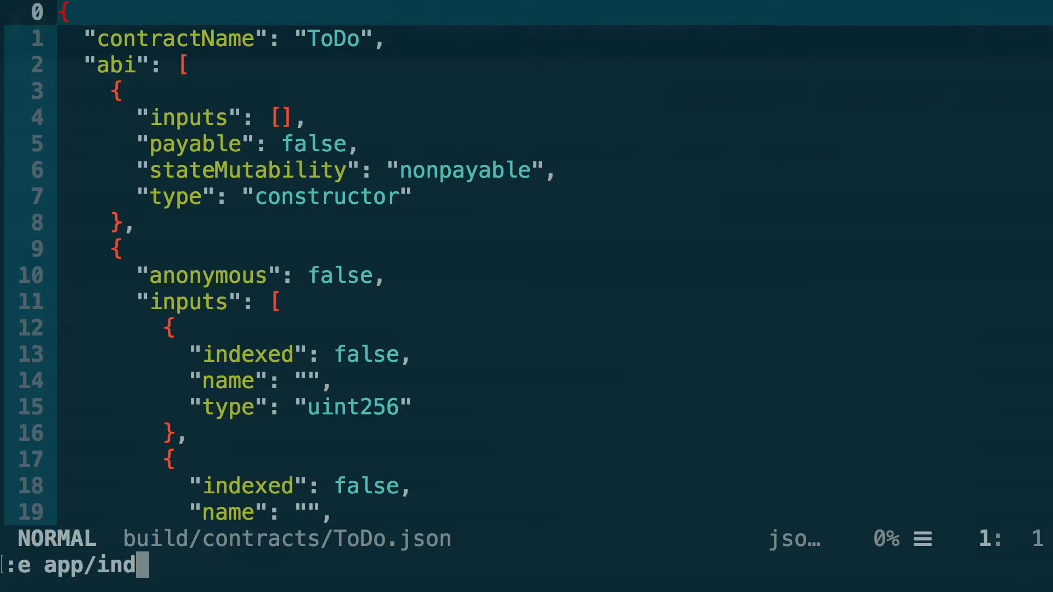
key("BackSpace")
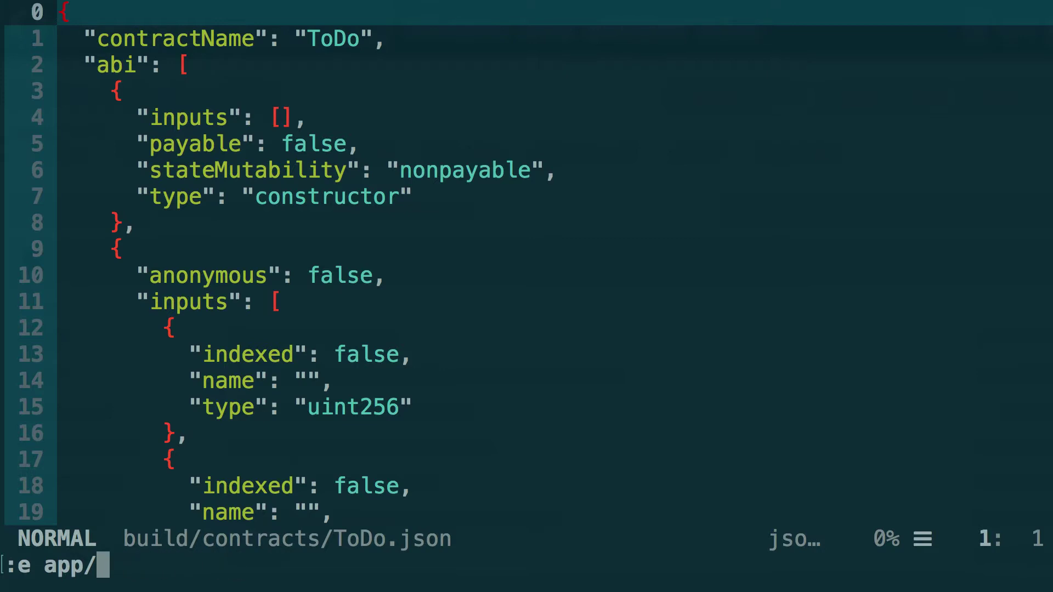
key("Return")
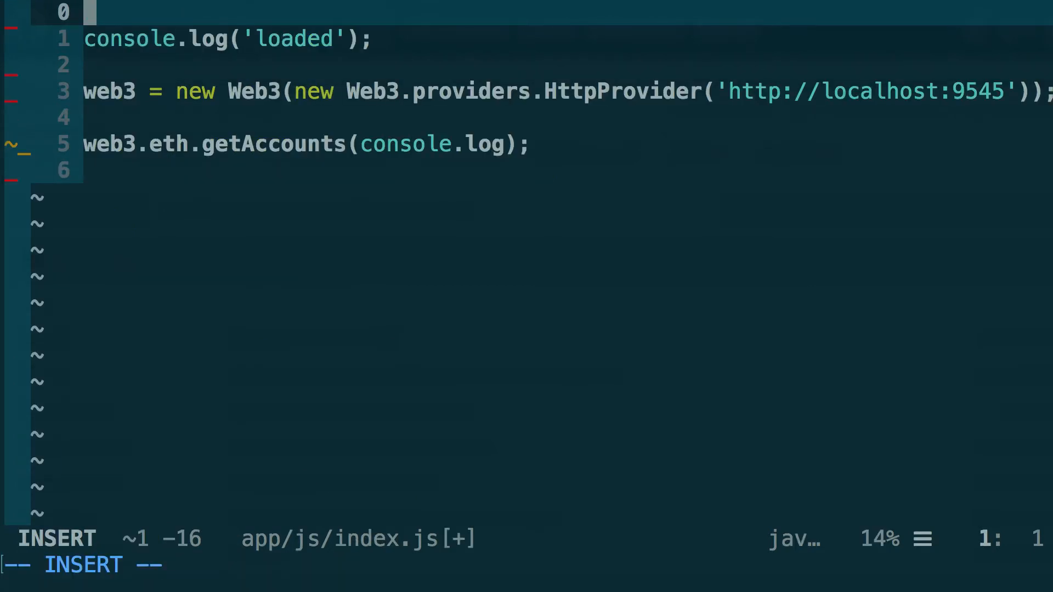
key("Escape")
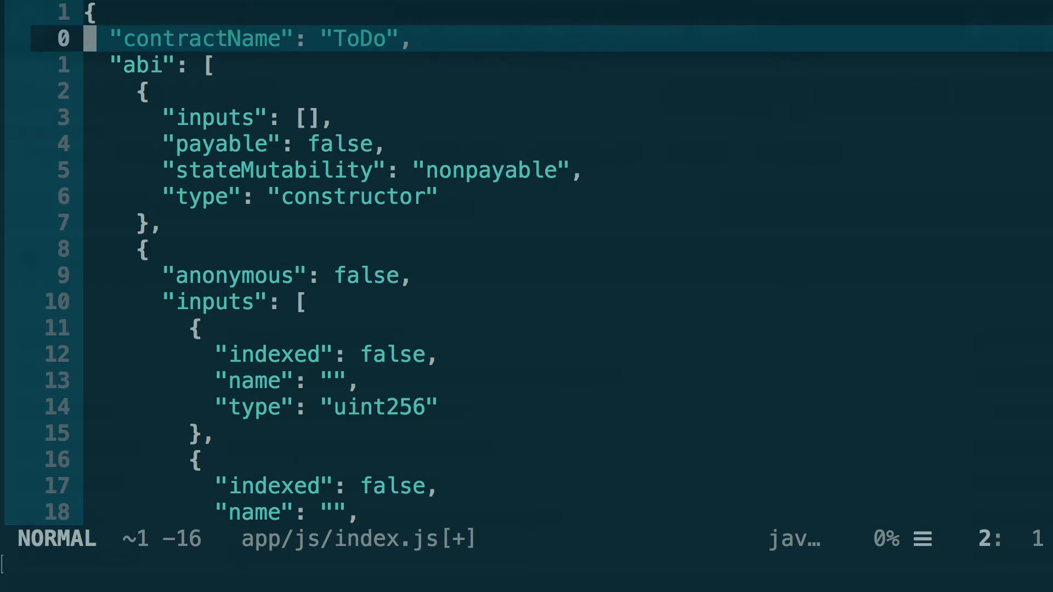
key("G")
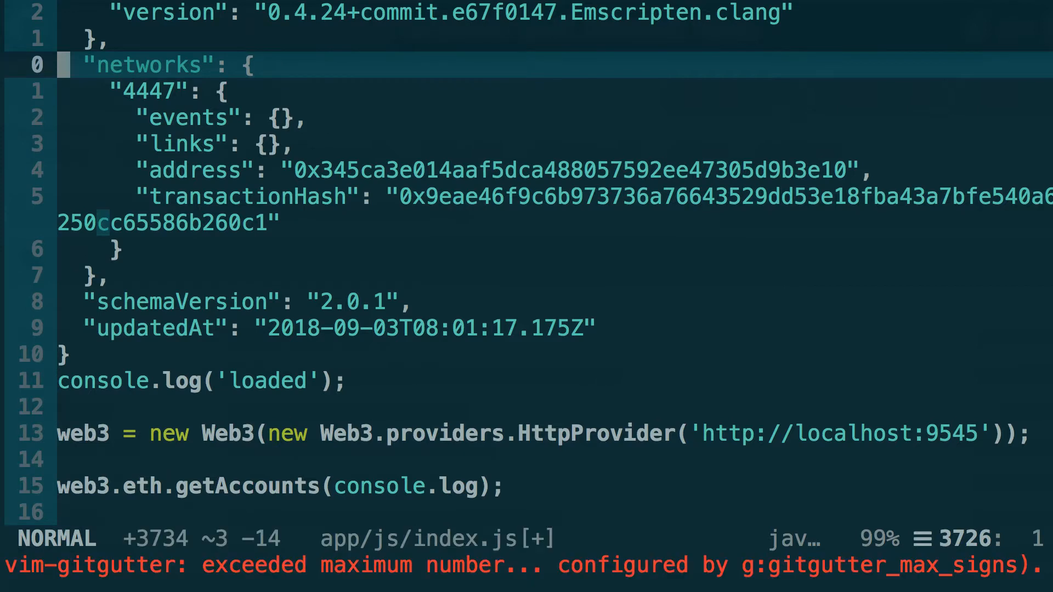
key("j")
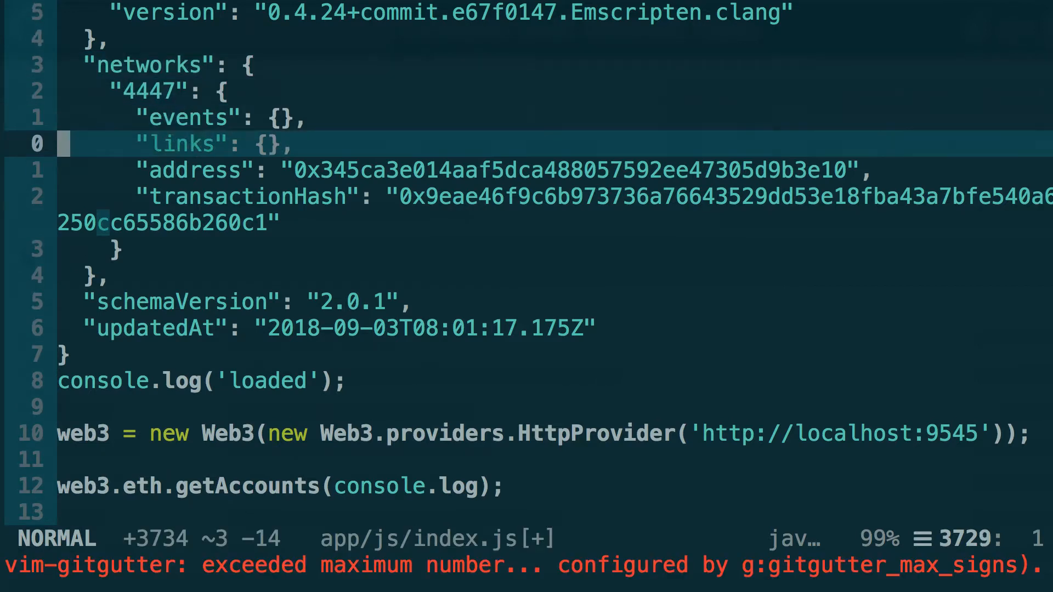
key("j")
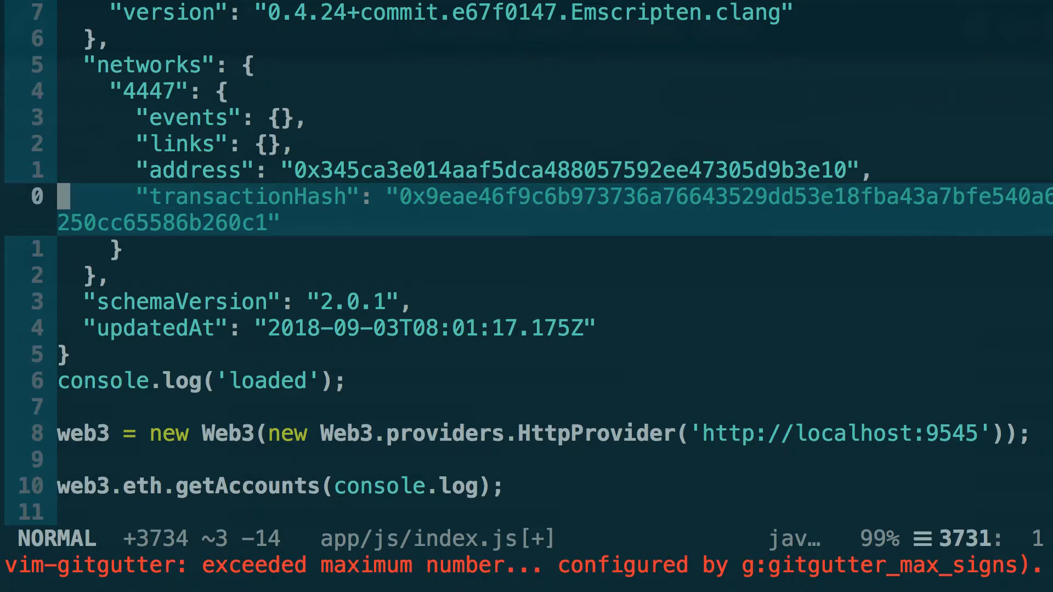
mouse_move(573, 327)
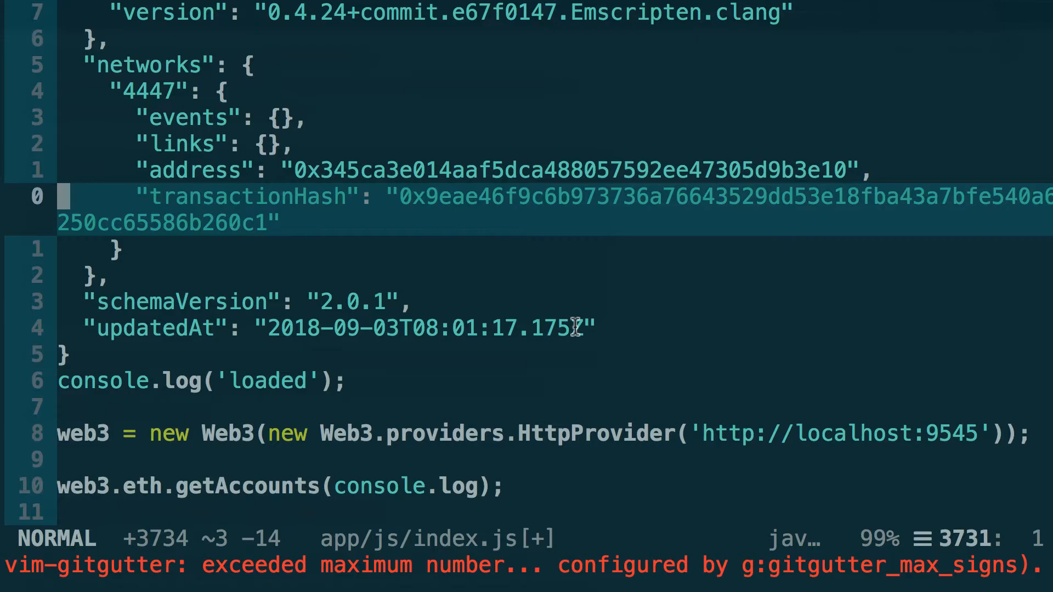
key("gg")
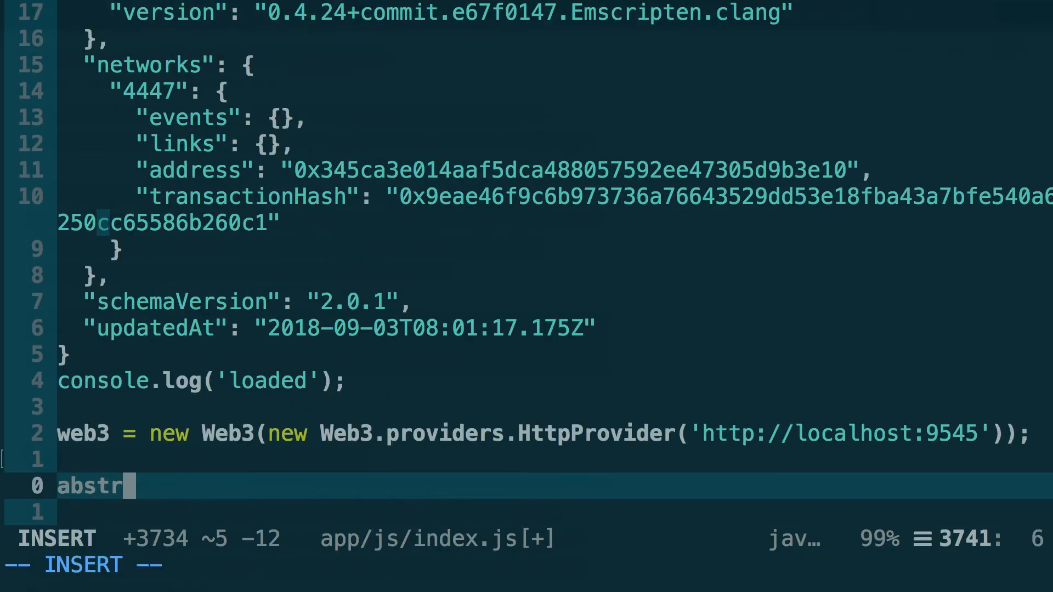
Write abstraction = new TruffleContract(artifact) and abstraction.setProvider(web3.currentProvider), save, and start a new line.
type("action = new TruffleContrac")
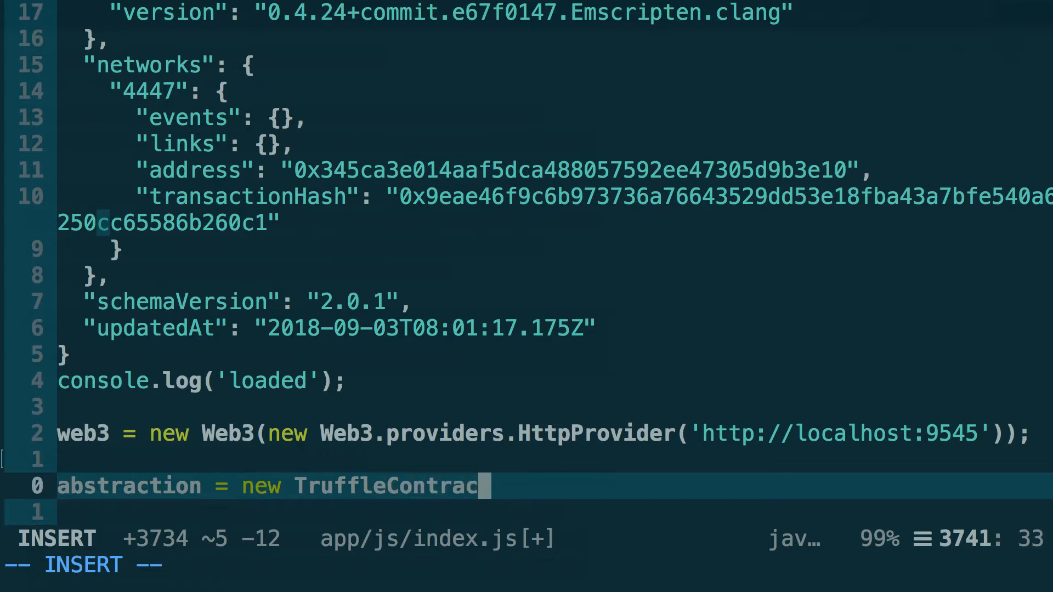
type("(artifact);")
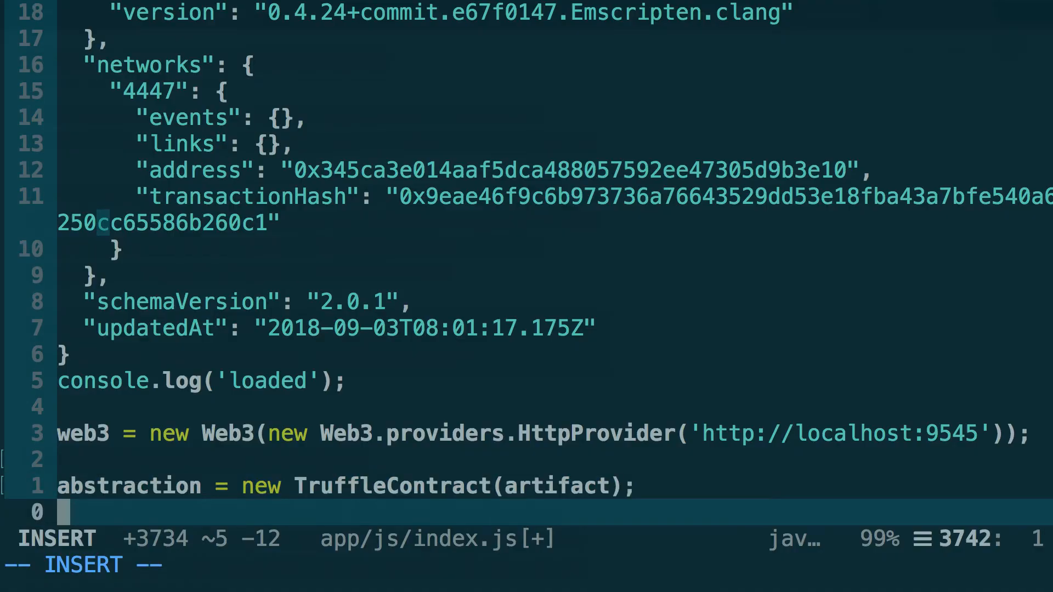
type("abstraction.")
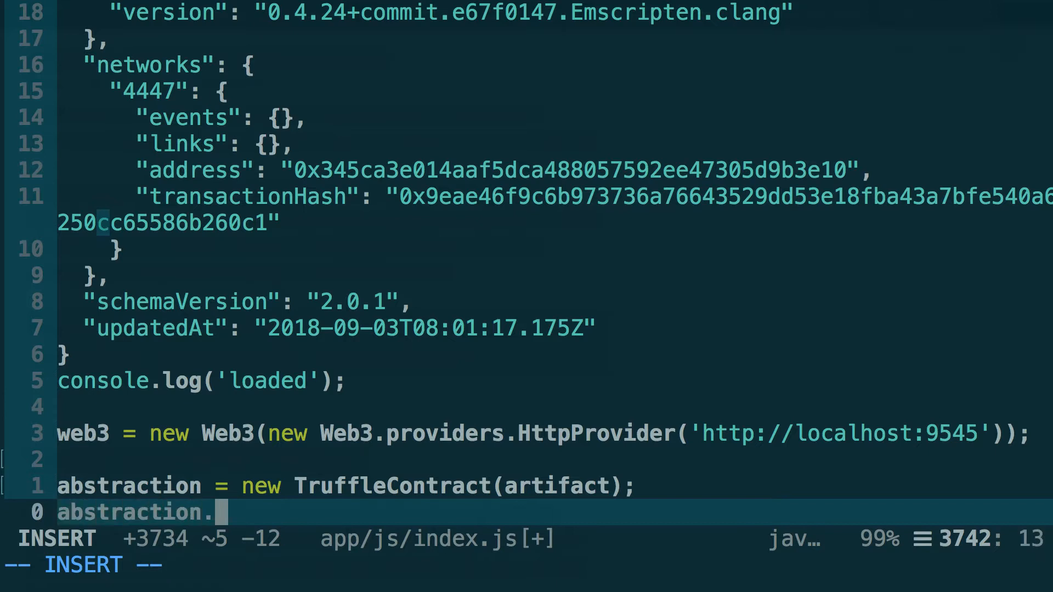
type("set")
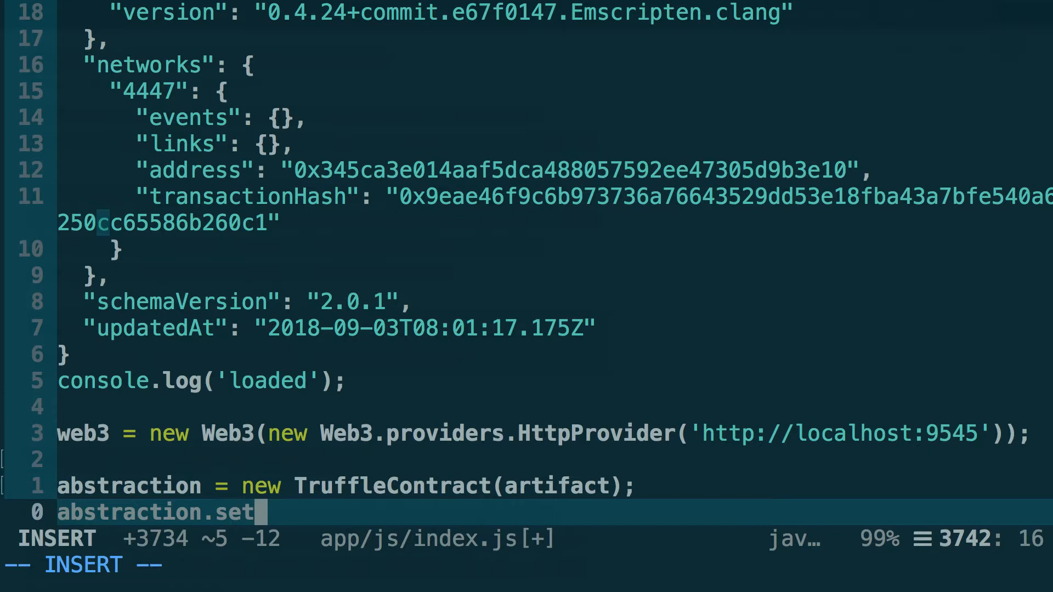
type("Provider")
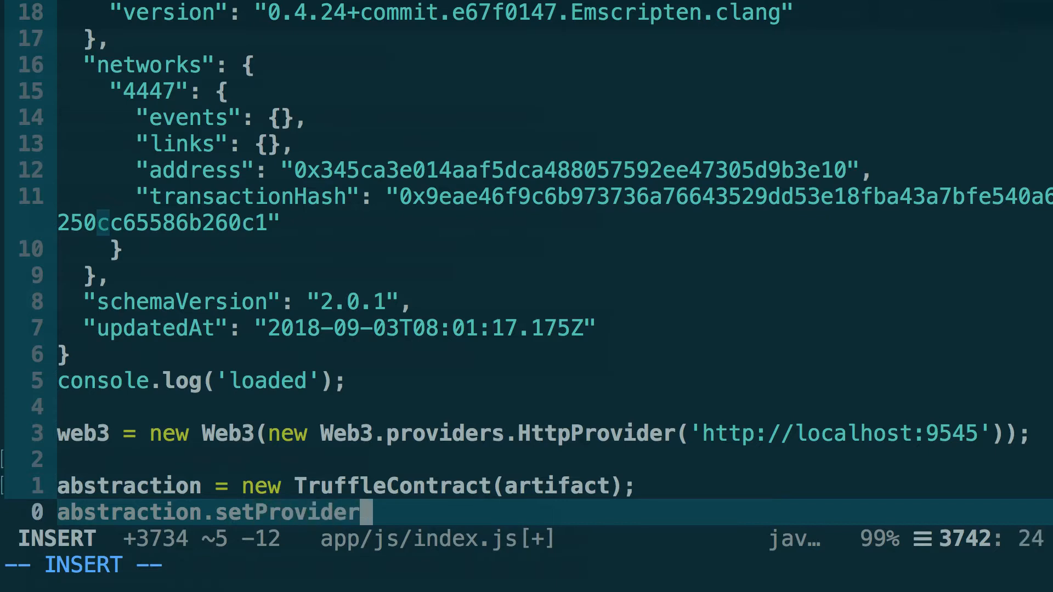
type("(web3.curr")
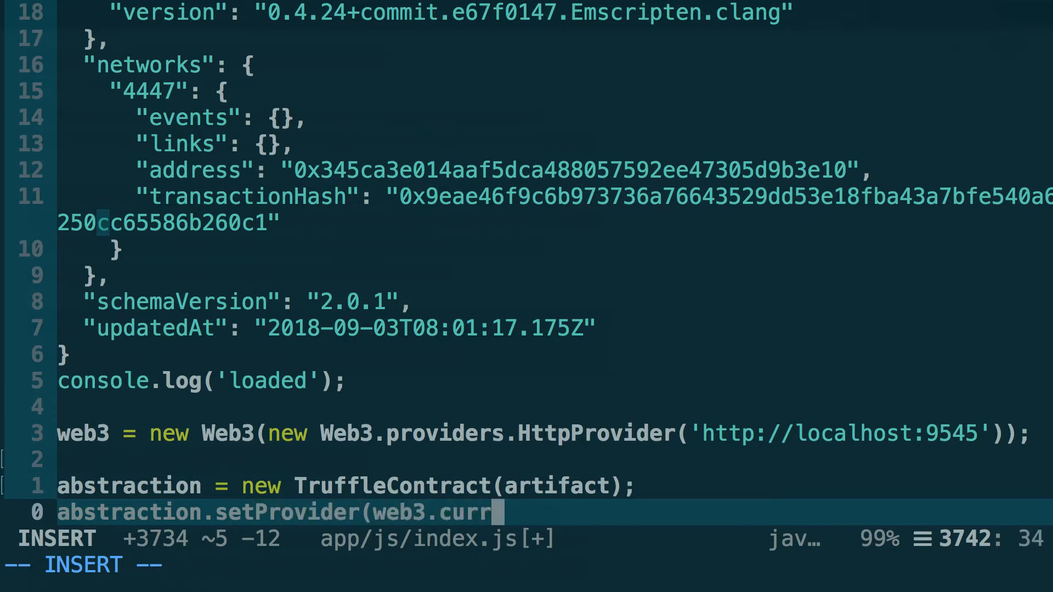
key("Escape")
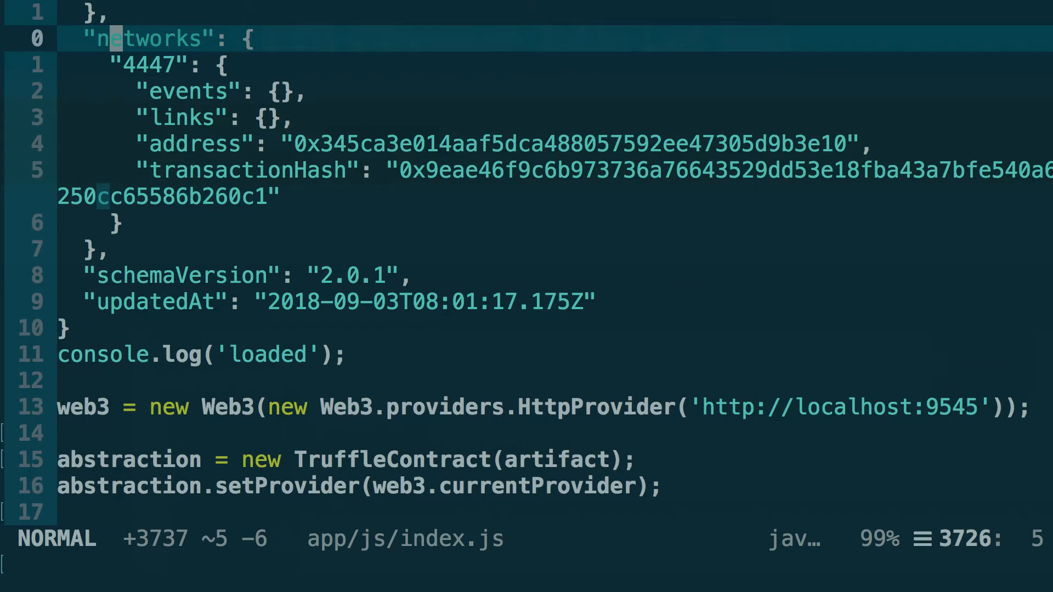
key("j")
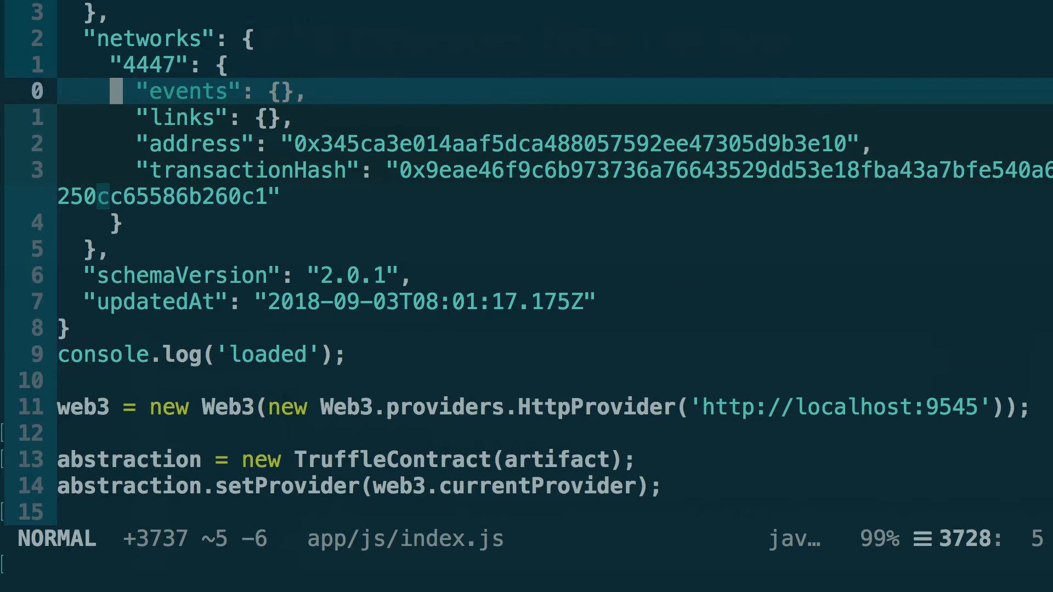
key("j")
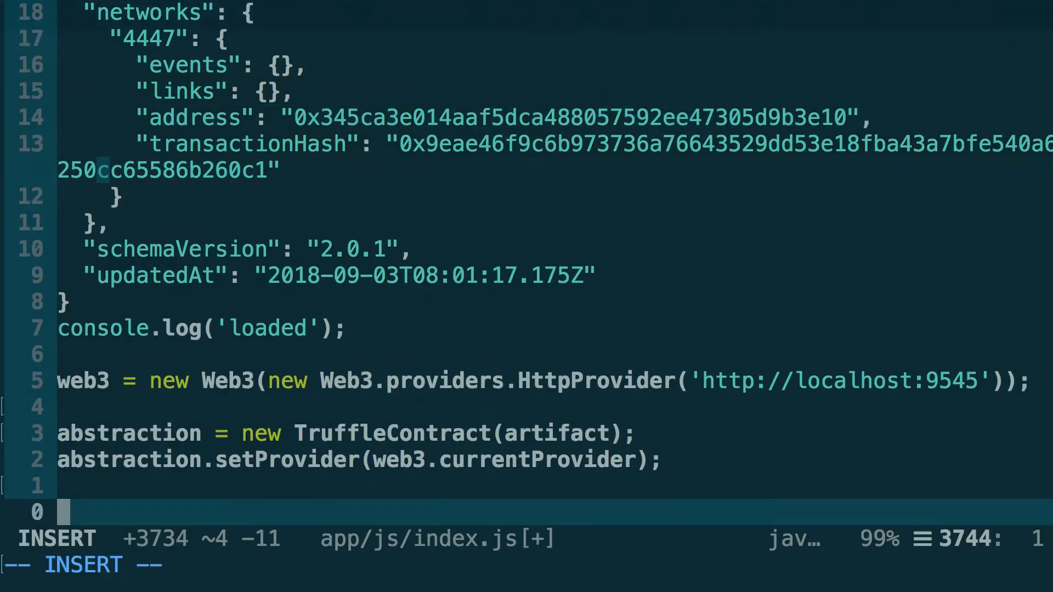
Add network = Object.keys(artifact.networks)[0] to pick the first network key.
type("network =")
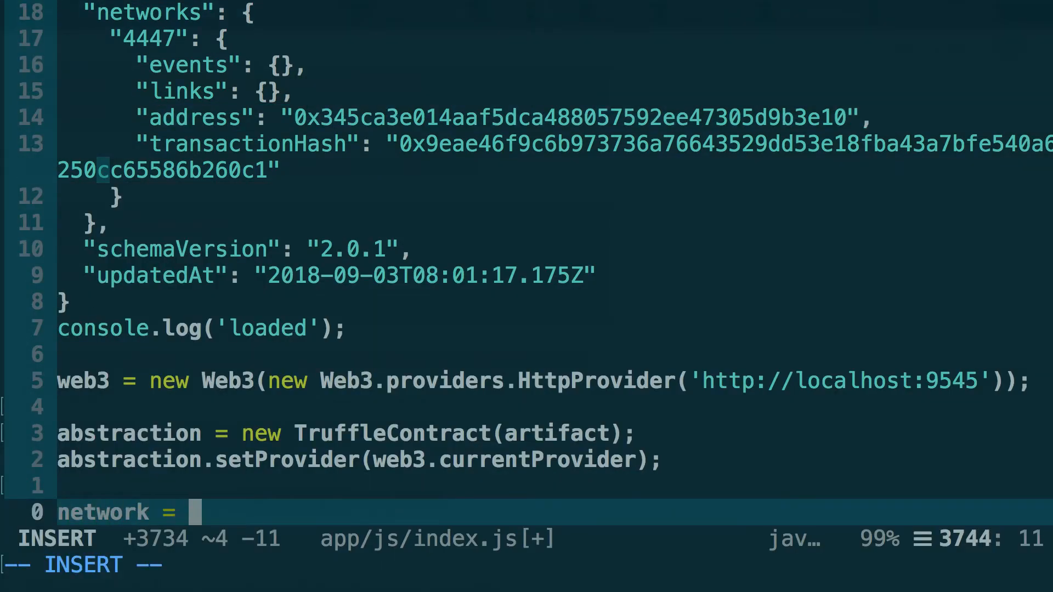
type("Object.keys")
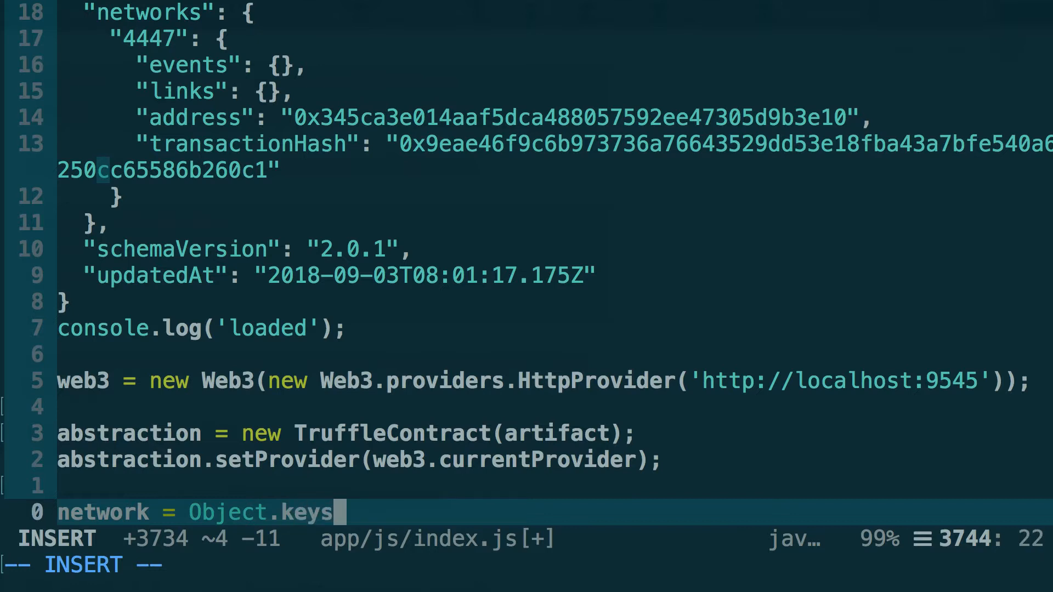
type("(artifact.")
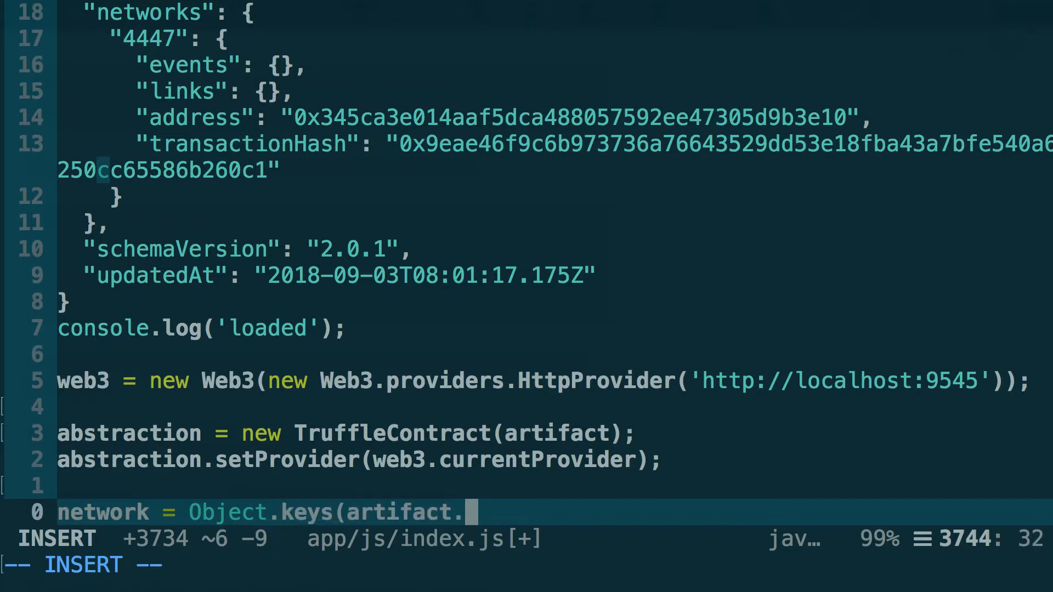
type("networks")
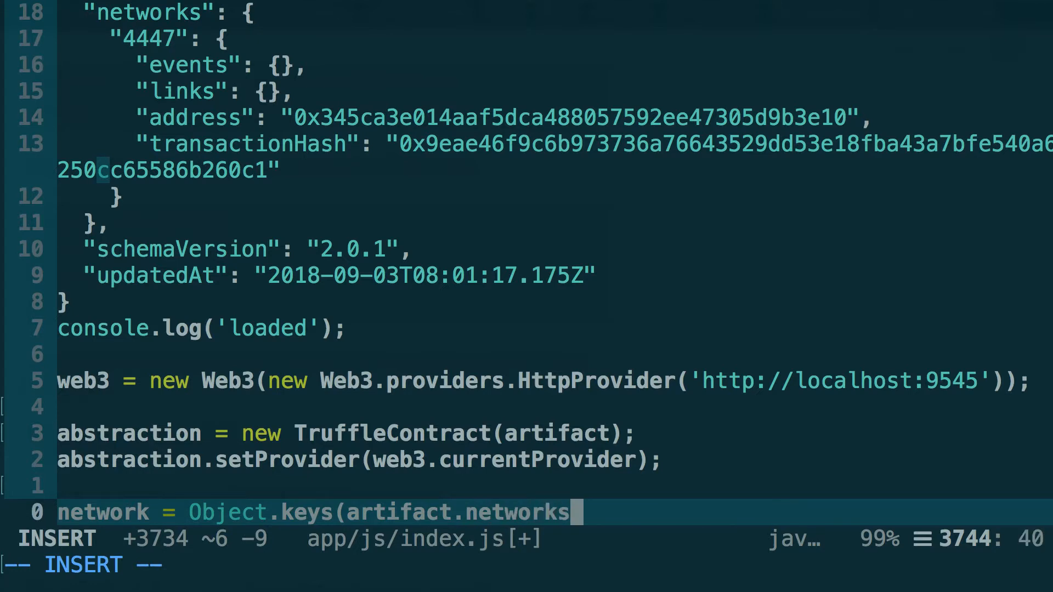
type(")[0];")
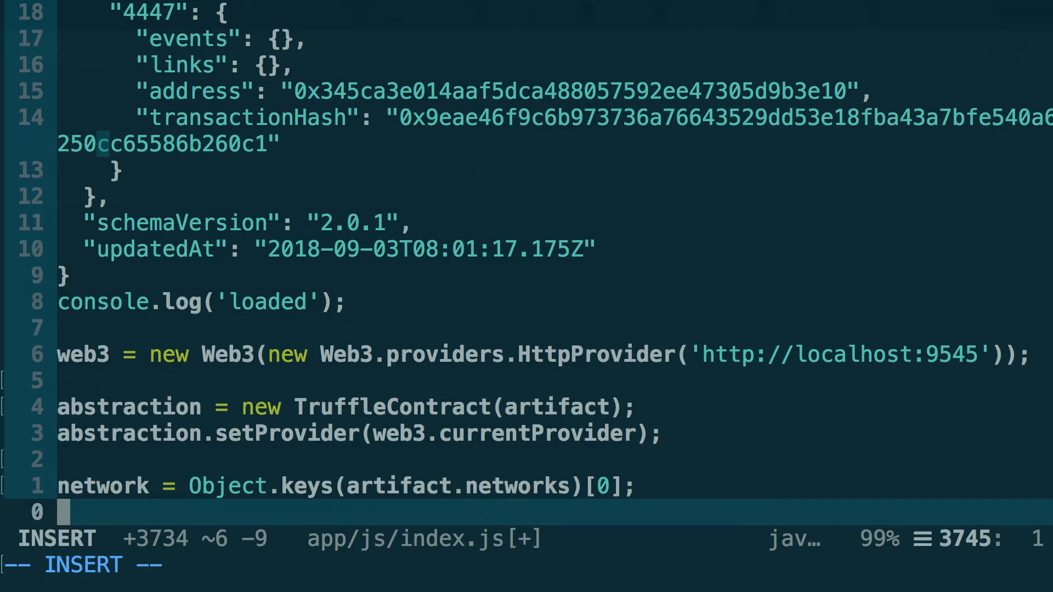
Add address = artifact.networks[network].address to read the deployed contract address.
type("address =")
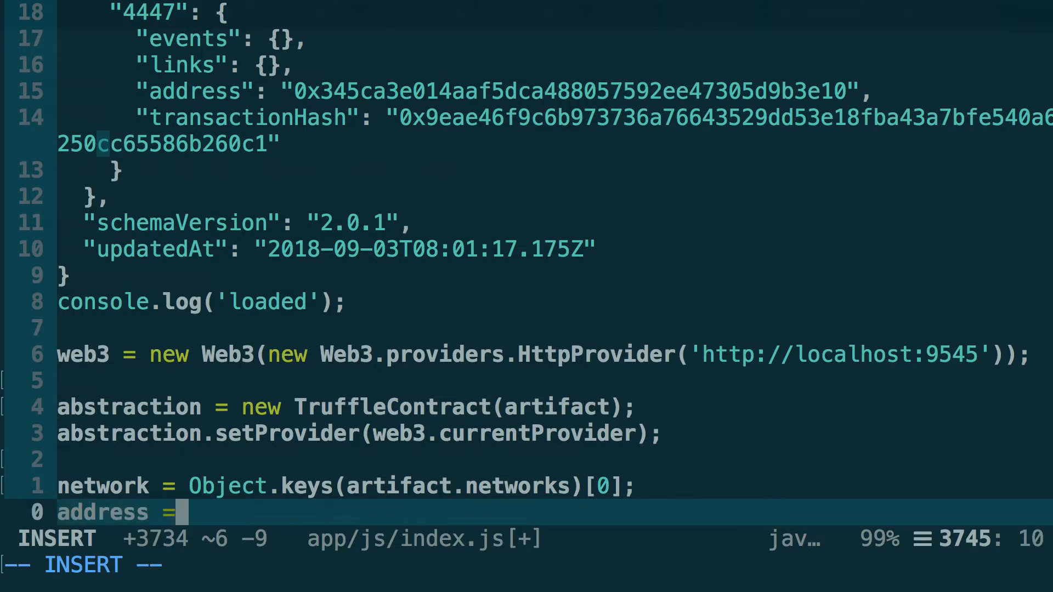
type("artifact")
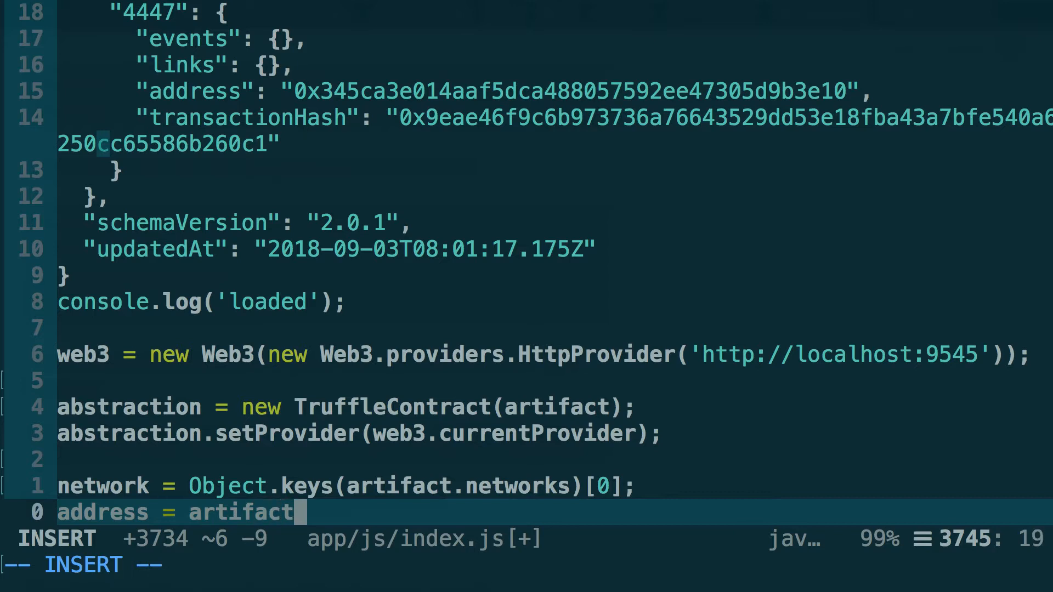
type(".network")
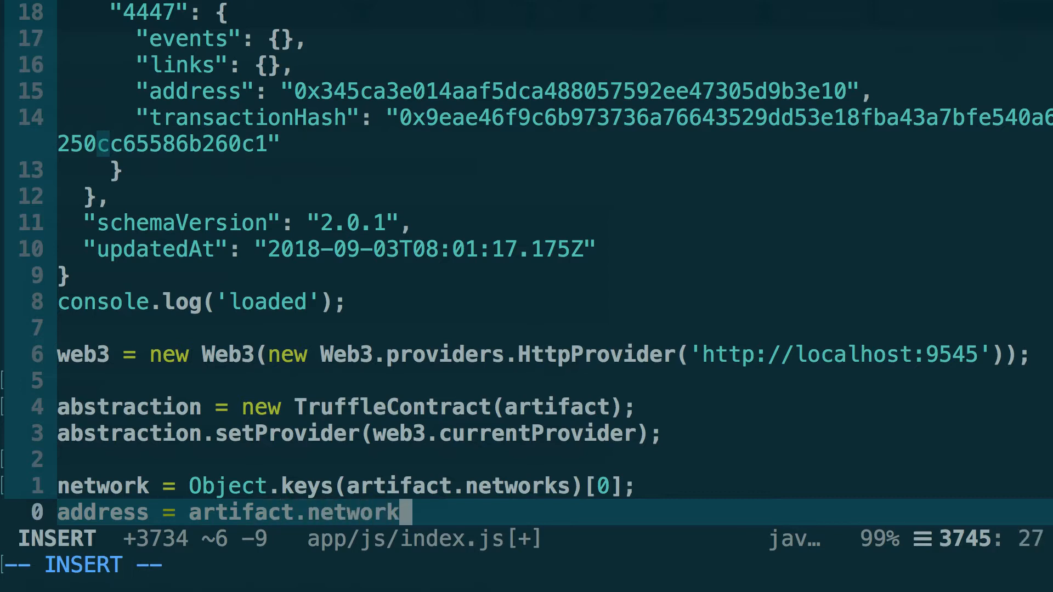
type("s[")
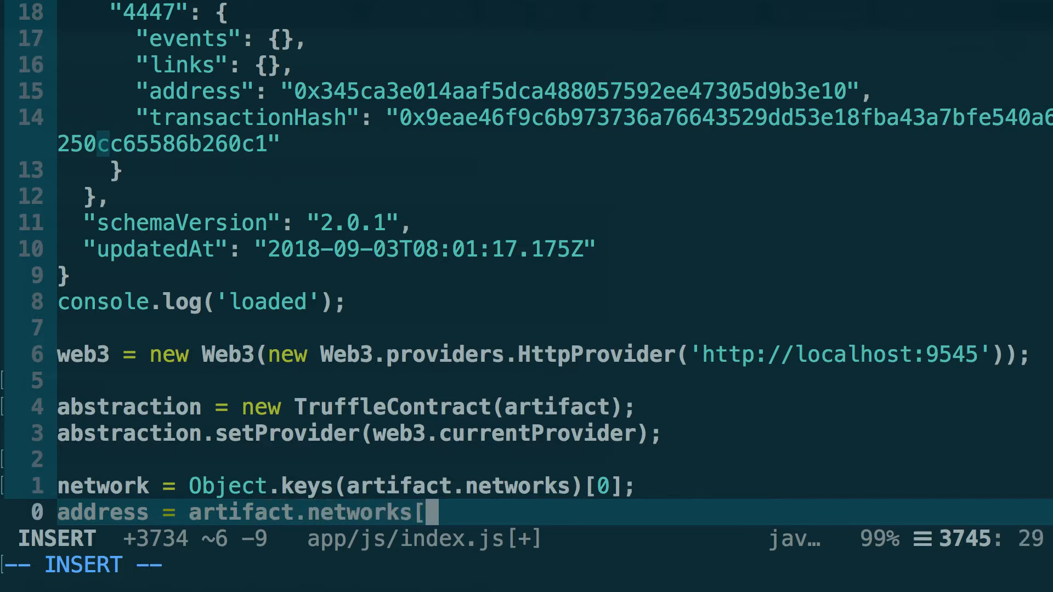
type("network")
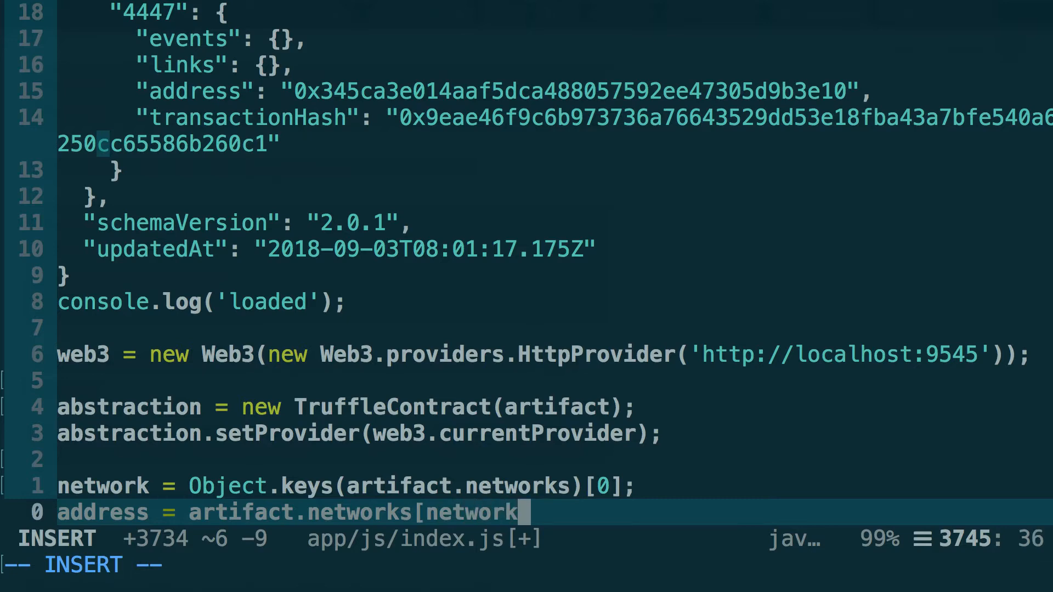
type("].address;")
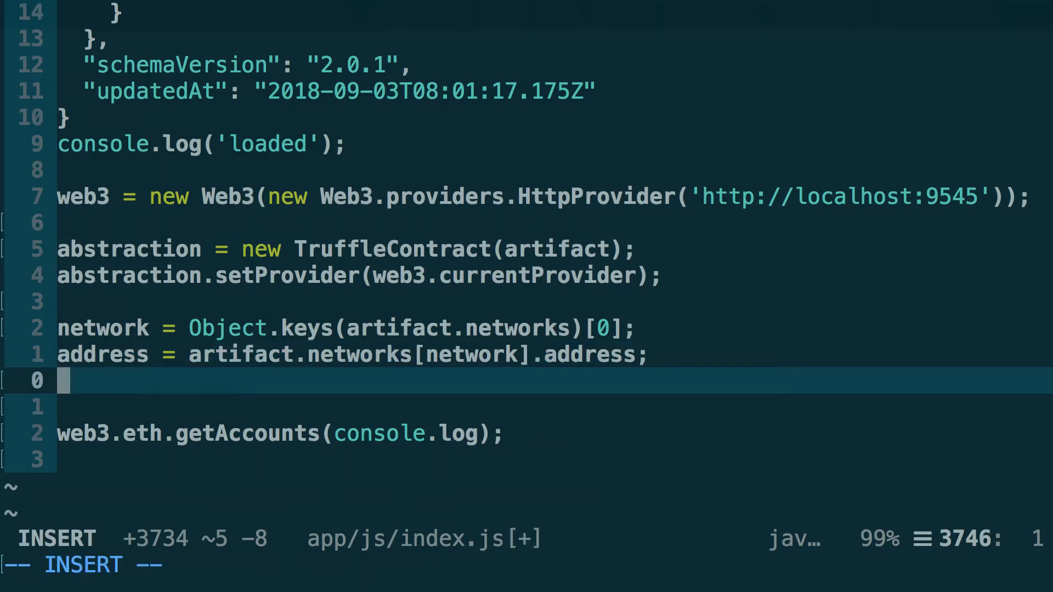
Write abstraction.at(address) followed by a .then((todo) callback.
type("a")
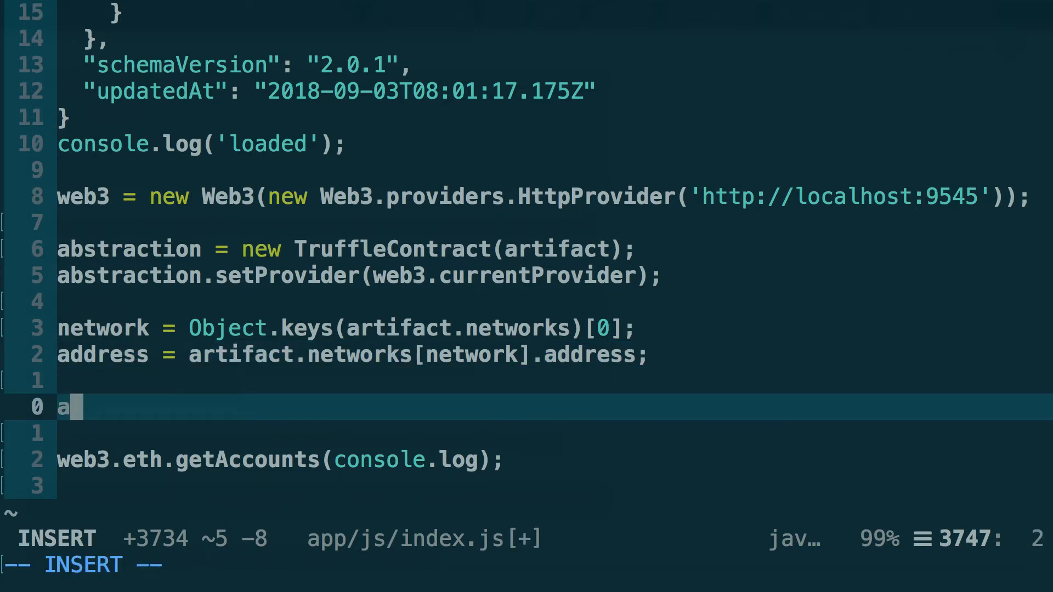
type("bstract")
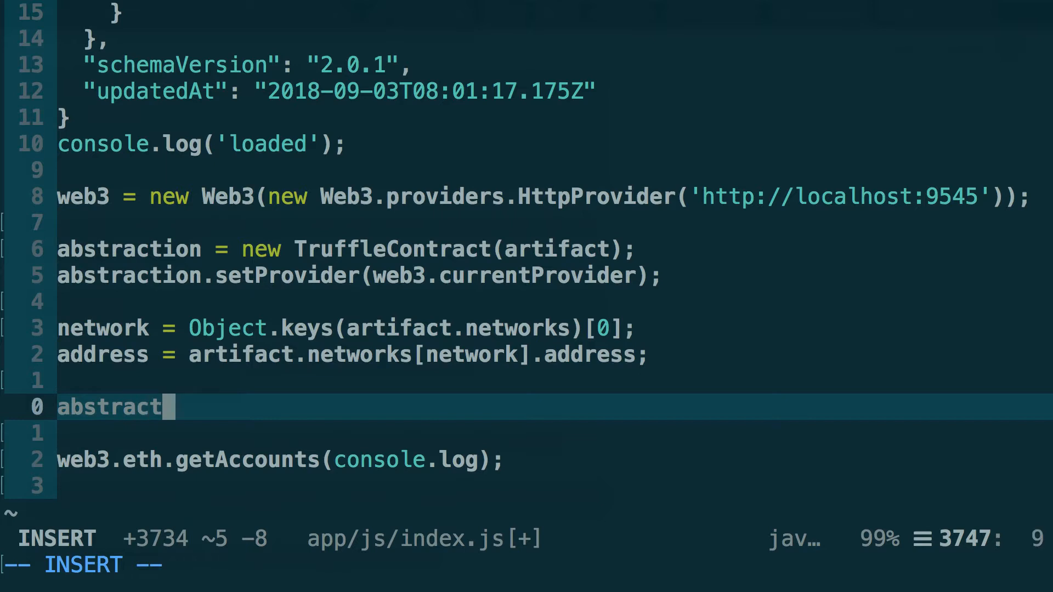
type("ion.")
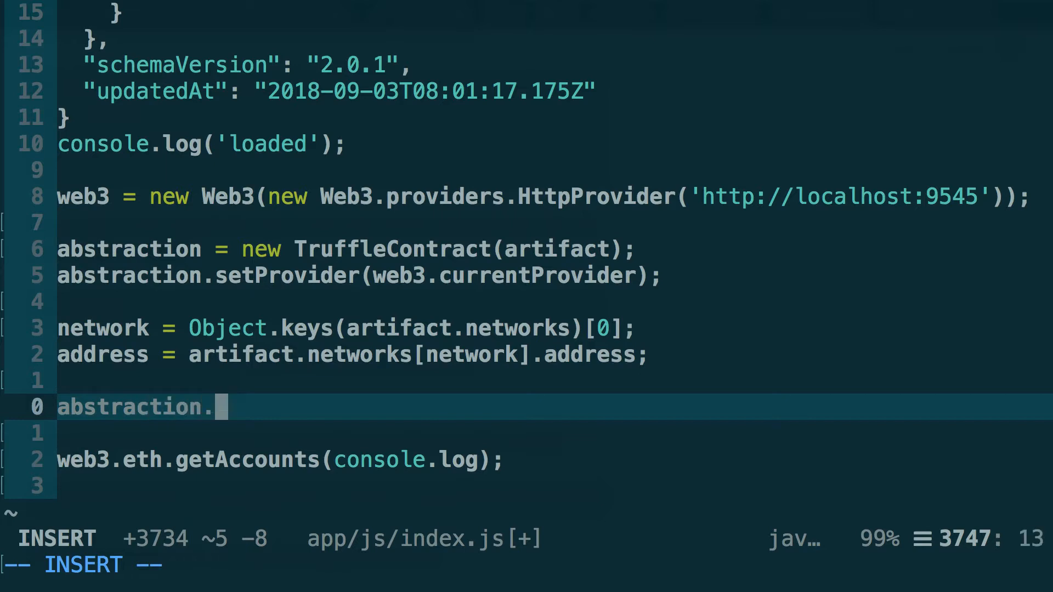
type("at(a")
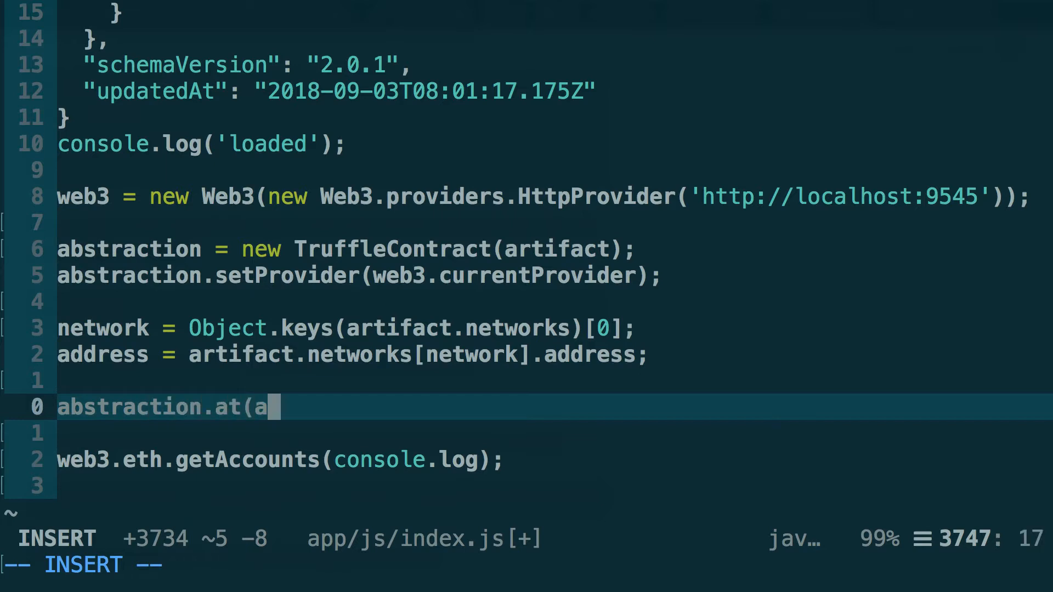
type("ddress")
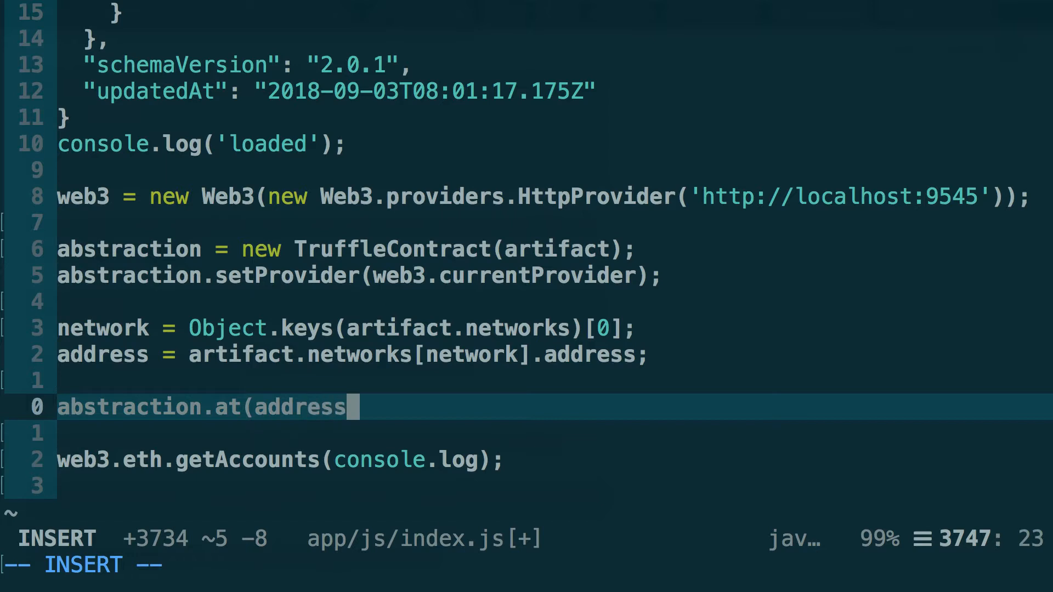
type(")")
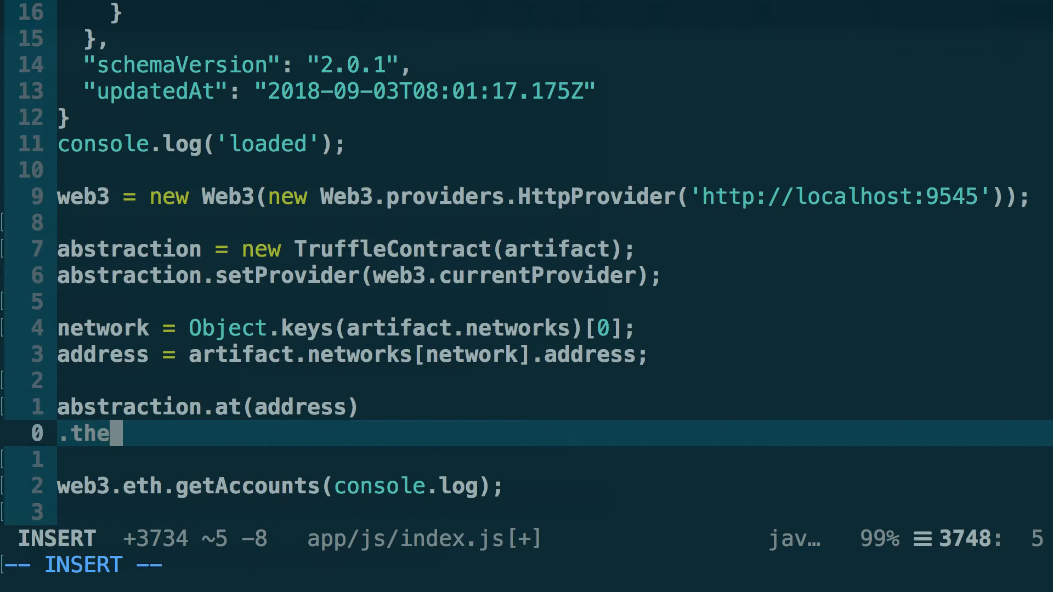
type("n((")
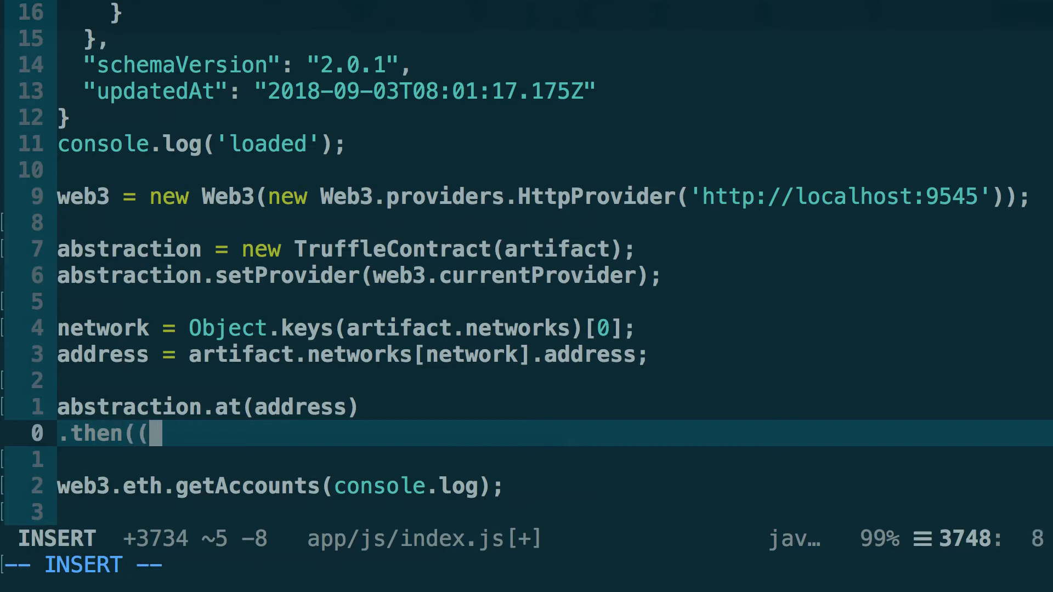
type("todo")
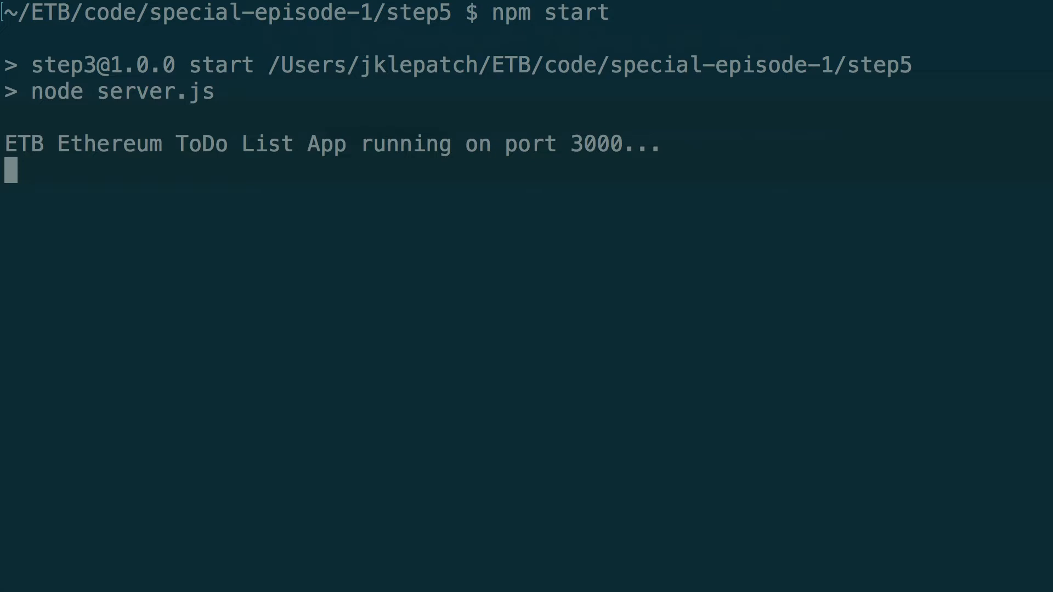
mouse_move(790, 130)
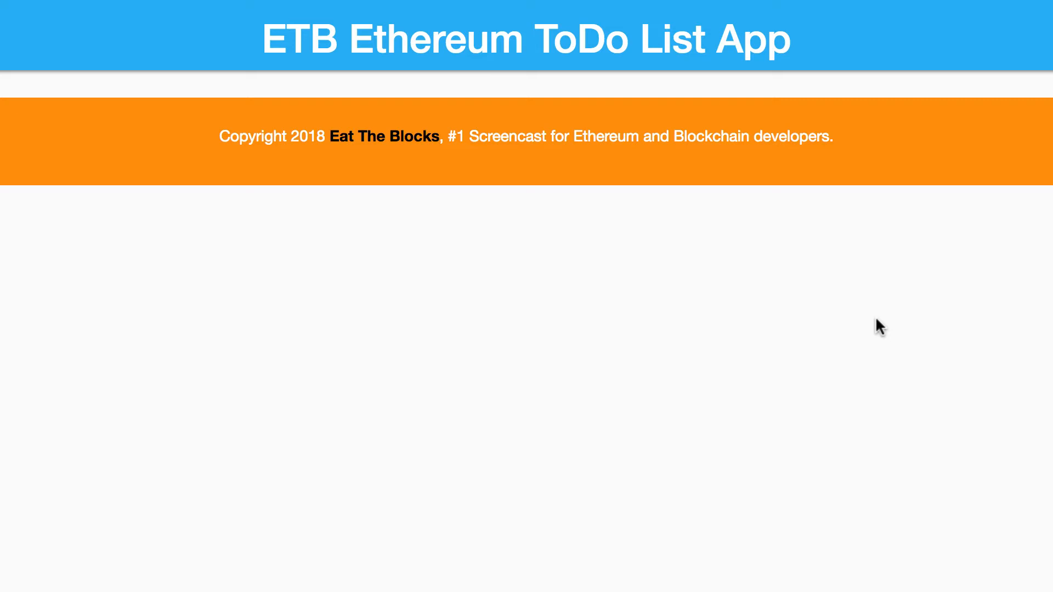
Show the browser console and expand the logged TruffleContract object.
key("F12")
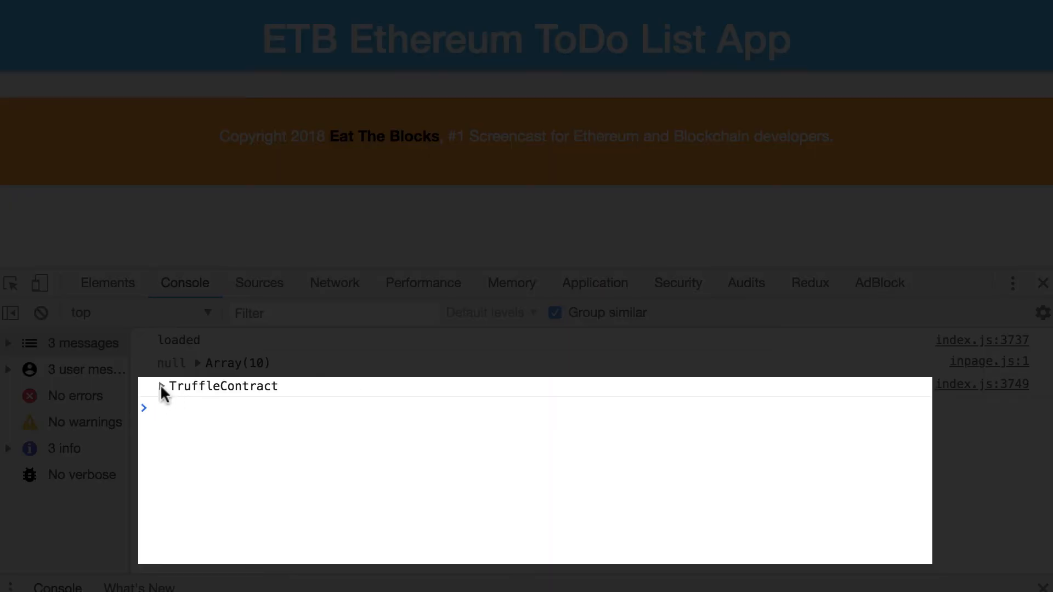
left_click(161, 386)
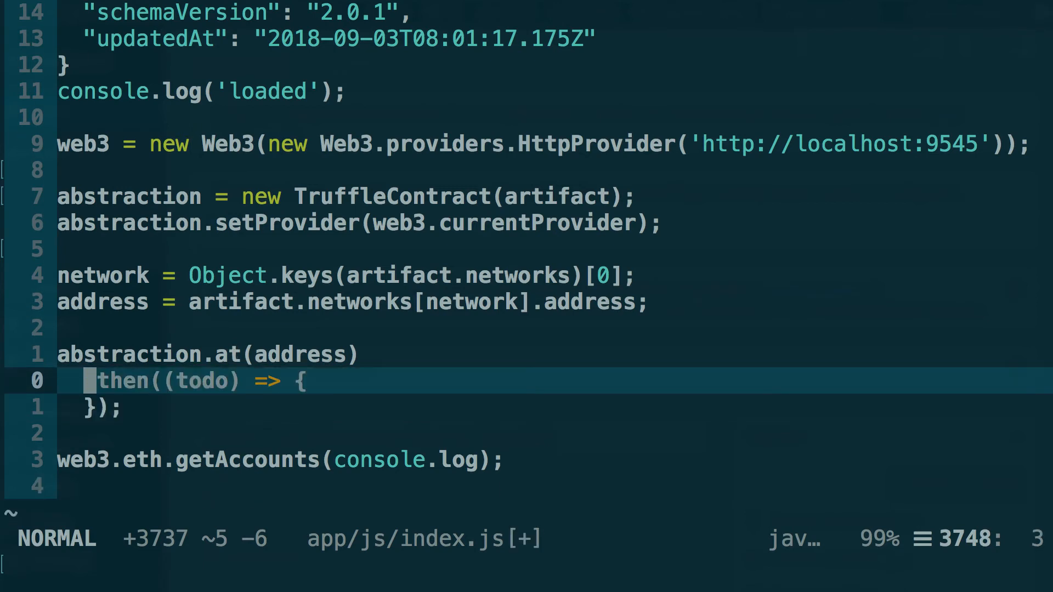
Call todo.getTaskIds().then((taskIds) => inside the callback.
type("todo.")
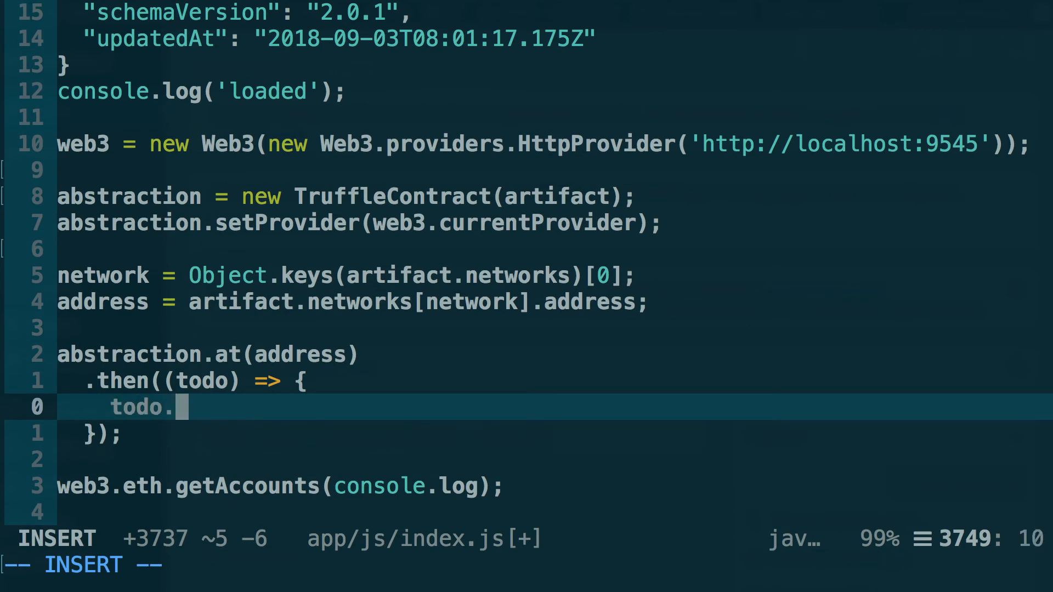
type("get")
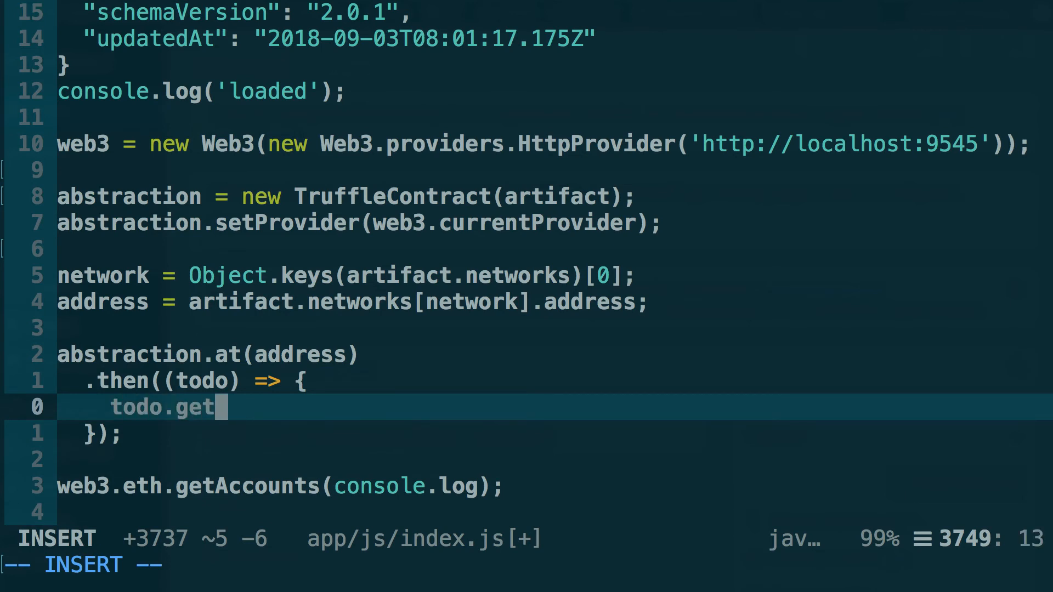
type("Task")
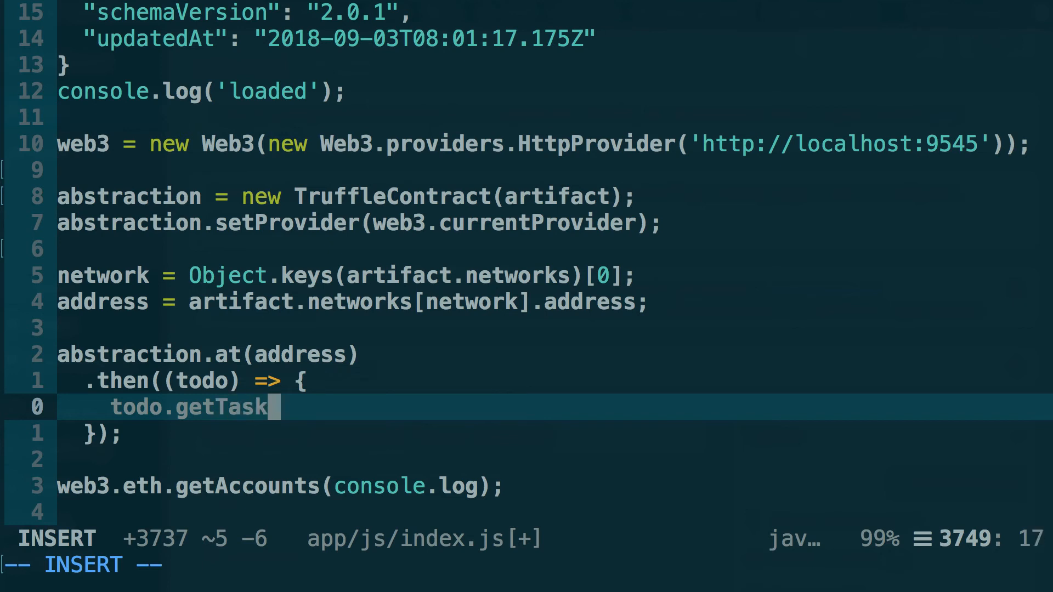
type("Ids()")
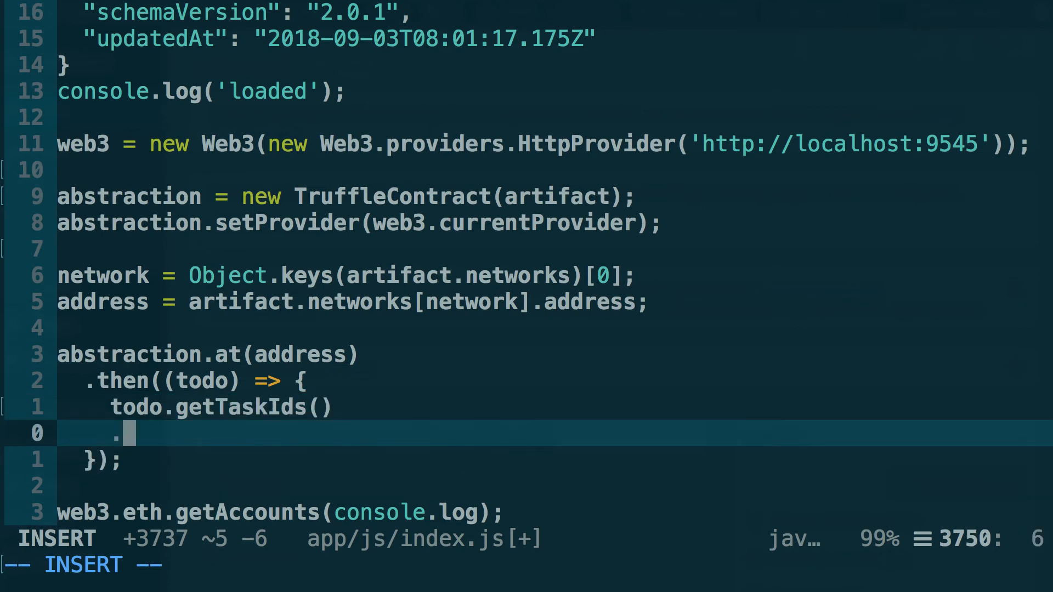
type("then(")
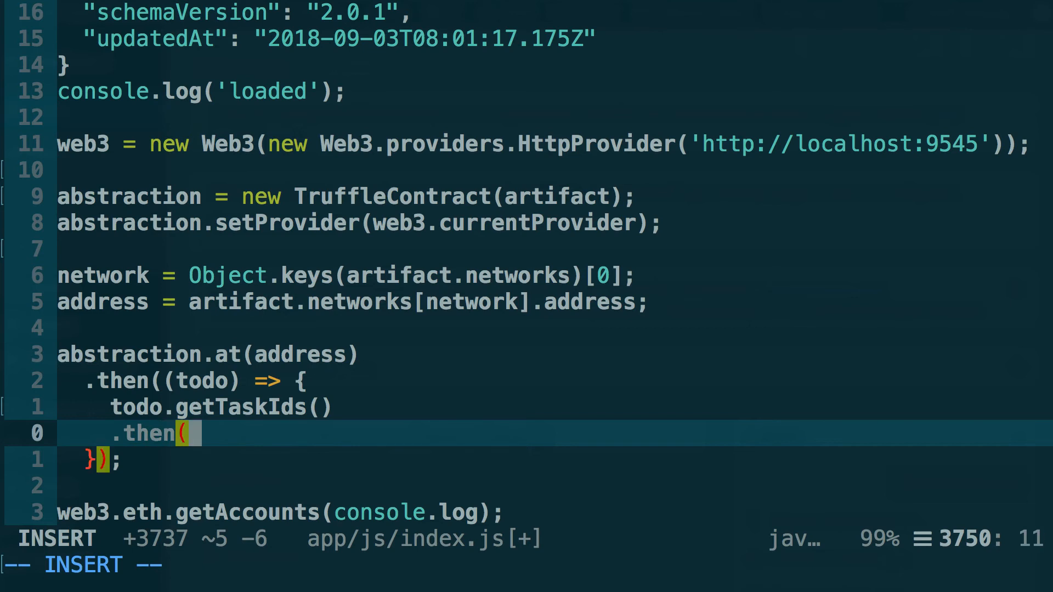
type("t")
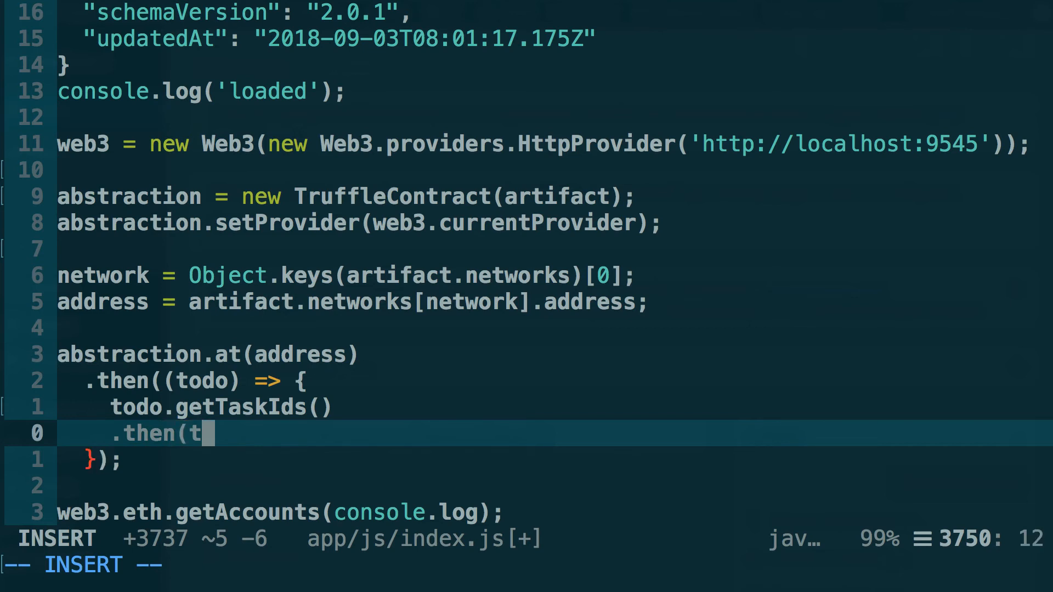
type("askIds")
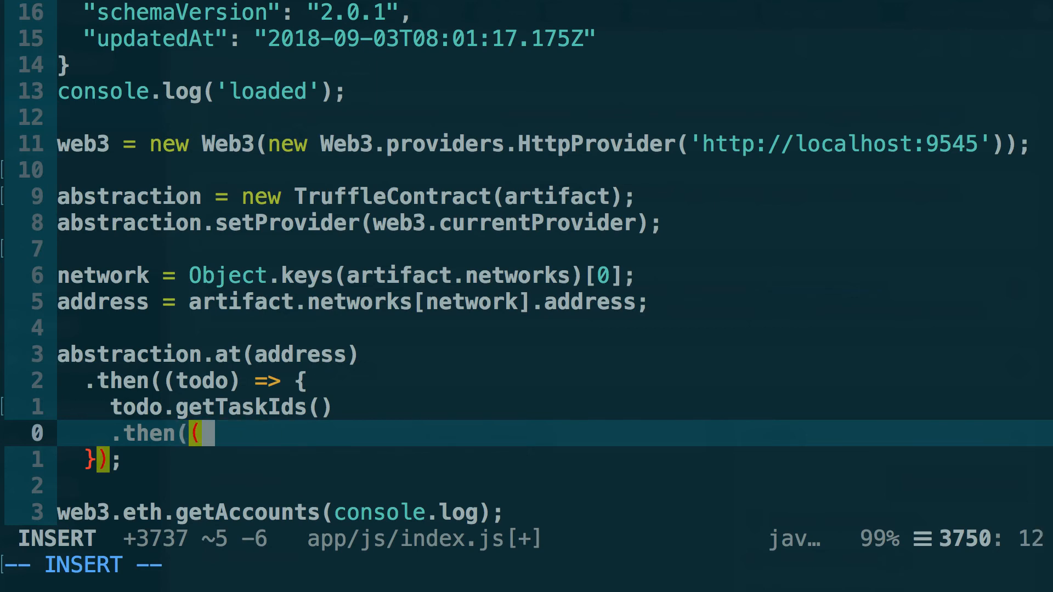
type("taskIds) => {")
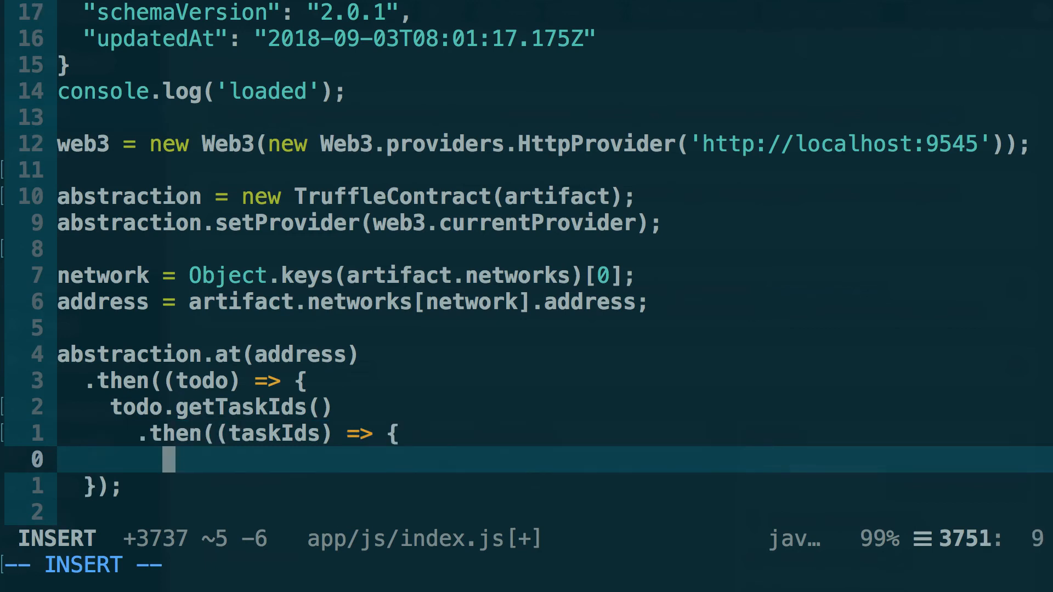
Log the ids with console.log(tasksIds) and close the callback.
type("console.l")
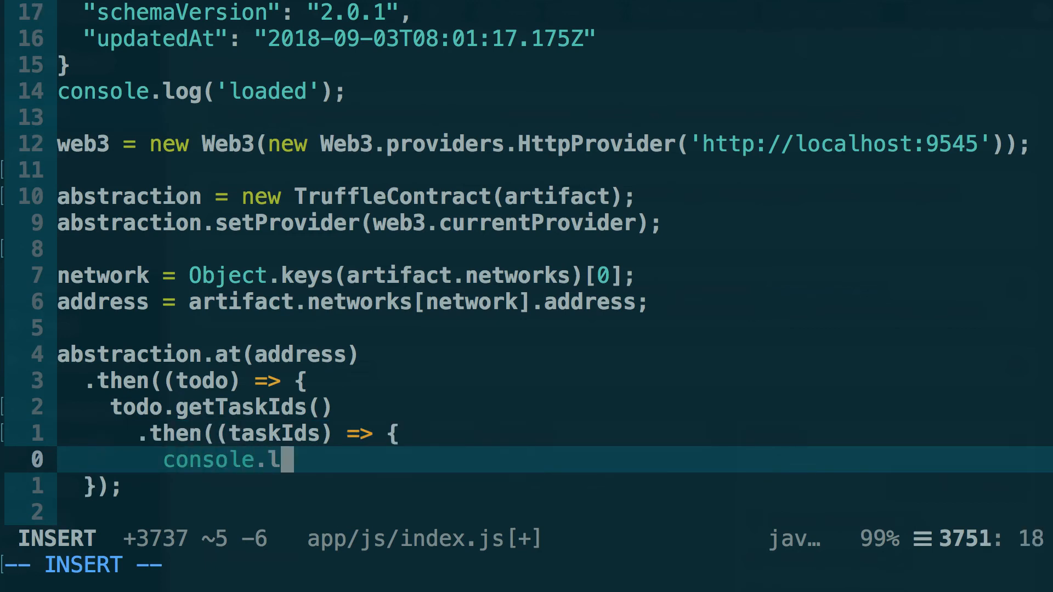
type("og(tasksIds);")
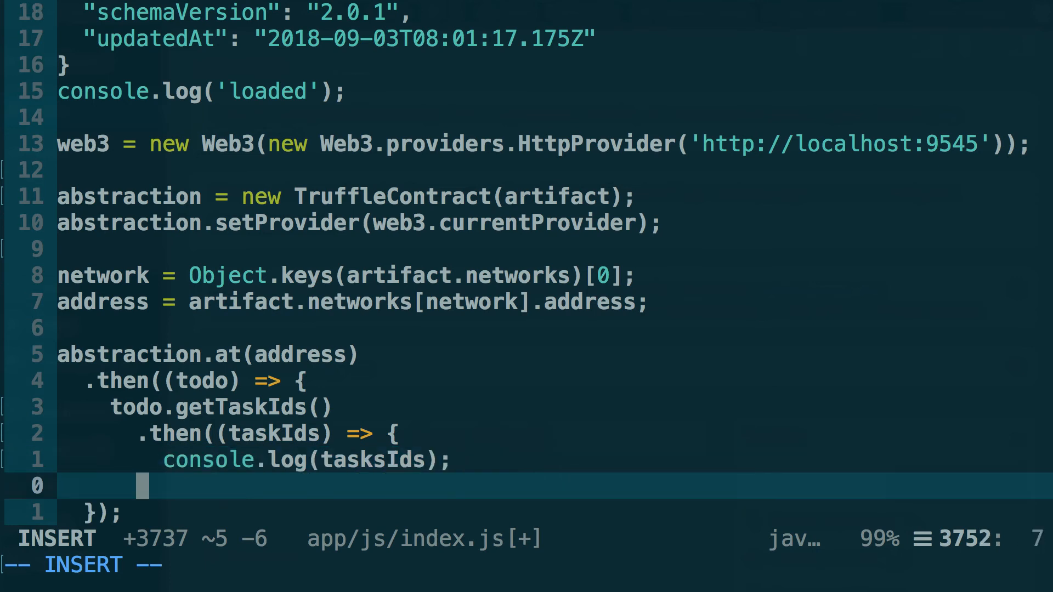
type("})")
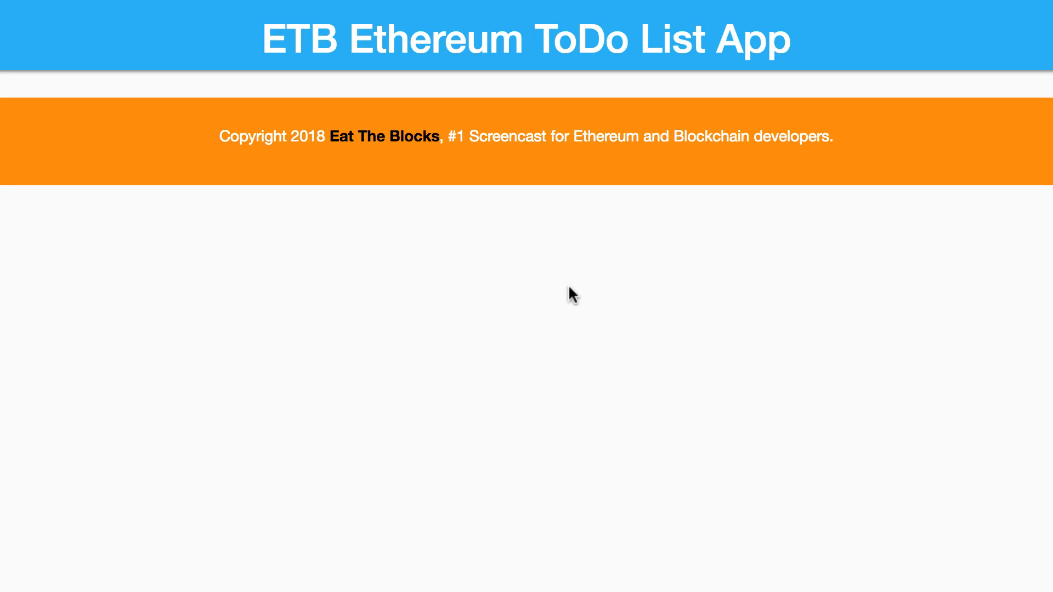
Show the console and expand the logged empty task id array to see length 0.
key("F12")
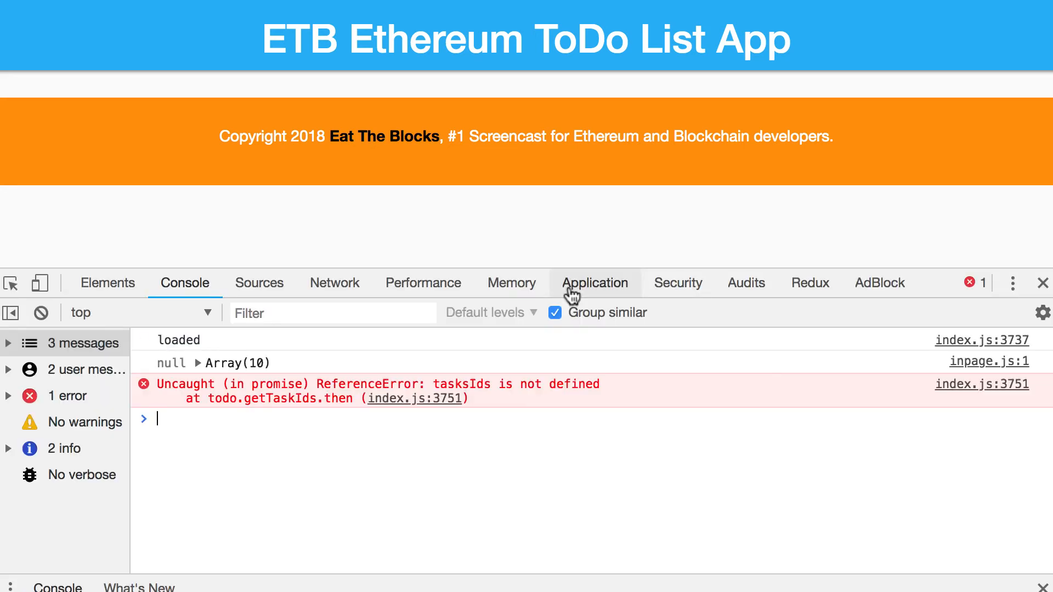
mouse_move(593, 283)
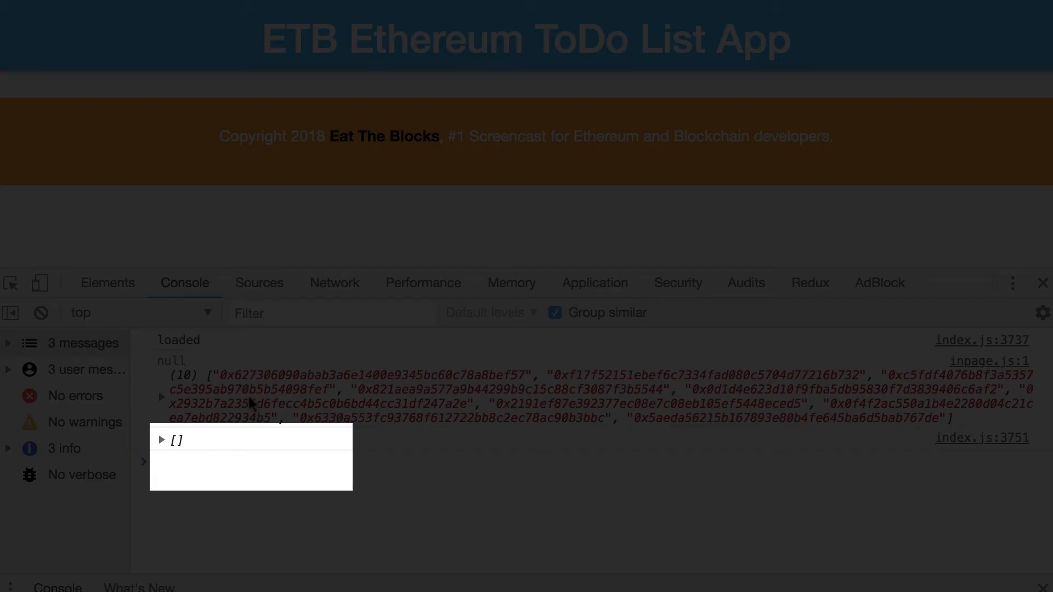
left_click(162, 441)
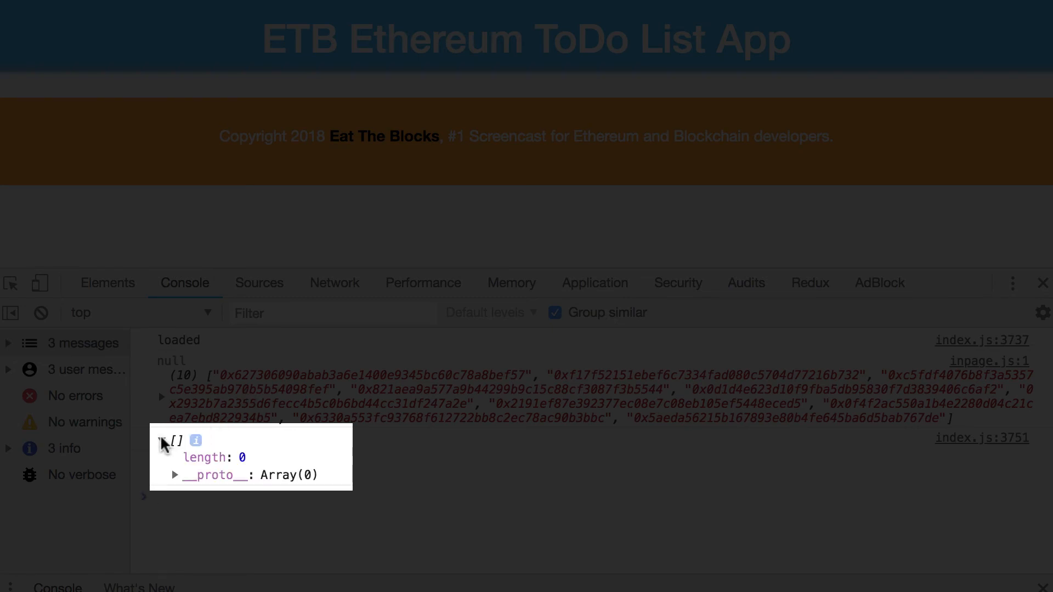